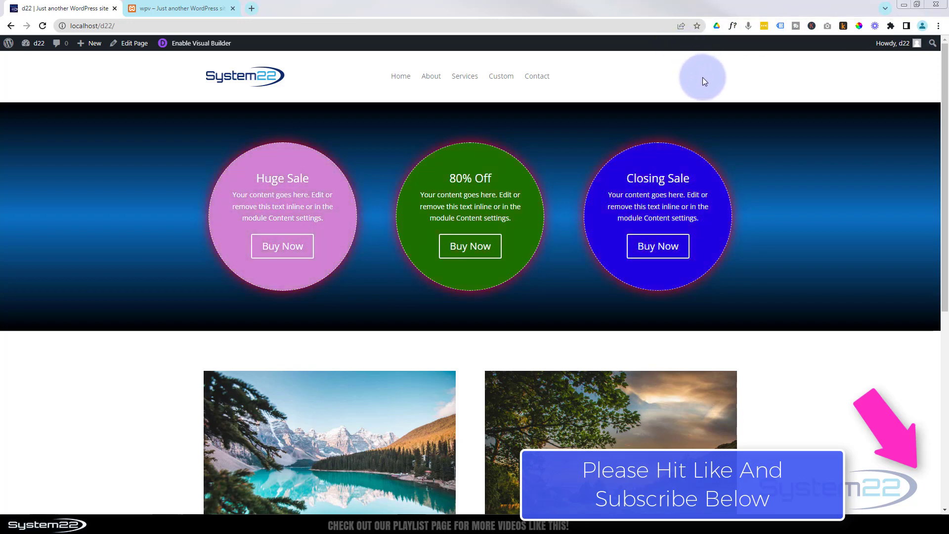
mouse_move(334, 73)
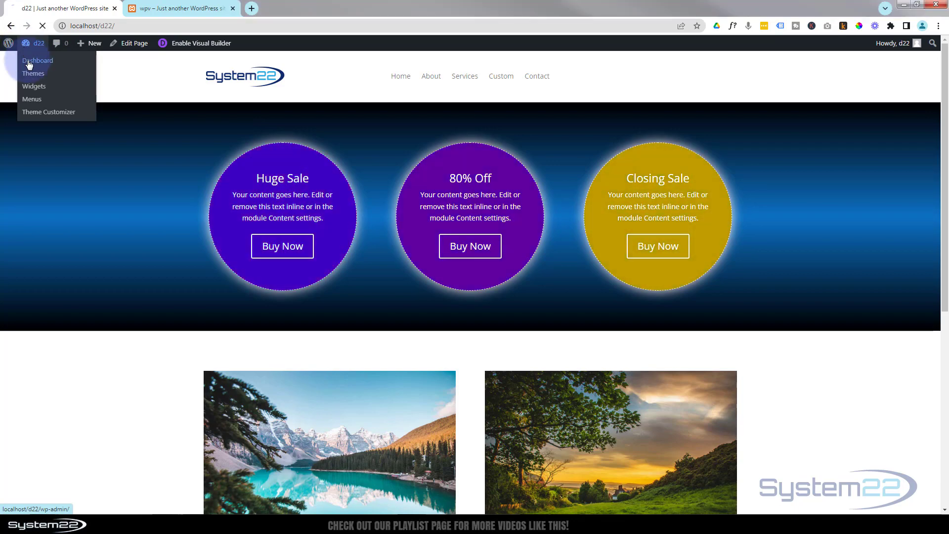
Step: Open the d22 admin dashboard from the site's admin bar
left_click(37, 61)
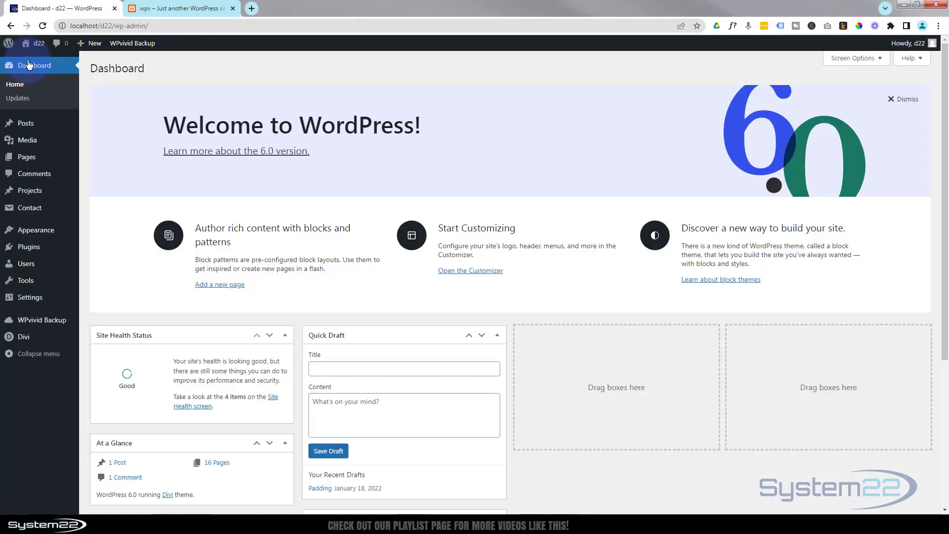
mouse_move(42, 320)
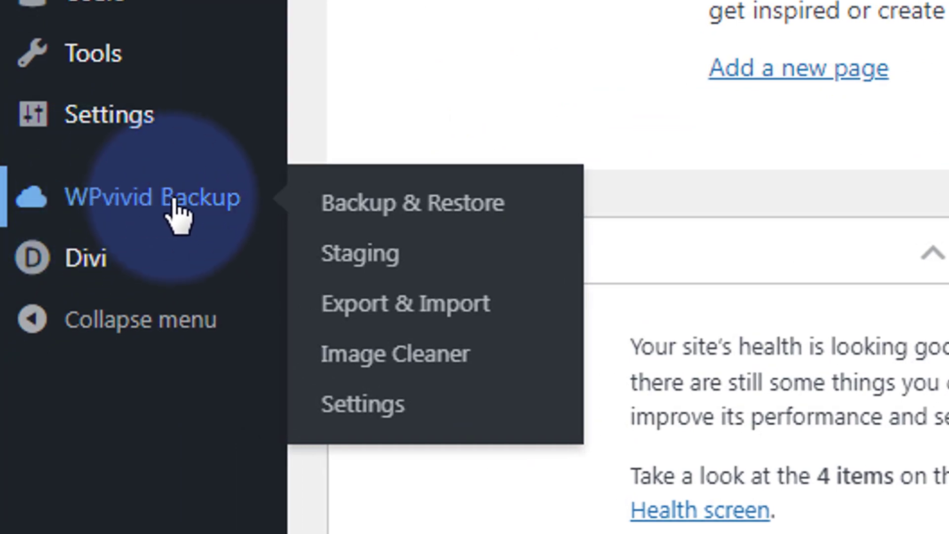
mouse_move(189, 225)
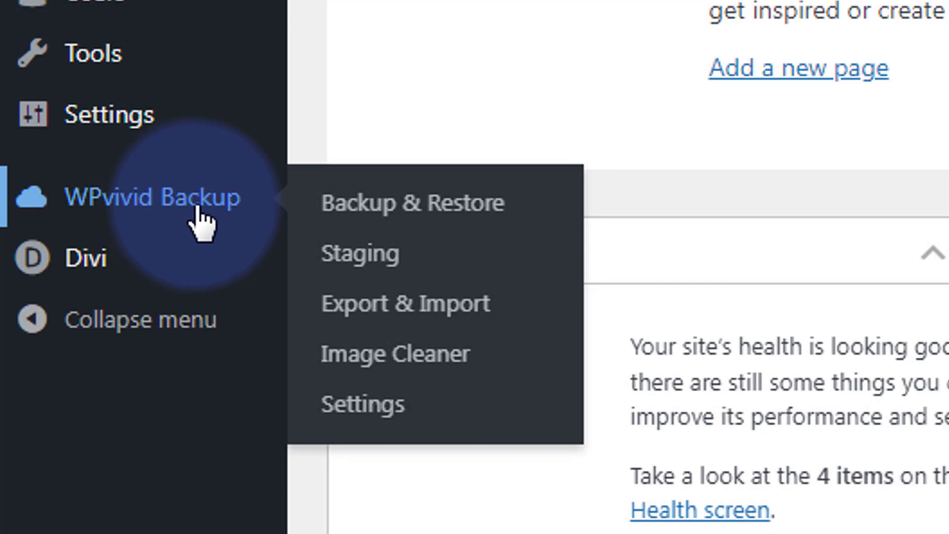
mouse_move(131, 222)
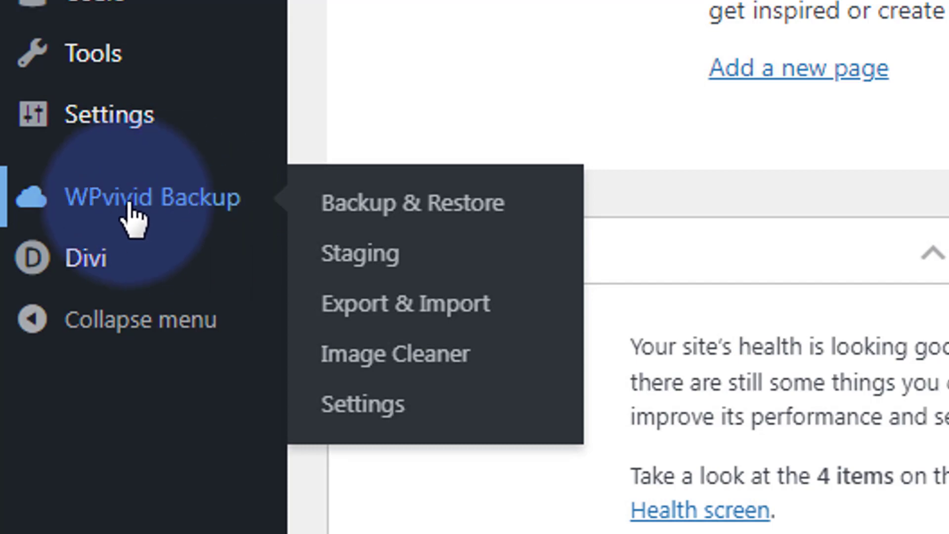
mouse_move(179, 229)
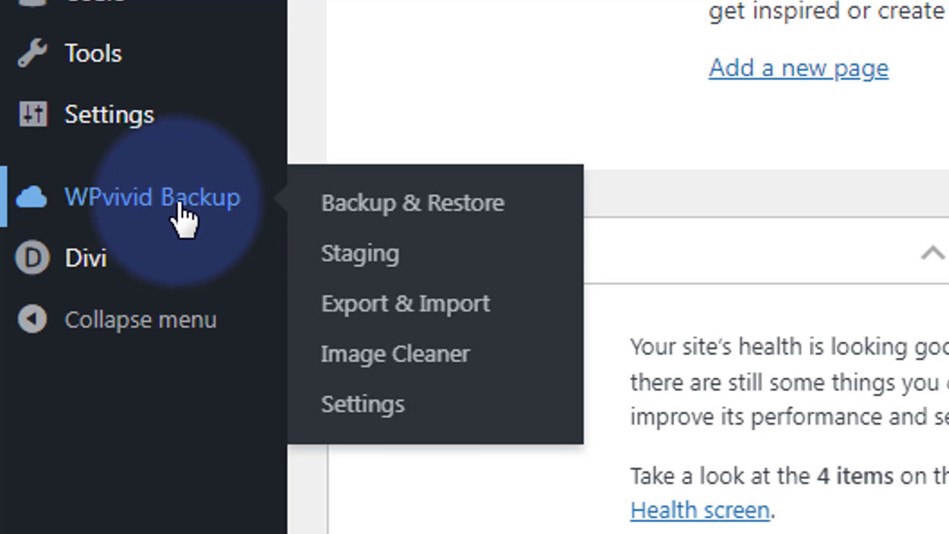
mouse_move(144, 219)
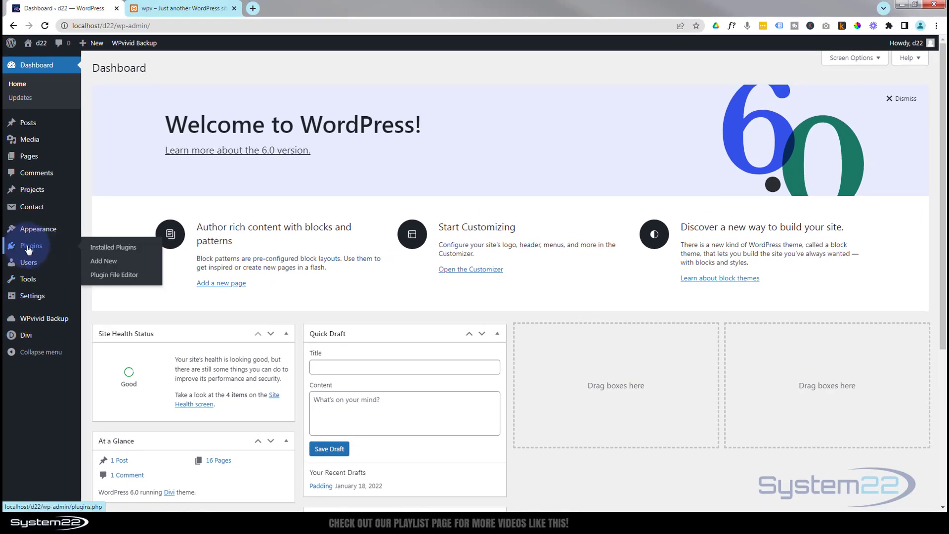
Step: Search the plugin directory for 'wpvivid' from Installed Plugins > Add New
left_click(113, 247)
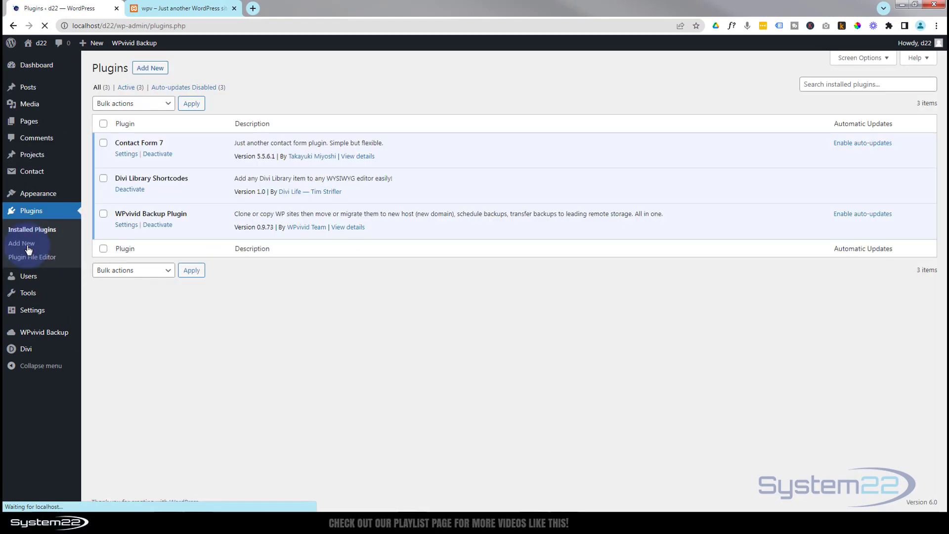
left_click(150, 68)
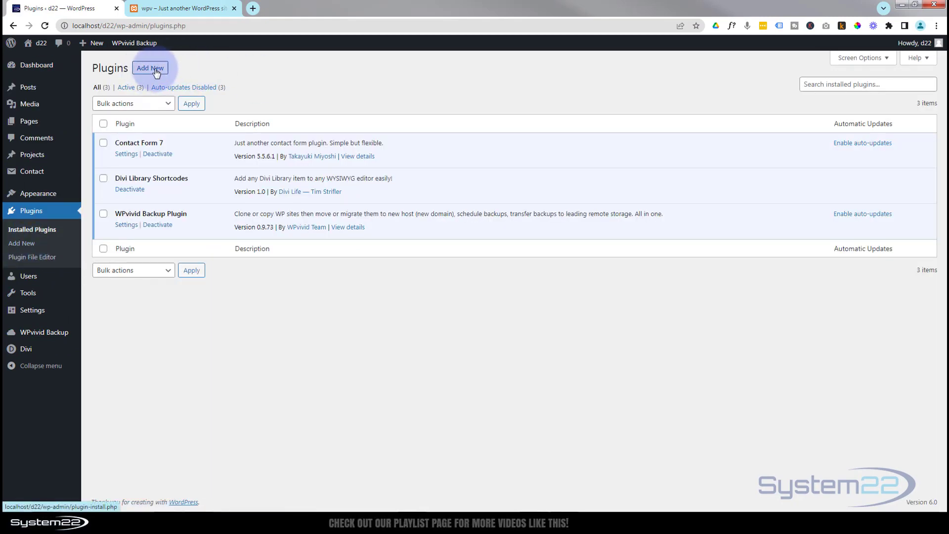
left_click(150, 68)
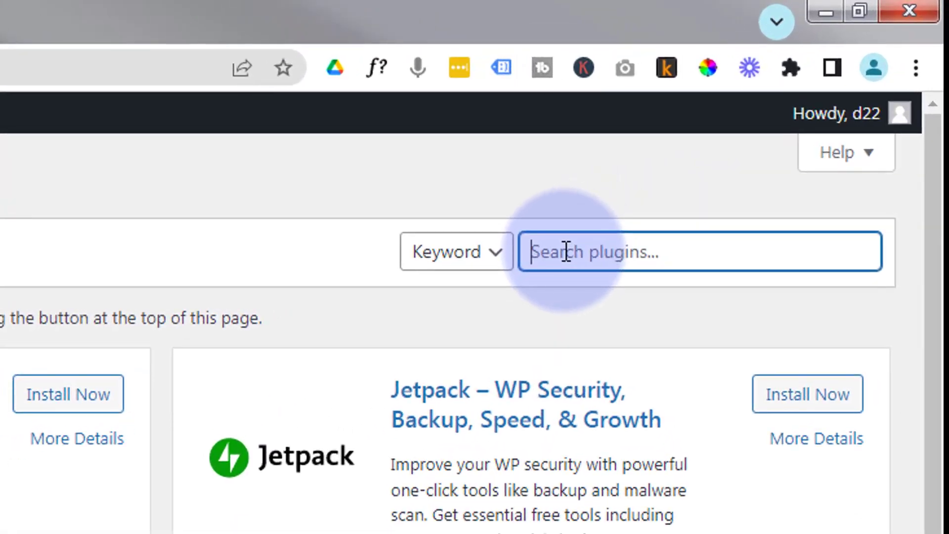
type("wpvivid")
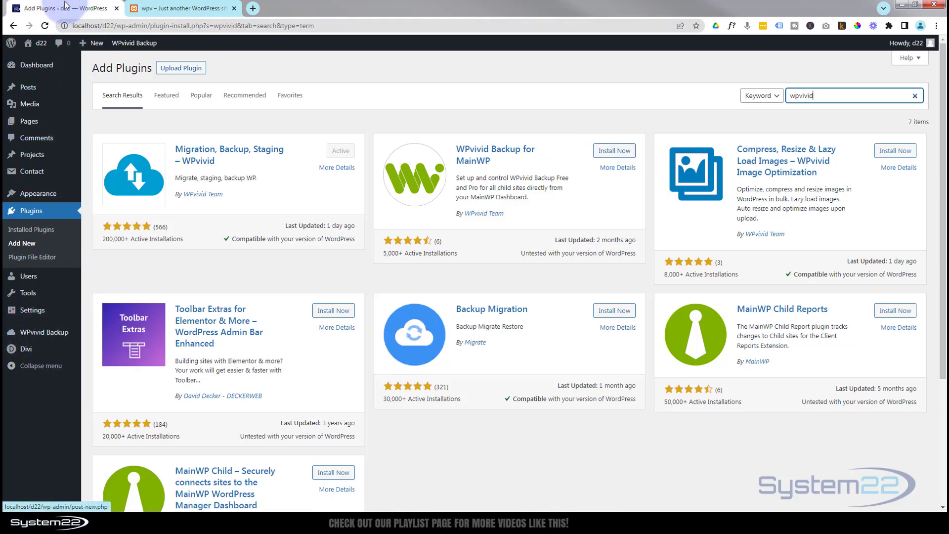
mouse_move(32, 43)
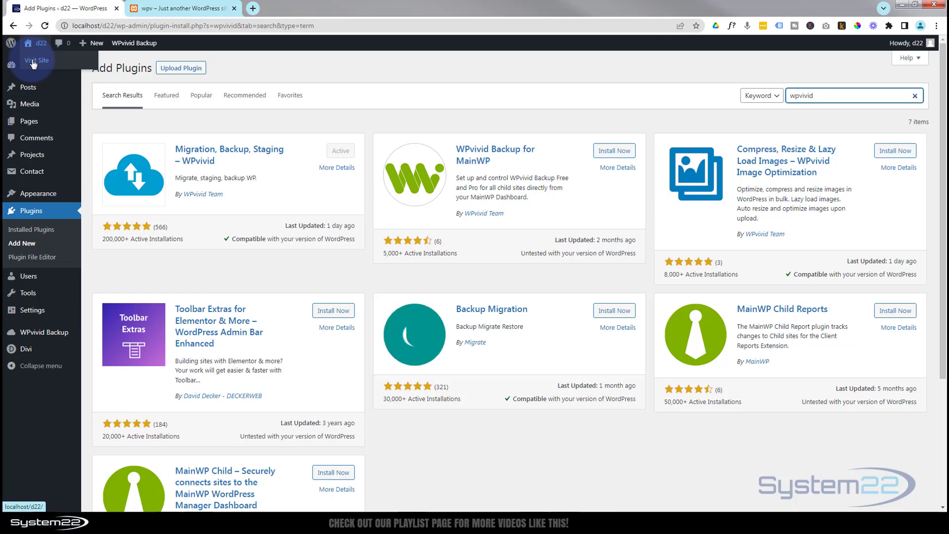
Step: Compare the bare wpv site tab with the d22 admin tab
left_click(184, 8)
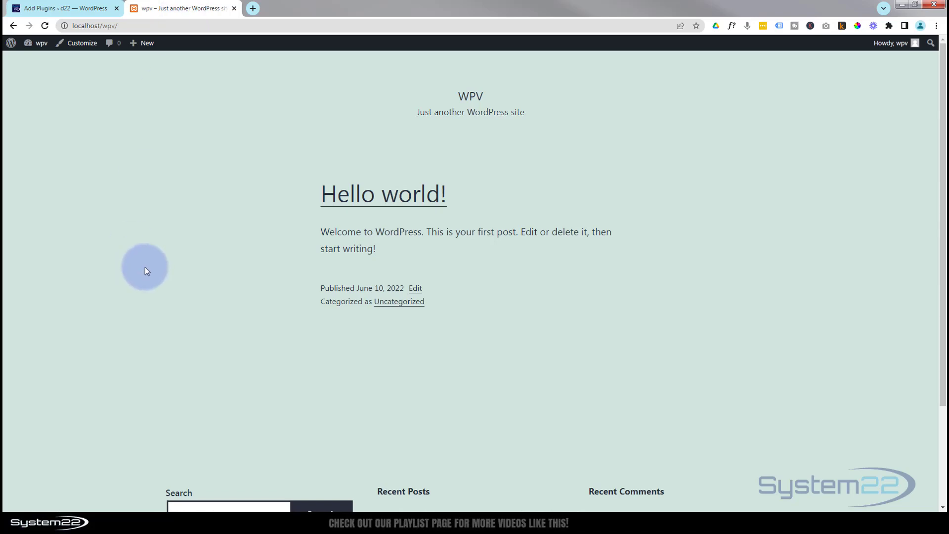
left_click(59, 8)
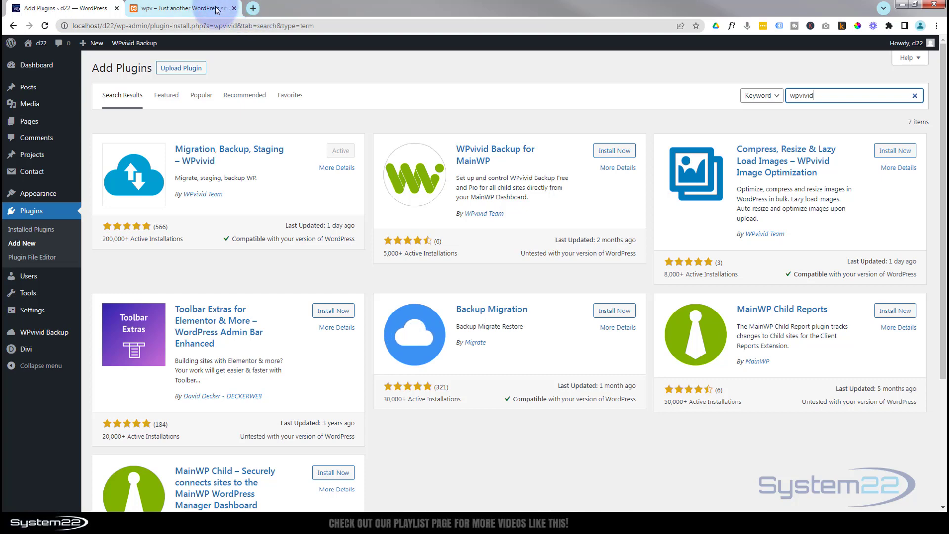
left_click(187, 8)
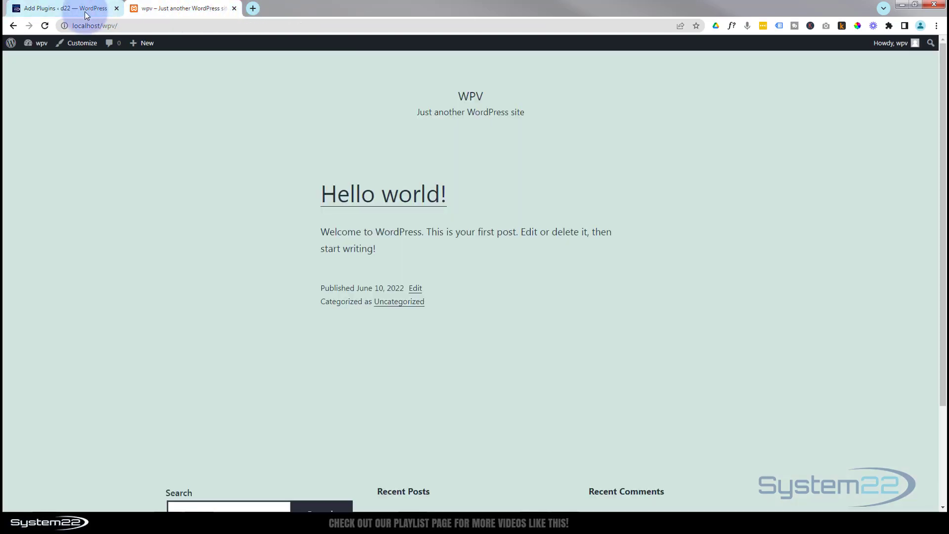
left_click(59, 8)
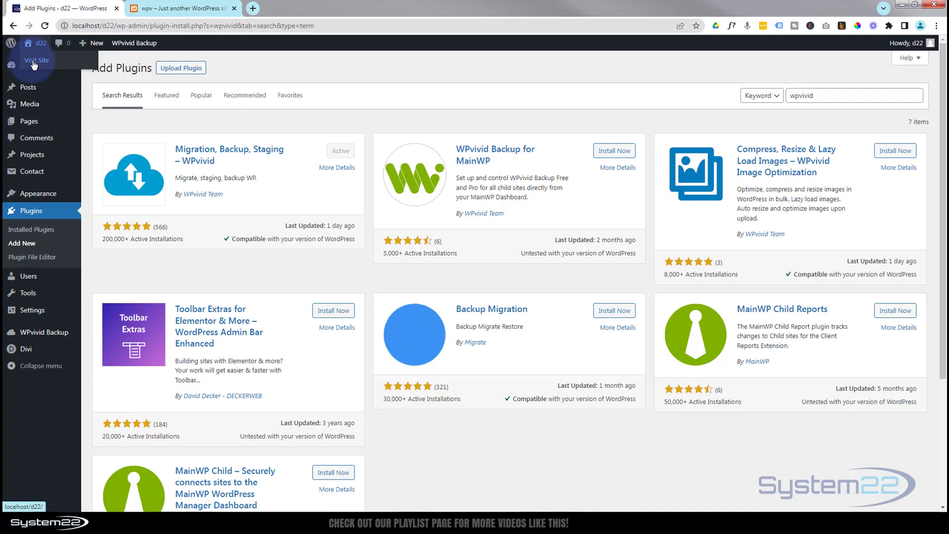
Step: View the d22 Divi homepage in a new tab, then return to plugin results
left_click(36, 60)
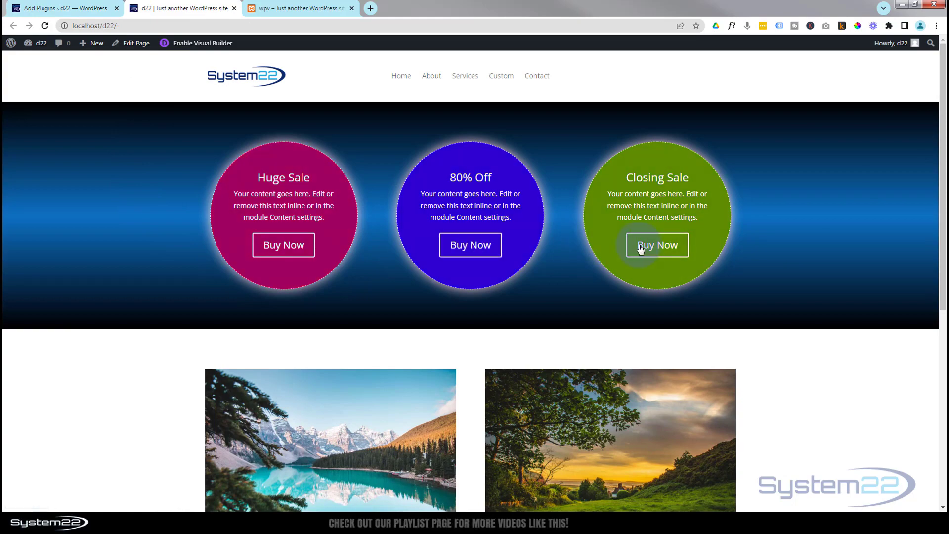
scroll("down", 3)
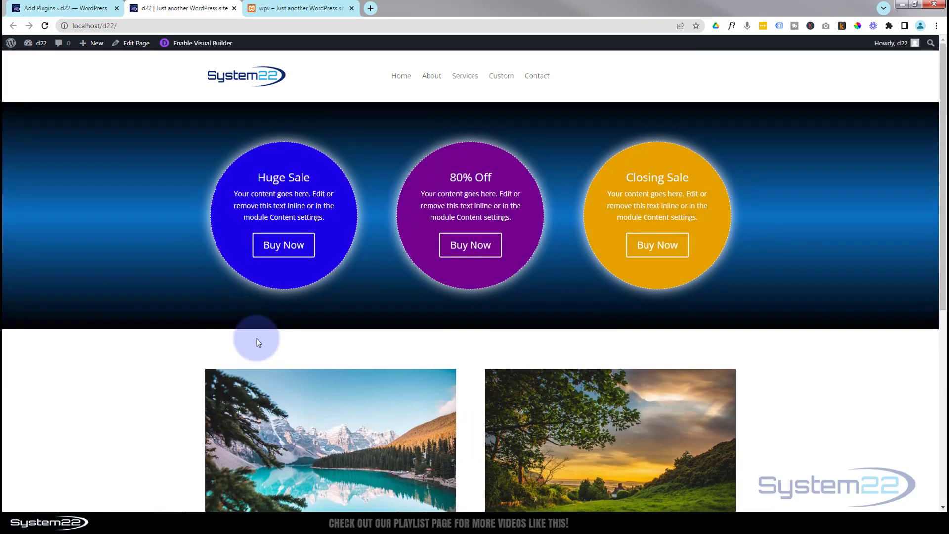
mouse_move(100, 75)
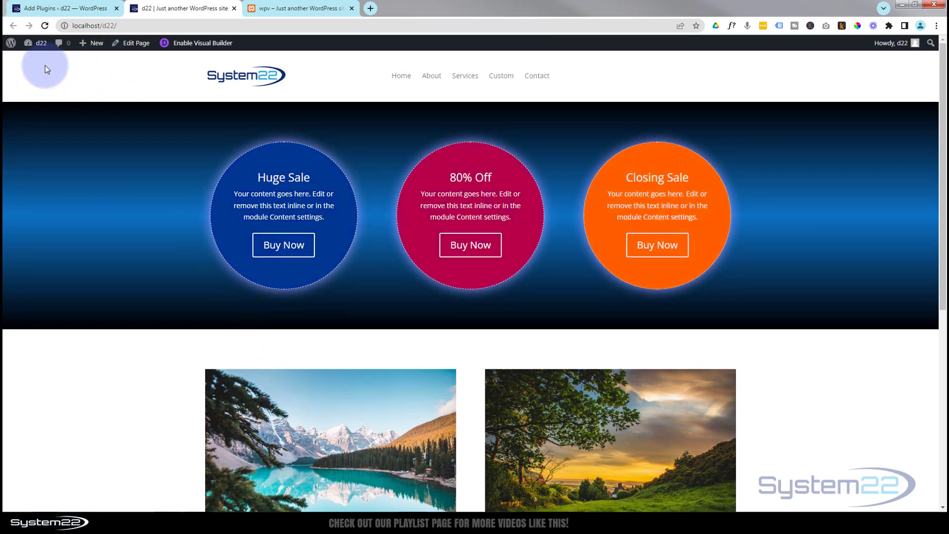
left_click(49, 9)
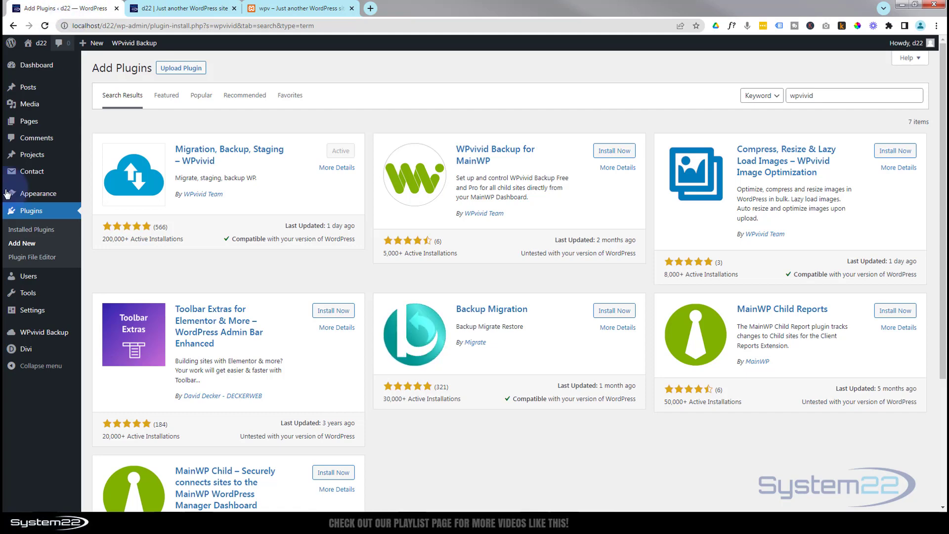
mouse_move(43, 332)
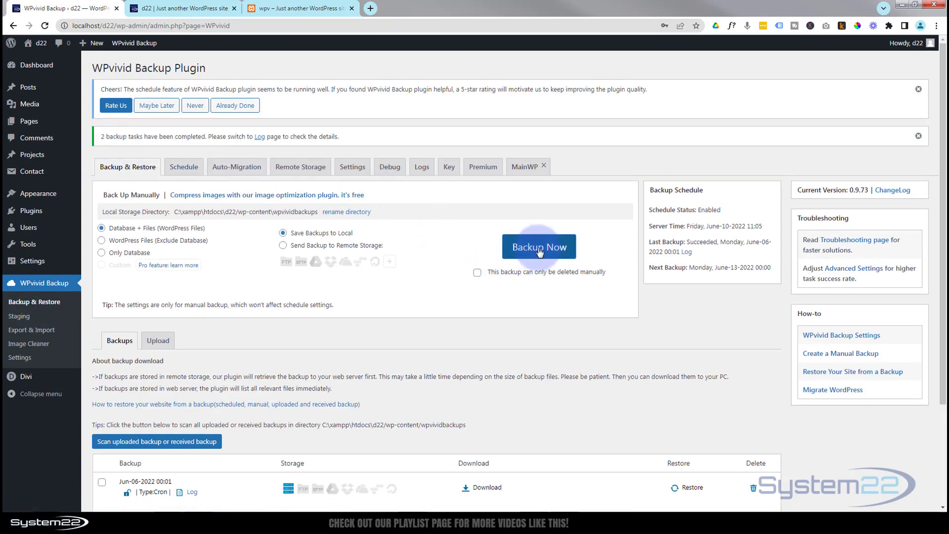
Step: Run a WPvivid Backup Now of database and files, saved locally
left_click(539, 246)
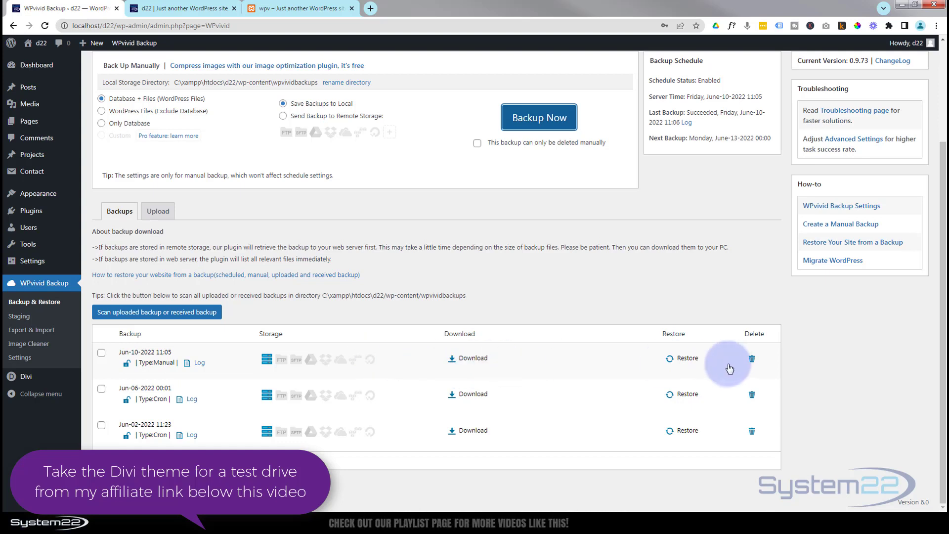
mouse_move(704, 361)
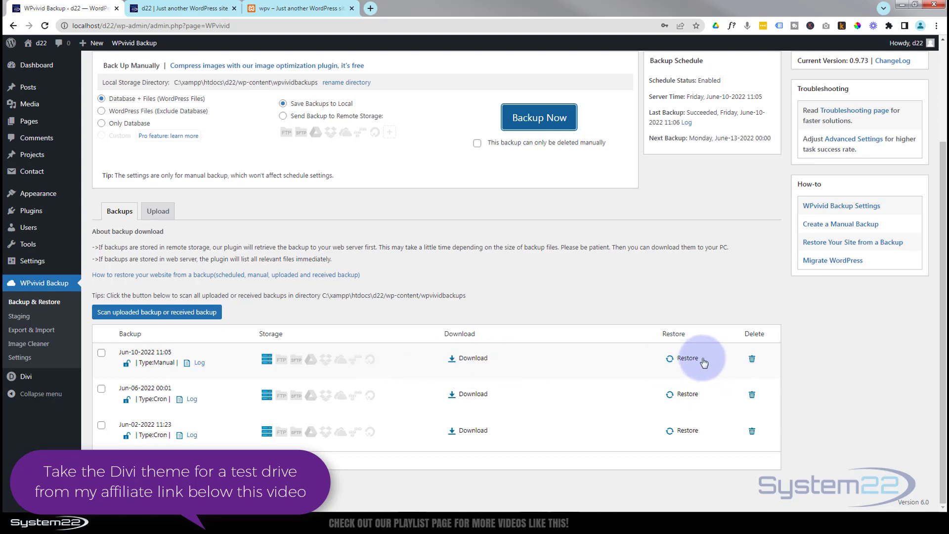
mouse_move(27, 121)
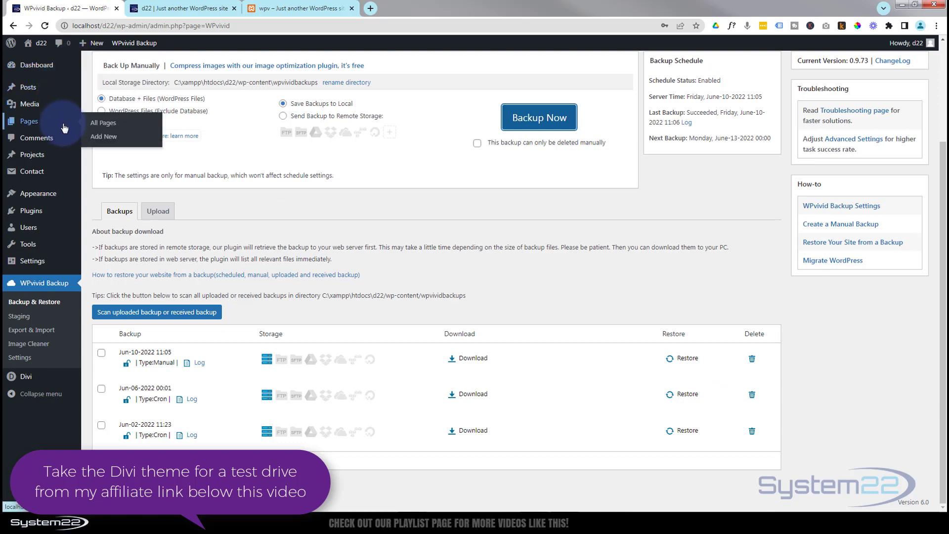
mouse_move(30, 178)
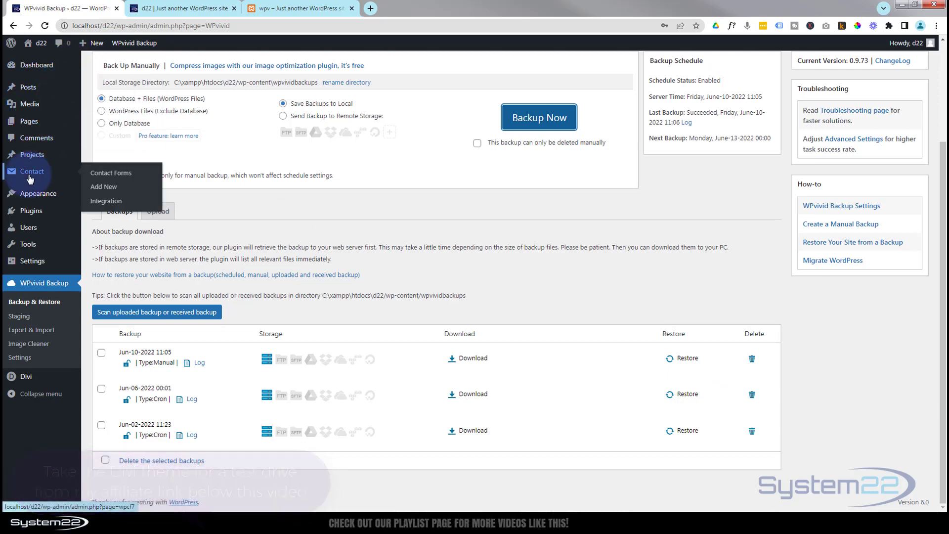
mouse_move(28, 228)
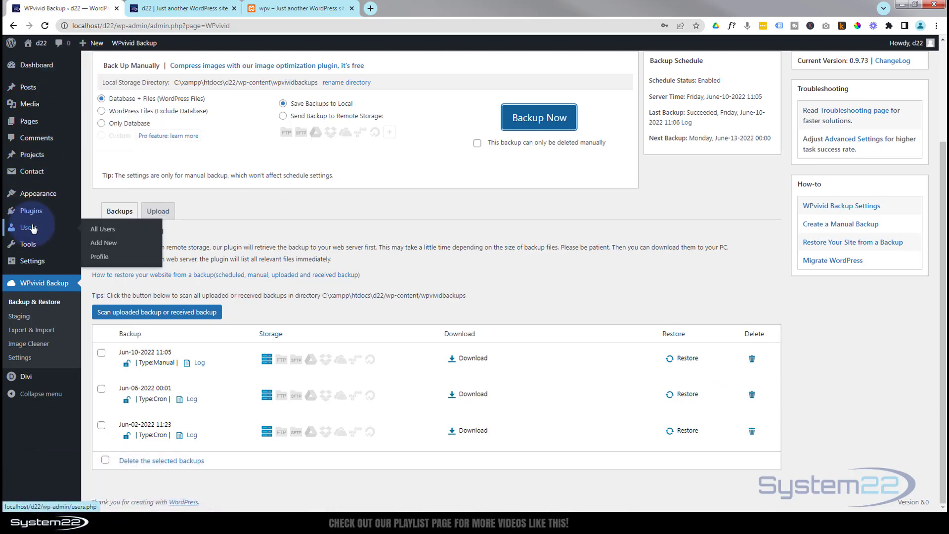
mouse_move(37, 194)
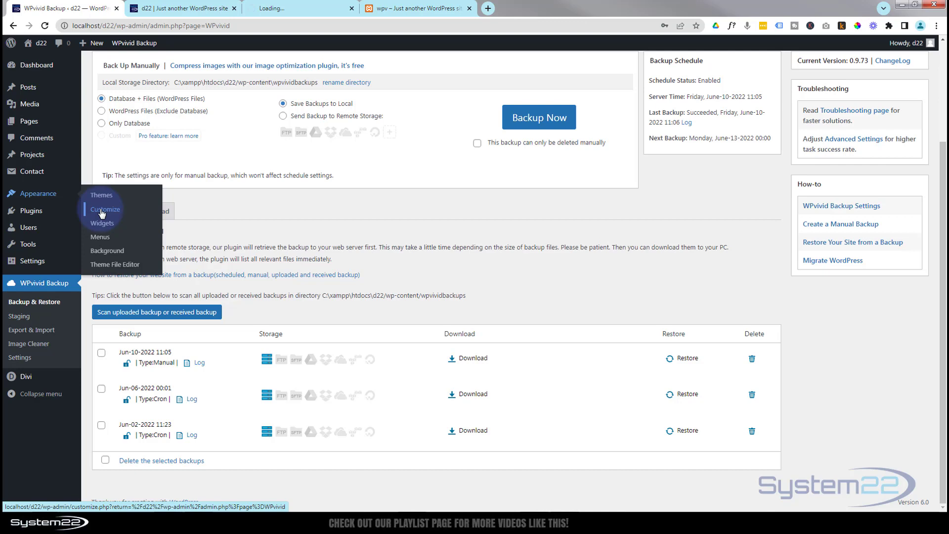
Step: Set kbcta as the static homepage in Customizer Homepage Settings and publish
left_click(105, 209)
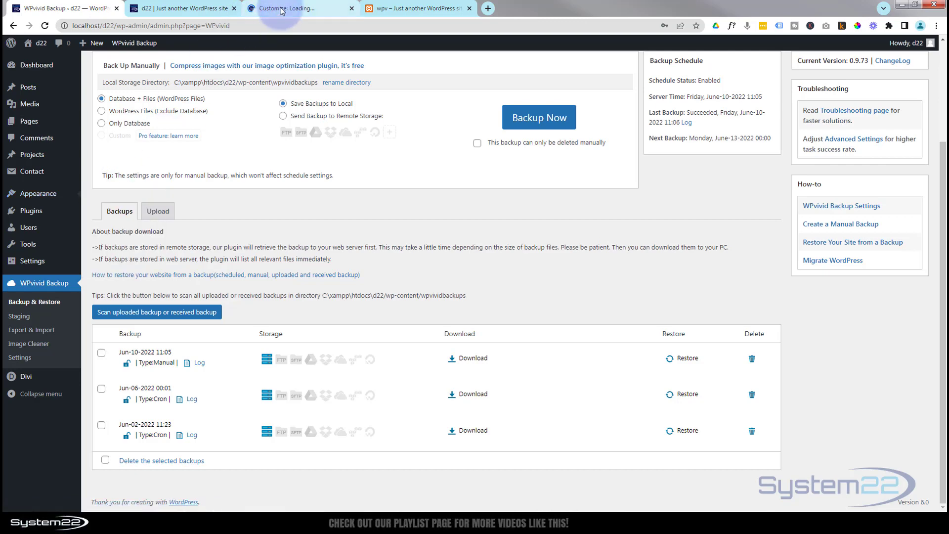
left_click(287, 8)
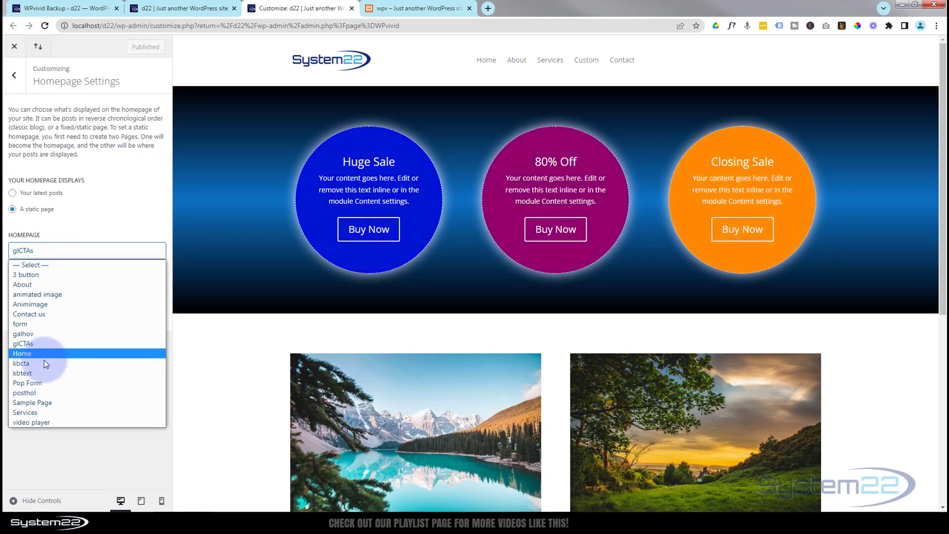
mouse_move(27, 363)
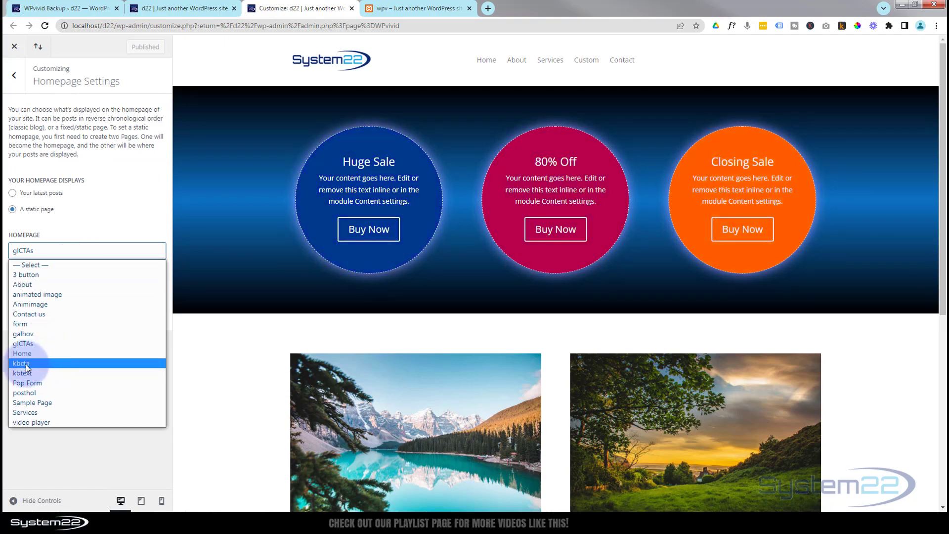
left_click(20, 363)
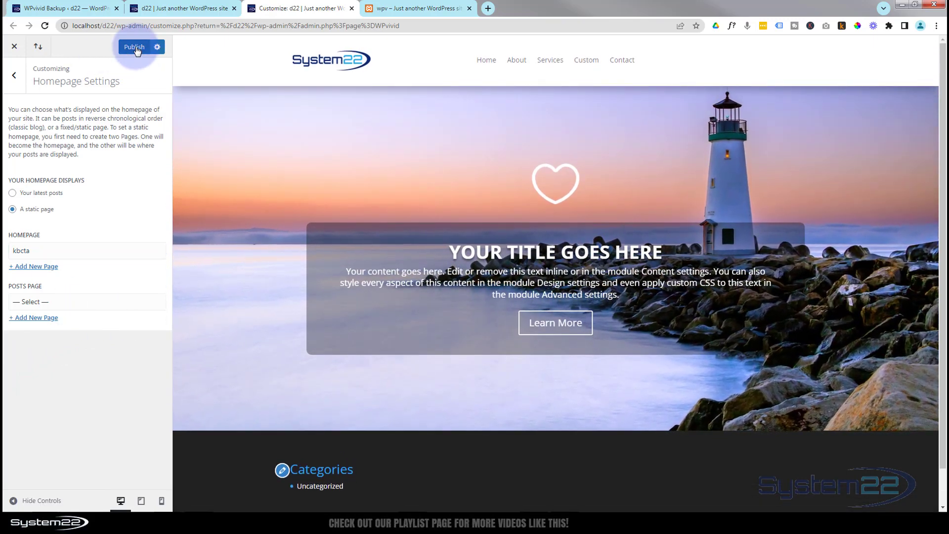
left_click(134, 47)
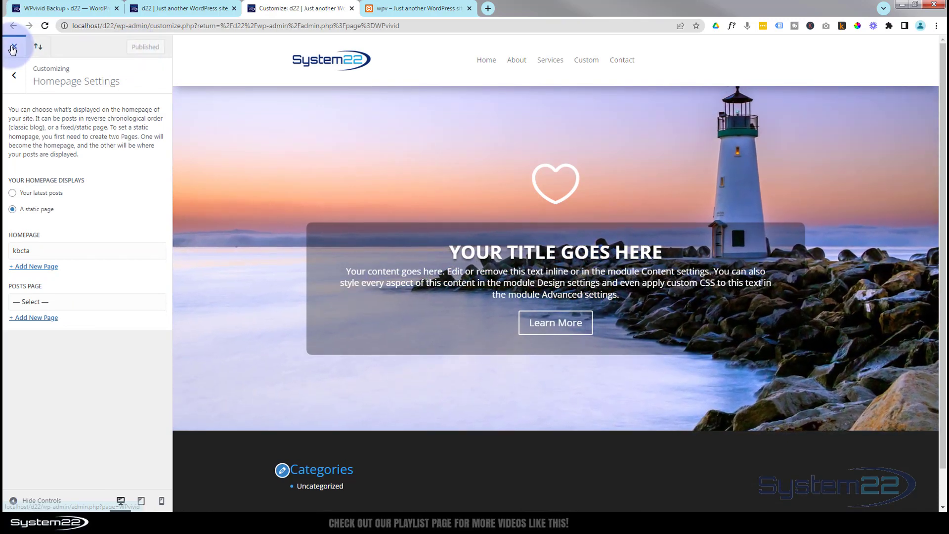
Step: Close the Customizer to view the lighthouse front page, then return to WPvivid backups
left_click(15, 47)
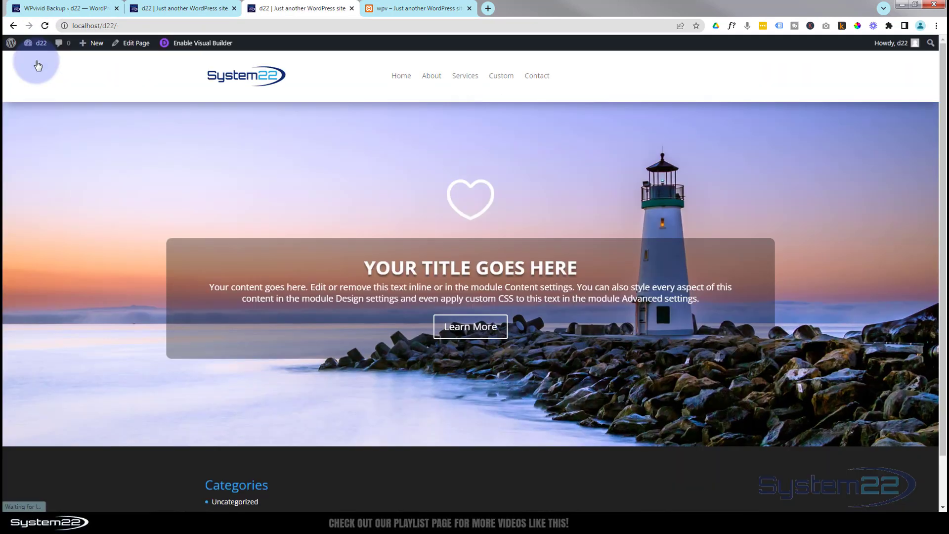
mouse_move(119, 226)
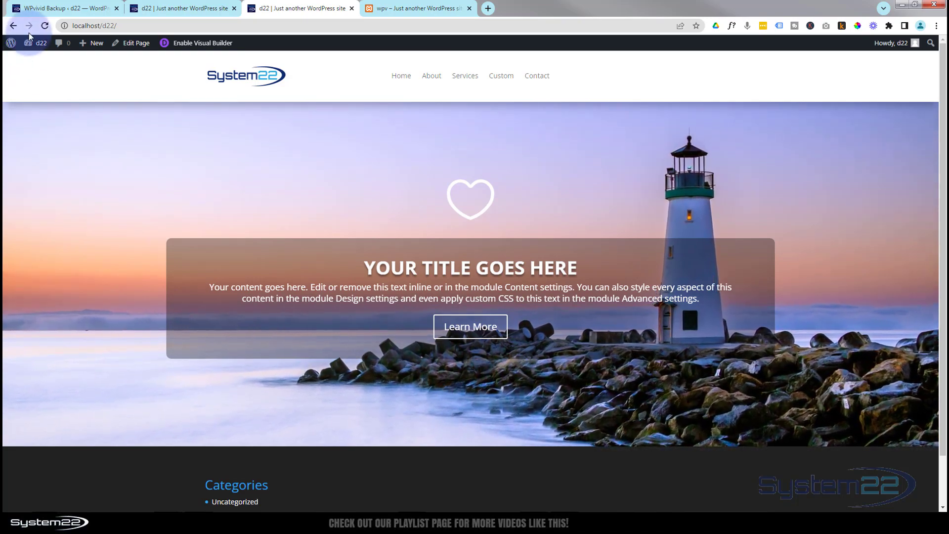
left_click(59, 9)
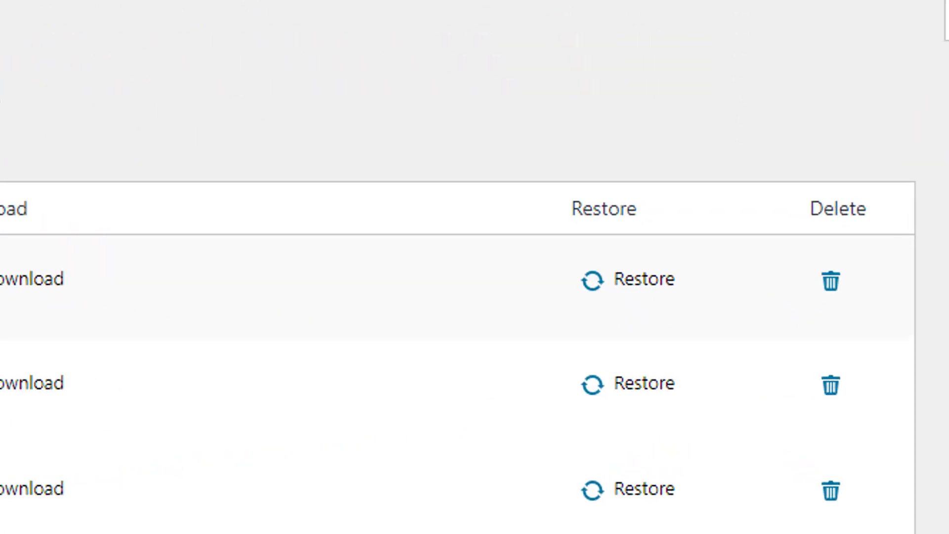
Step: Restore the Jun-10-2022 11:05 backup, dismissing the max_allowed_packet notice and confirming
left_click(636, 266)
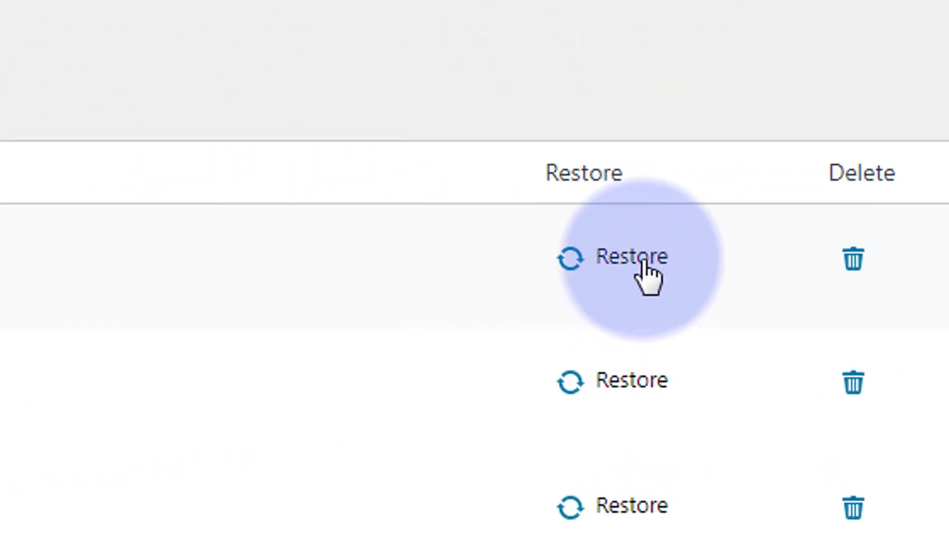
left_click(633, 256)
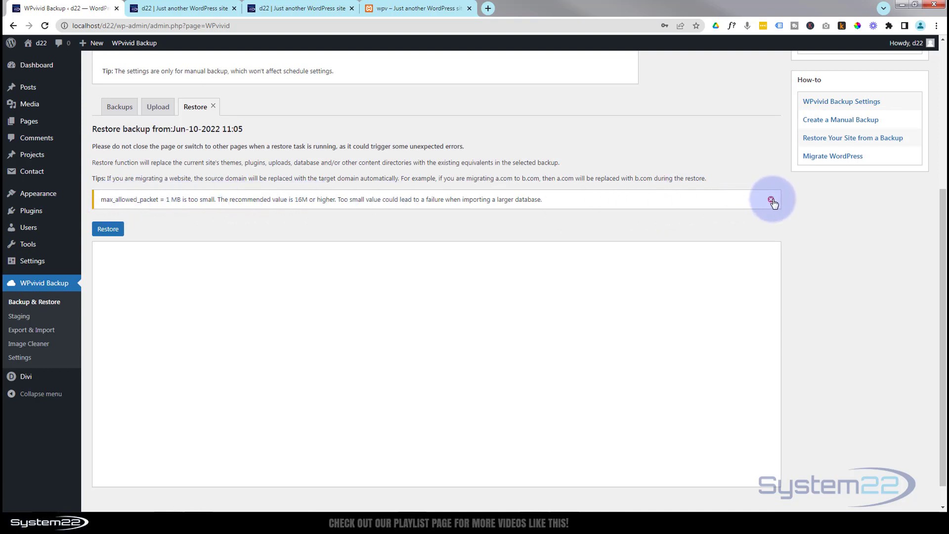
left_click(772, 200)
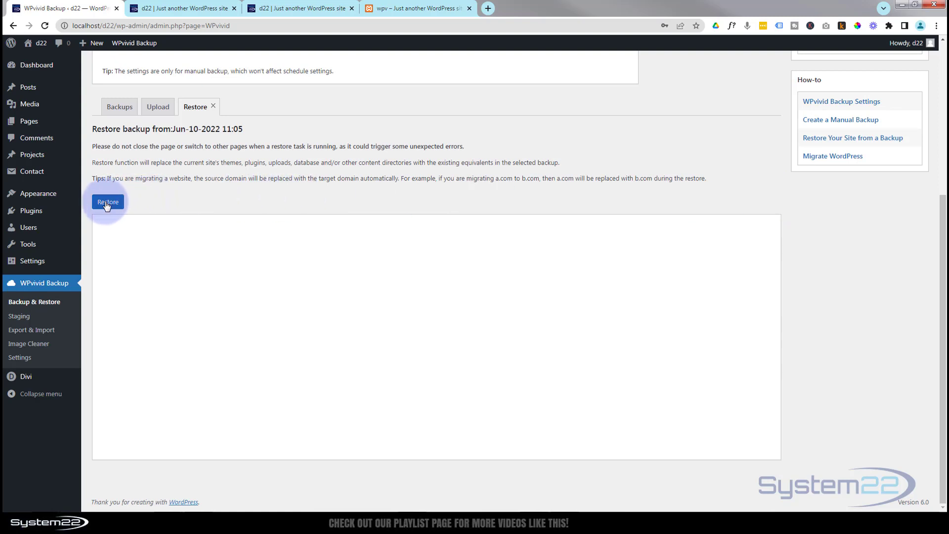
left_click(108, 202)
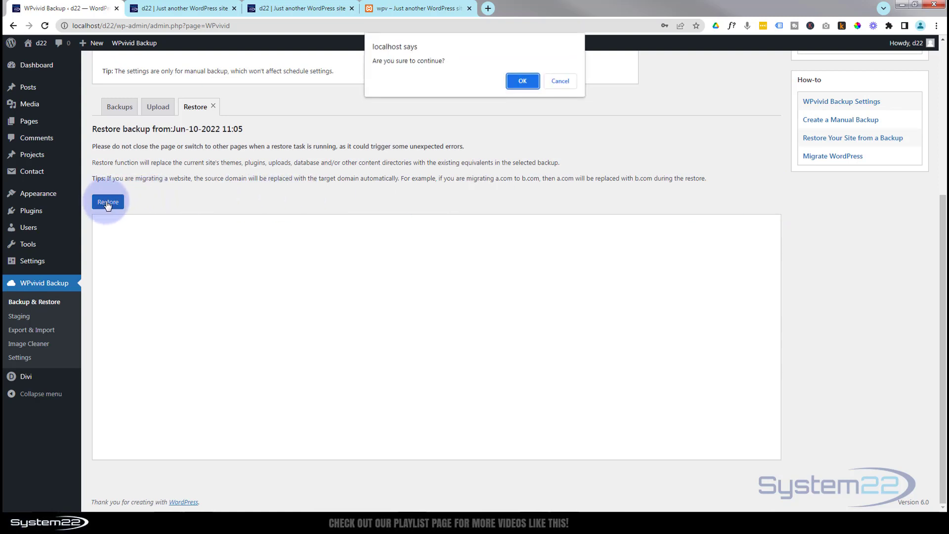
mouse_move(197, 191)
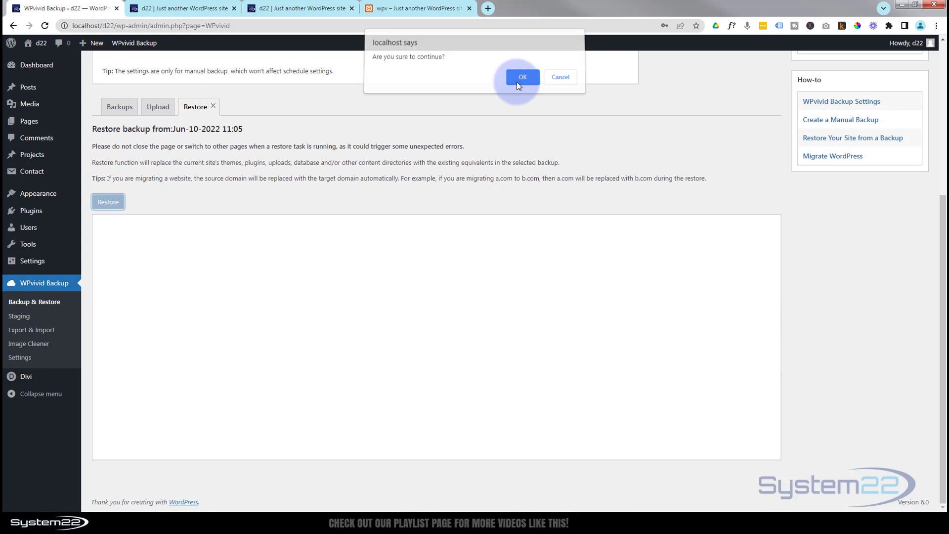
left_click(523, 77)
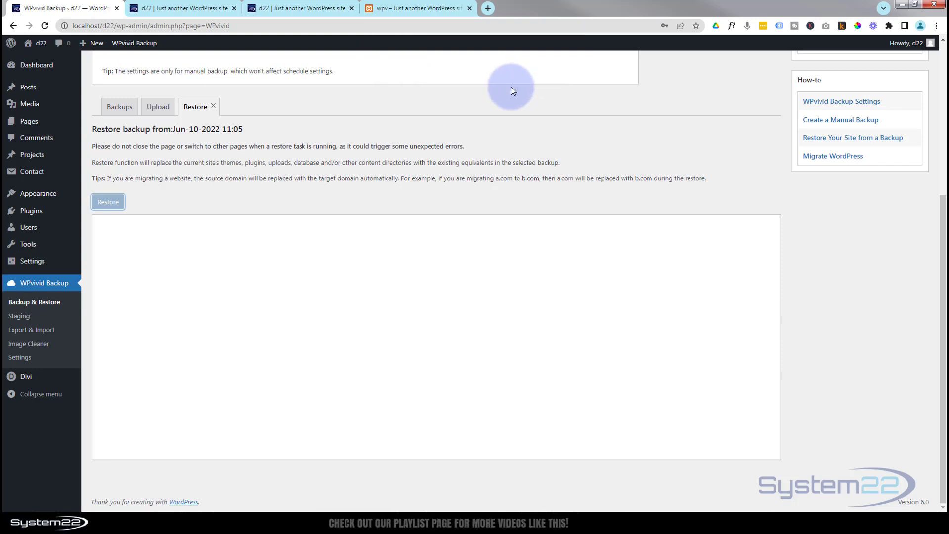
Step: Let the restore log finish and acknowledge 'Restore completed successfully'
left_click(108, 201)
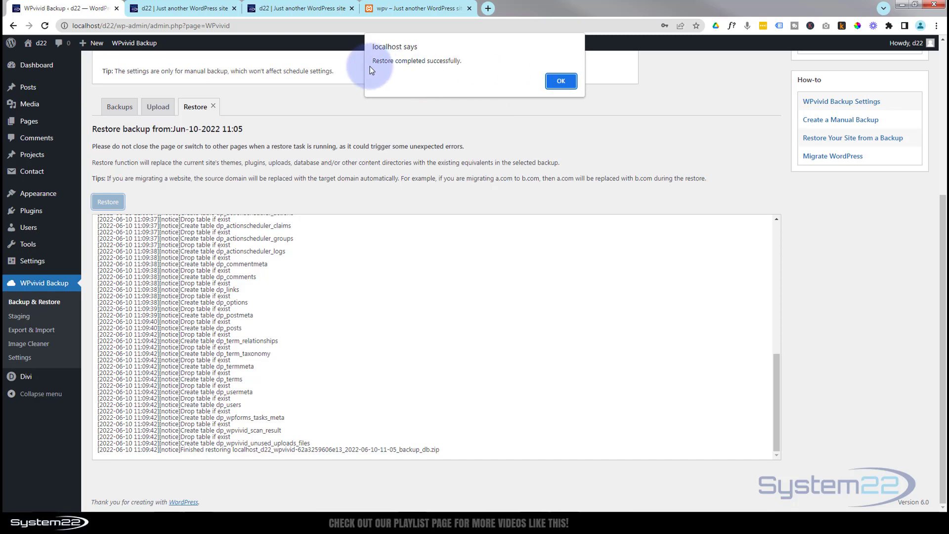
mouse_move(497, 89)
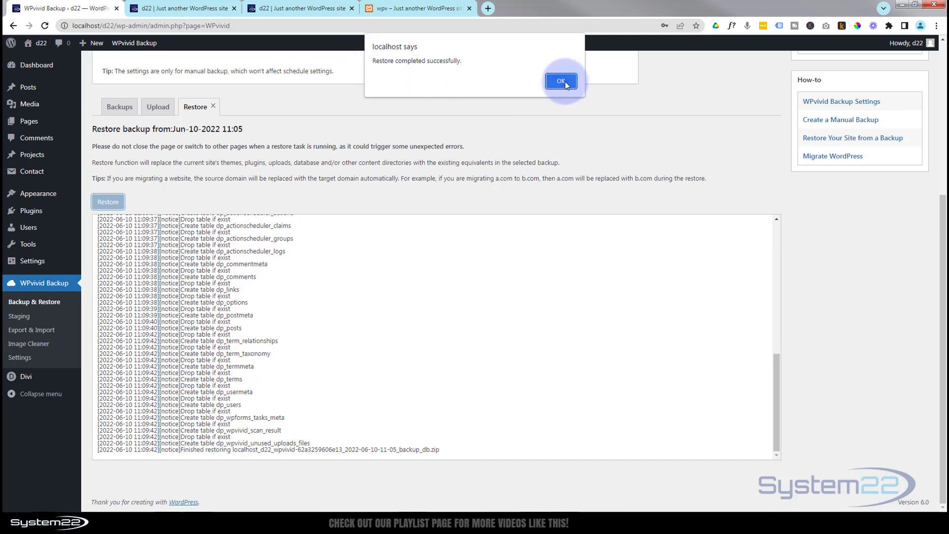
left_click(560, 81)
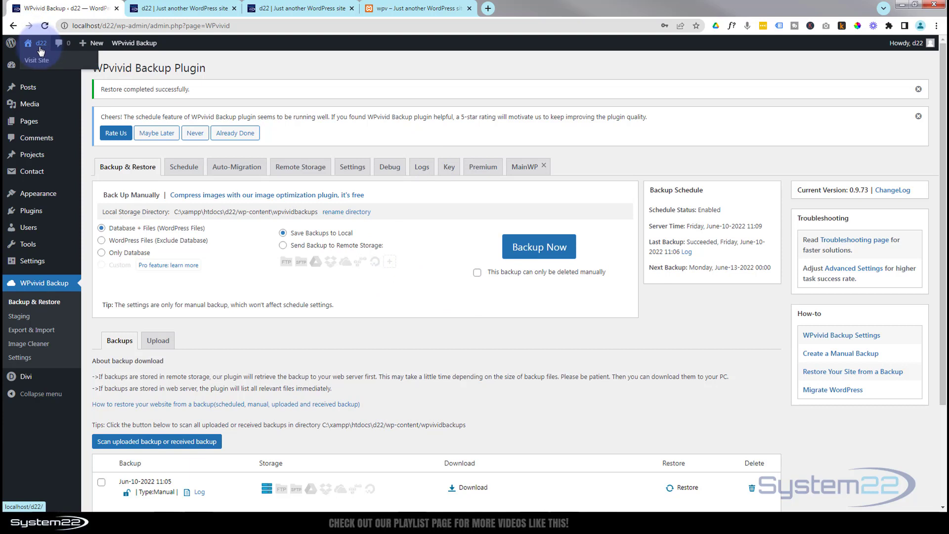
Step: Visit the restored d22 front page with its three sale circles, then the wpv site
left_click(36, 60)
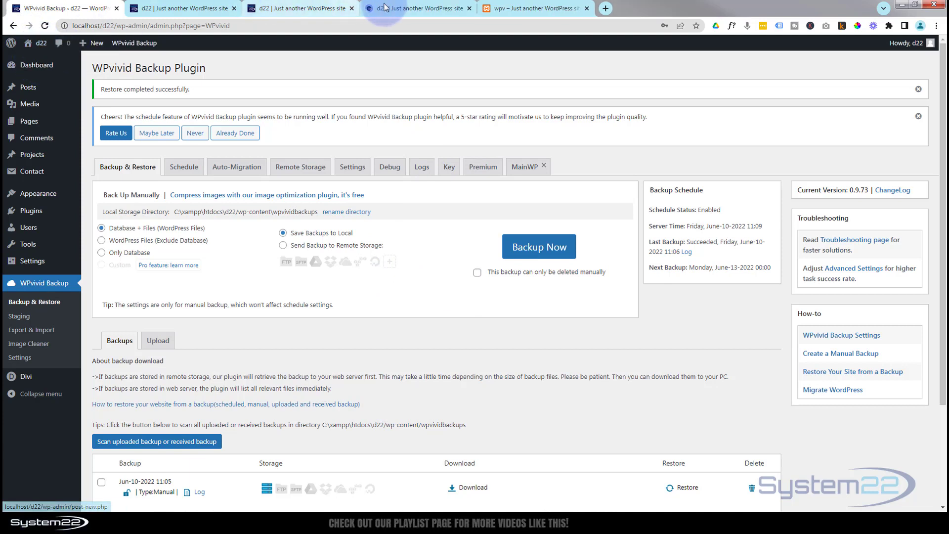
left_click(417, 8)
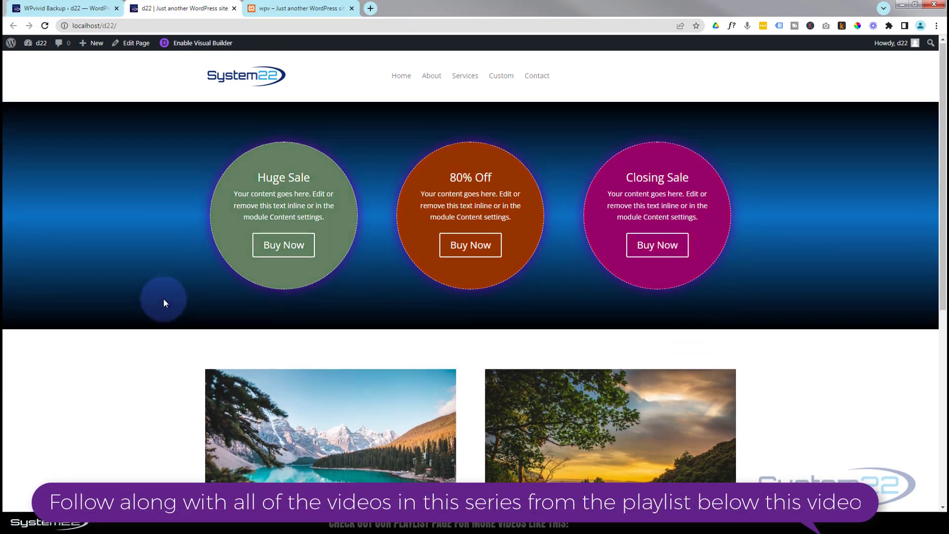
left_click(286, 9)
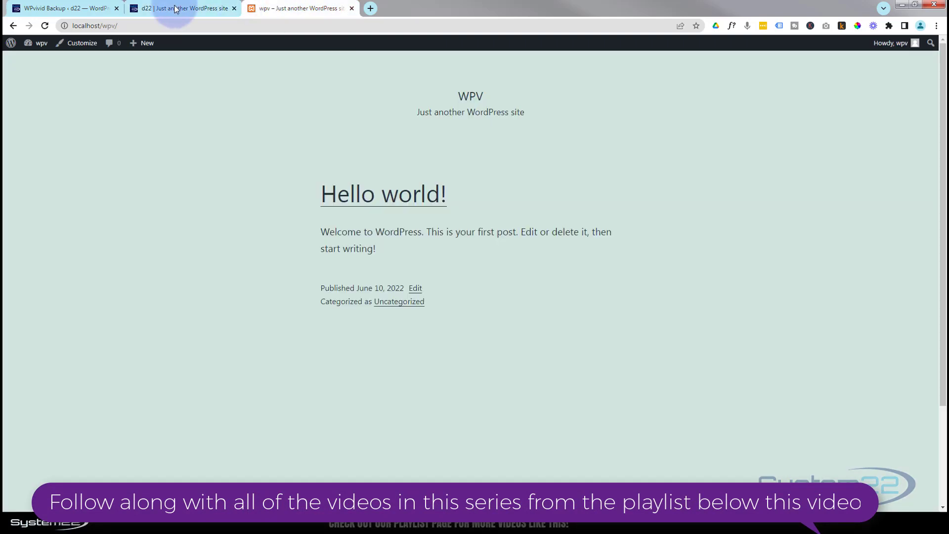
Step: Return to the d22 admin and browse All Pages
left_click(59, 8)
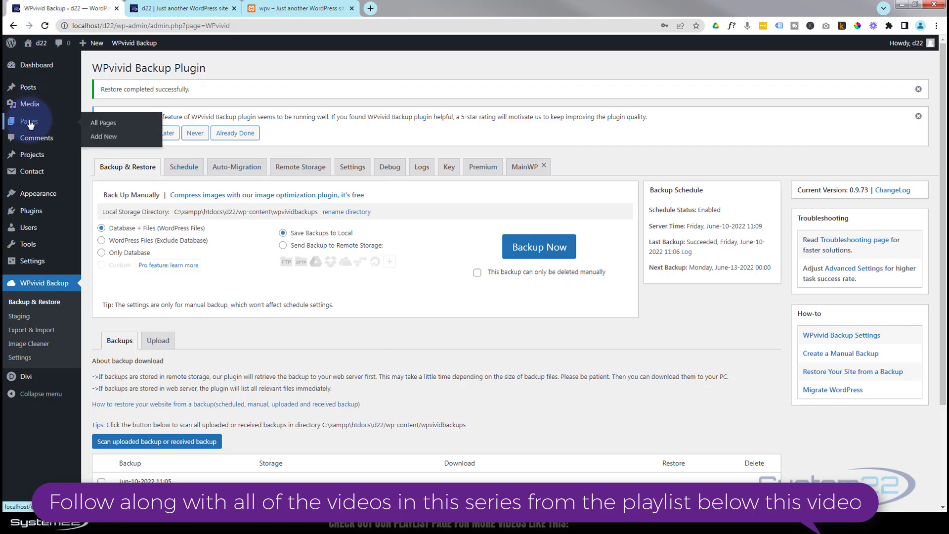
left_click(103, 122)
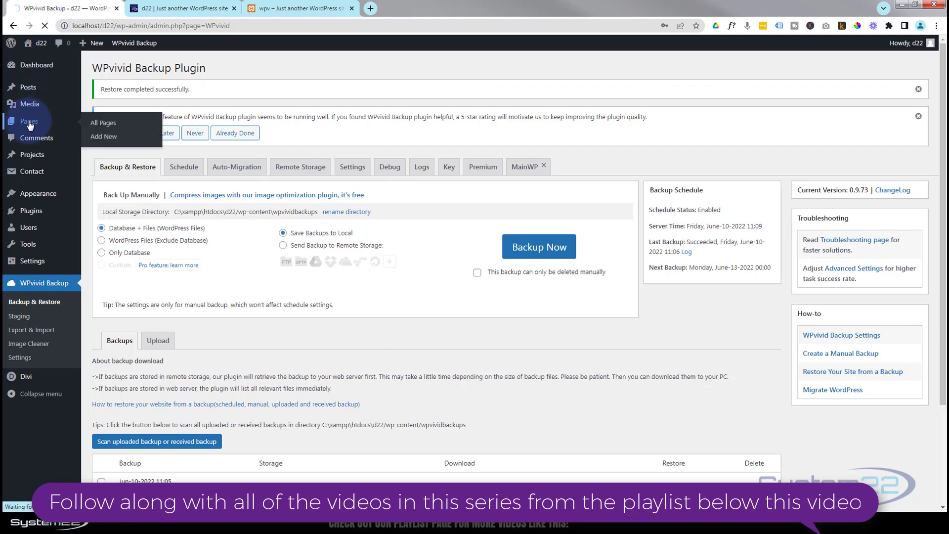
left_click(103, 123)
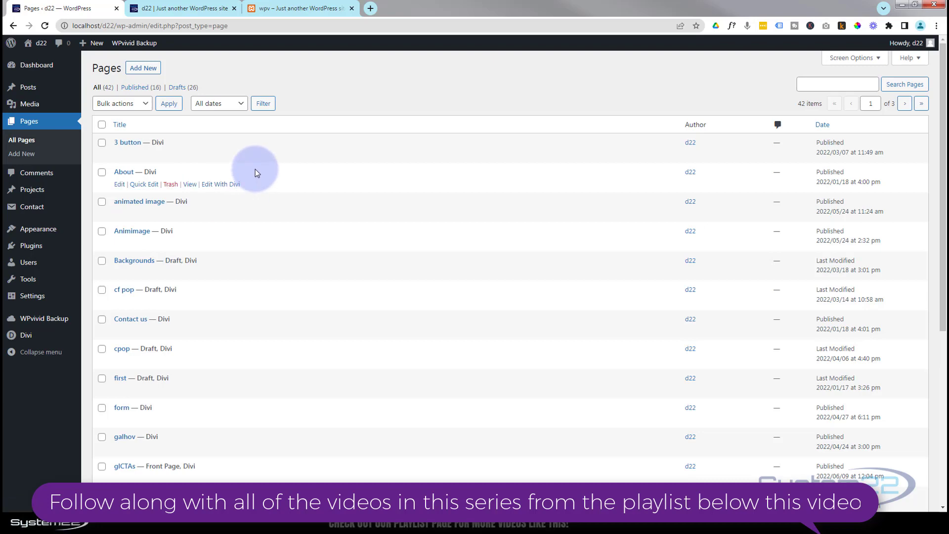
scroll("down", 3)
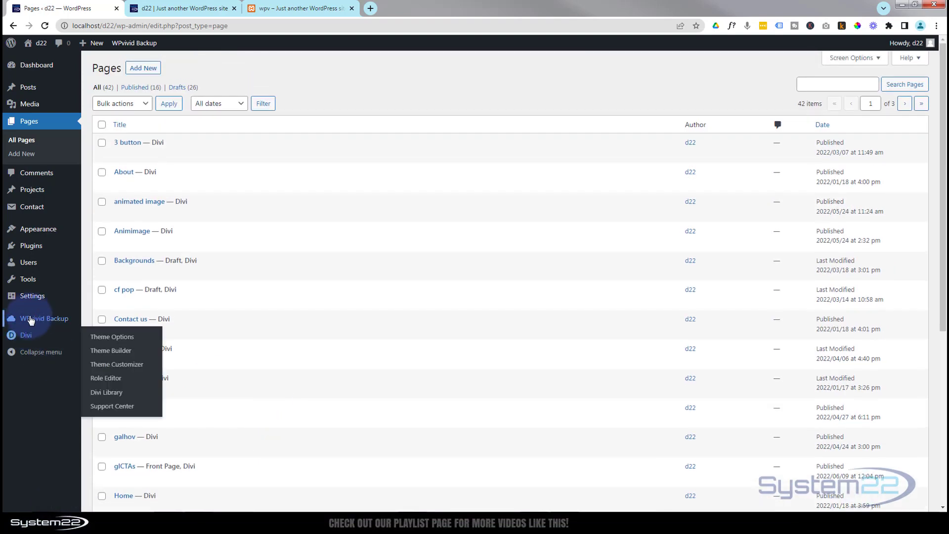
Step: Go back to the WPvivid Backup & Restore page
left_click(44, 318)
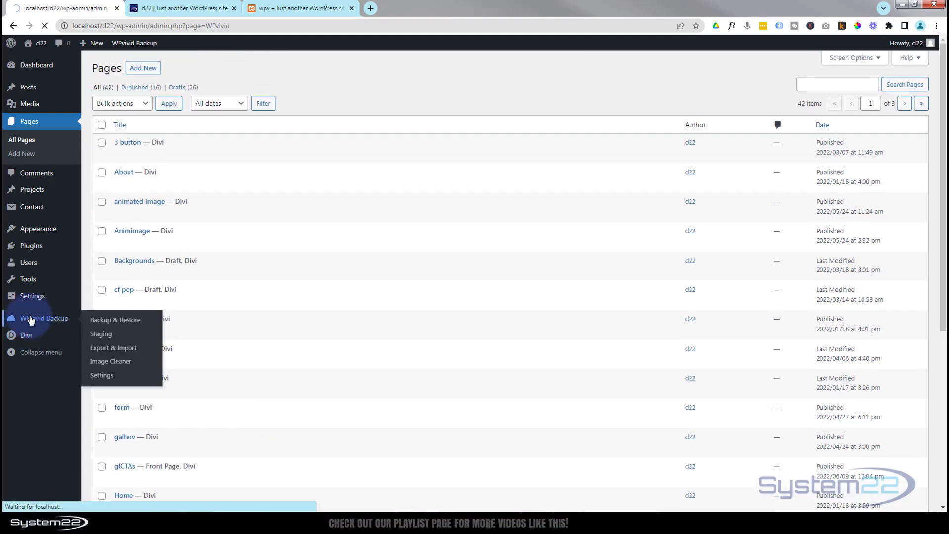
left_click(115, 320)
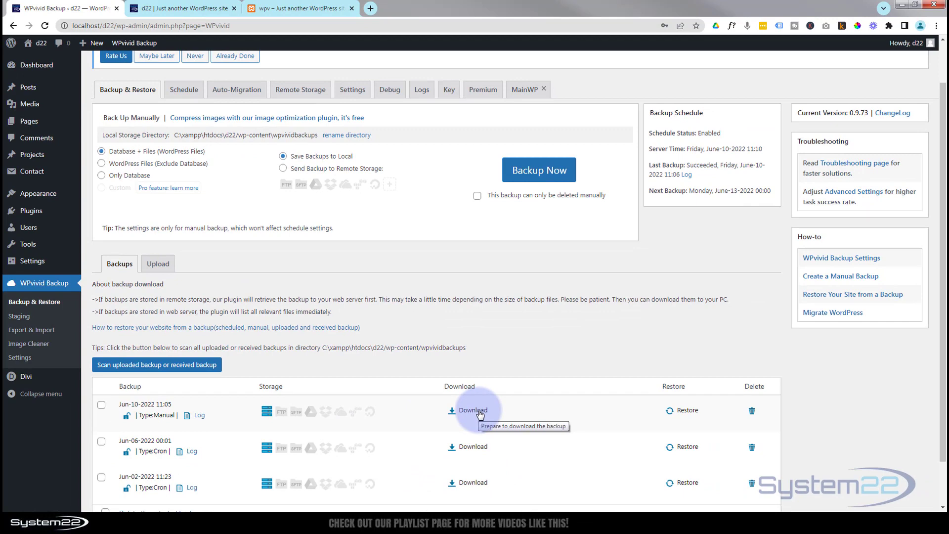
Step: Download the Jun-10 d22 backup zip (120.31 MB) from WPvivid to the computer
left_click(472, 410)
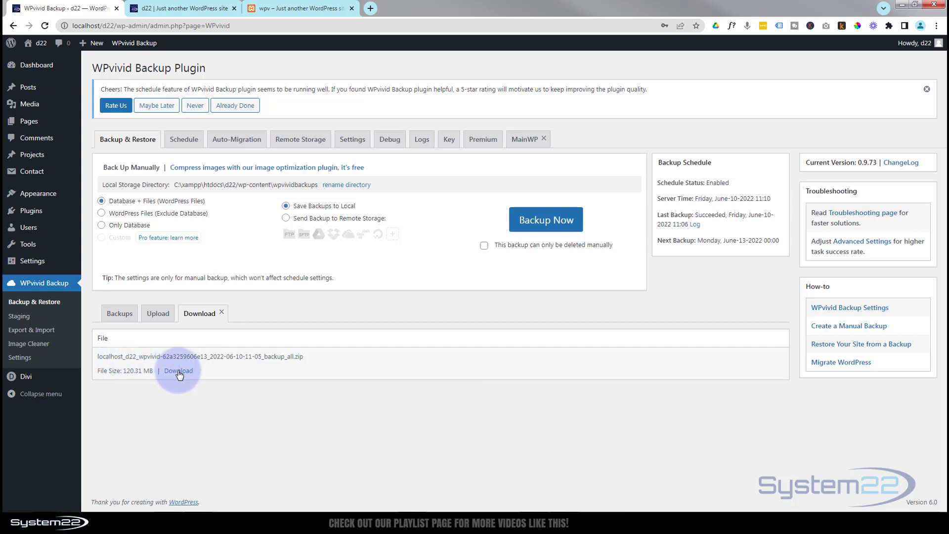
left_click(178, 370)
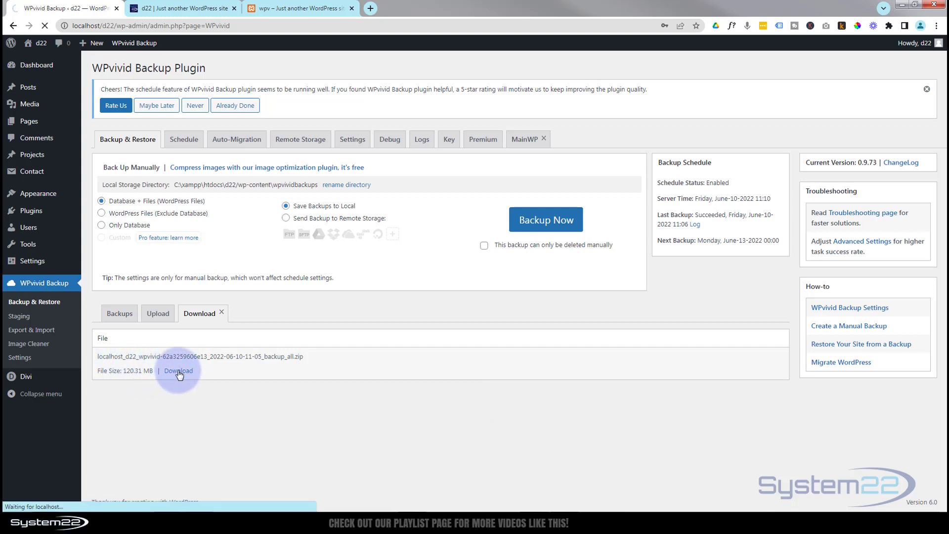
left_click(178, 371)
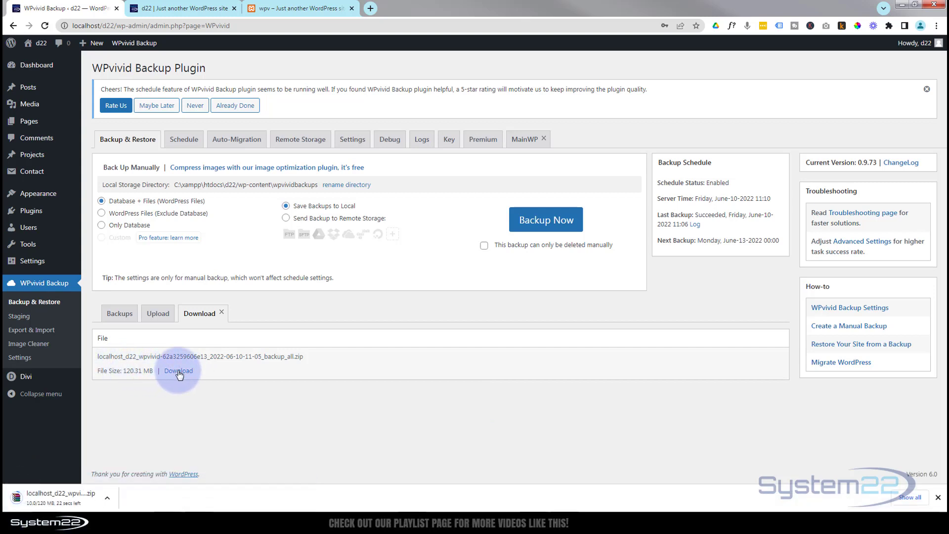
mouse_move(88, 472)
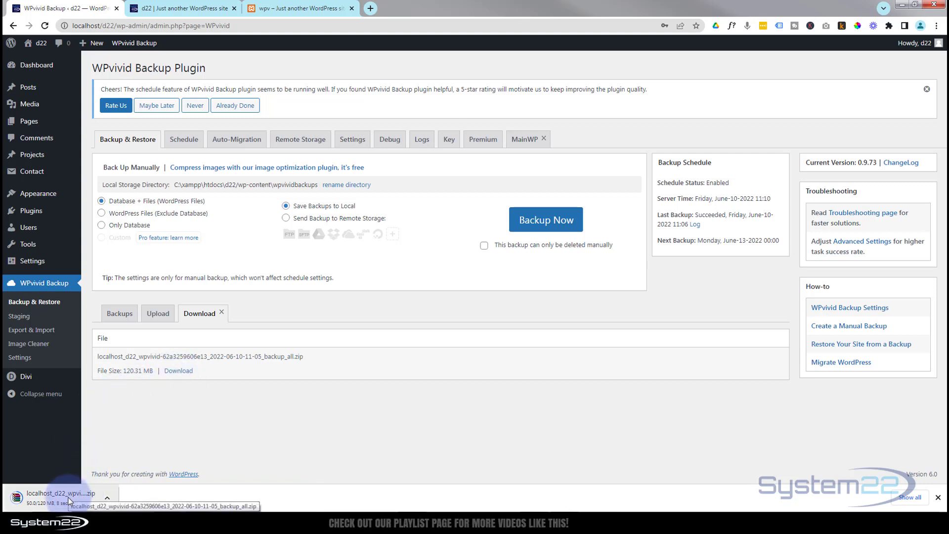
mouse_move(255, 406)
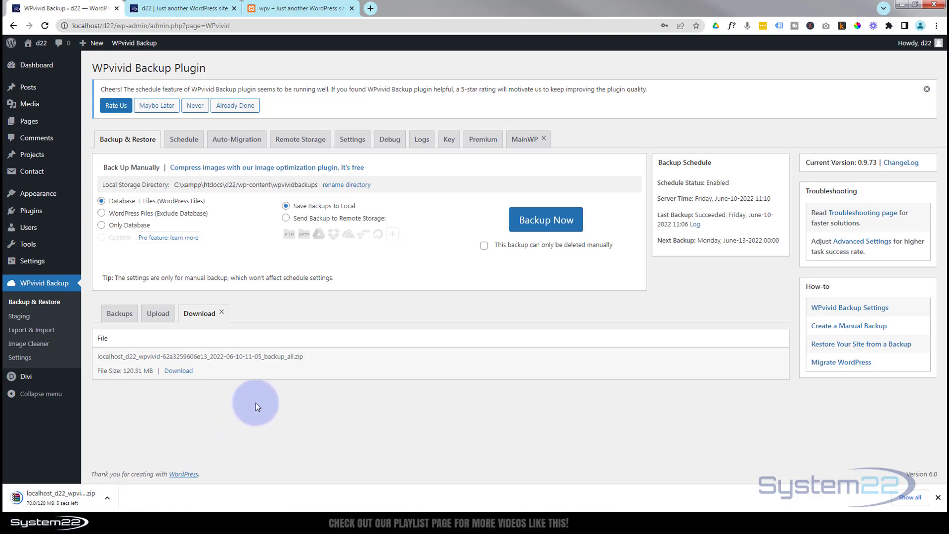
mouse_move(261, 410)
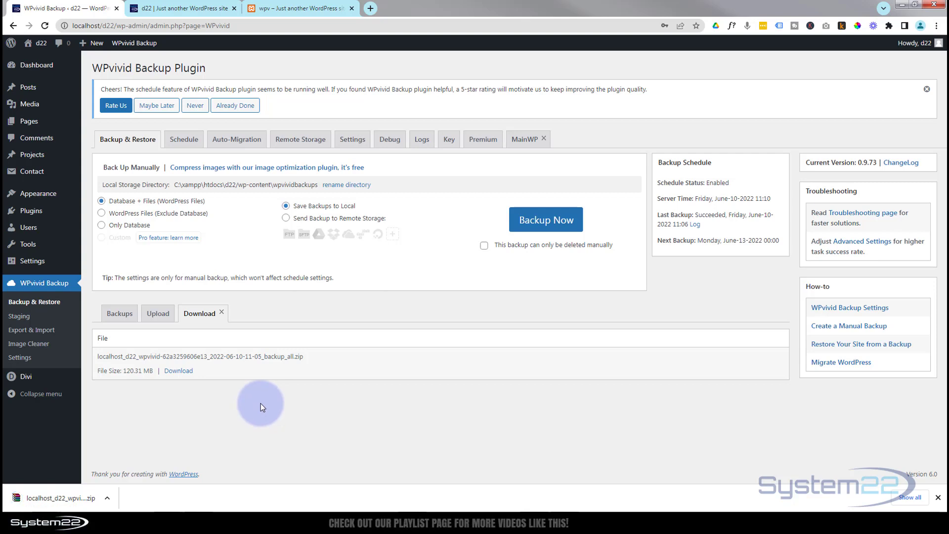
mouse_move(65, 492)
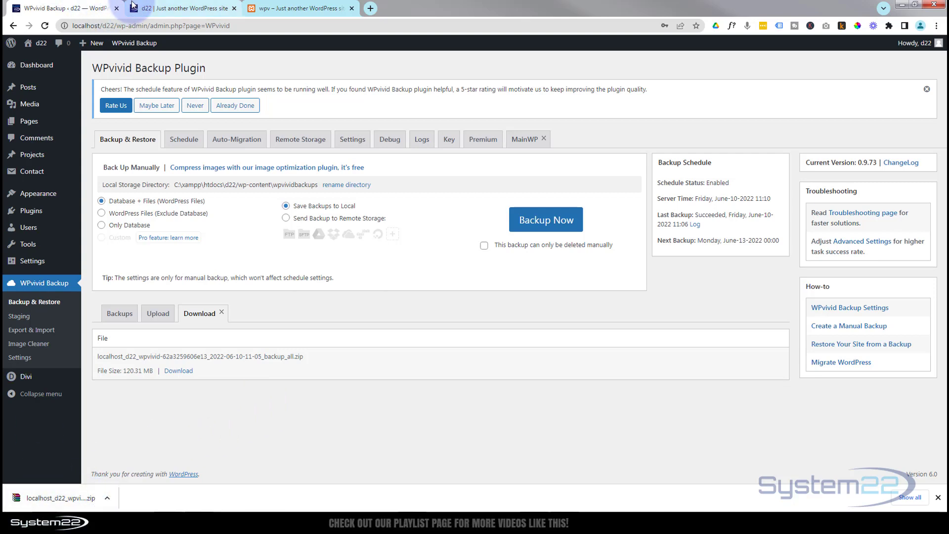
Step: On the wpv site, delete the Akismet Anti-Spam and Hello Dolly plugins, confirming each
left_click(276, 11)
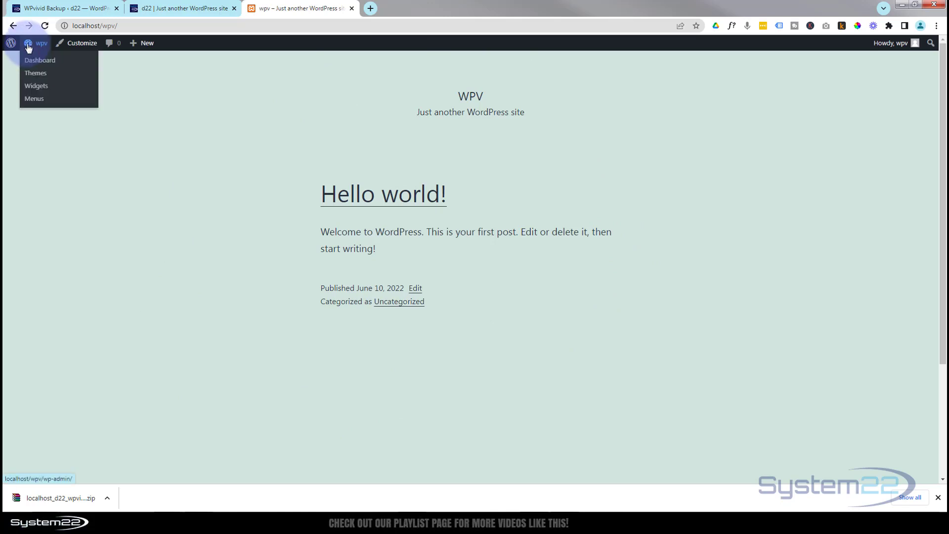
left_click(39, 60)
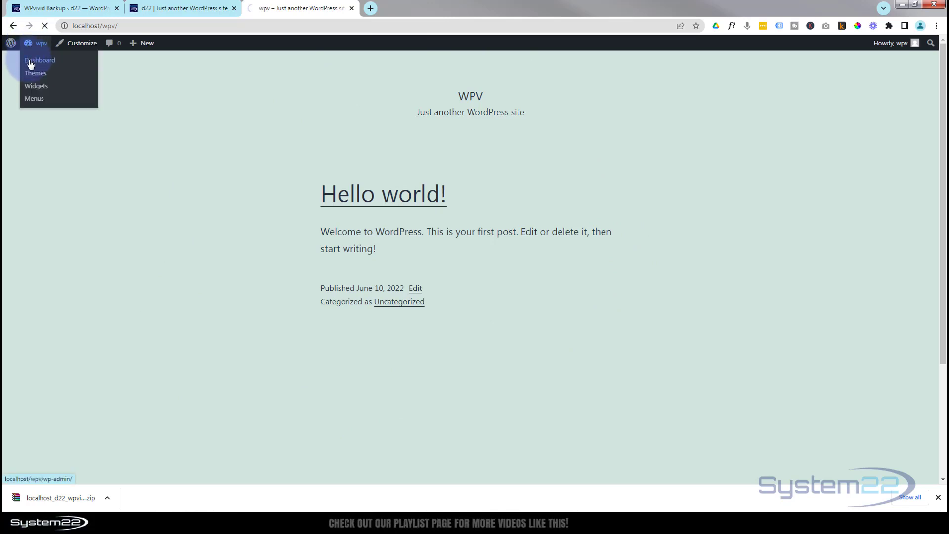
left_click(39, 60)
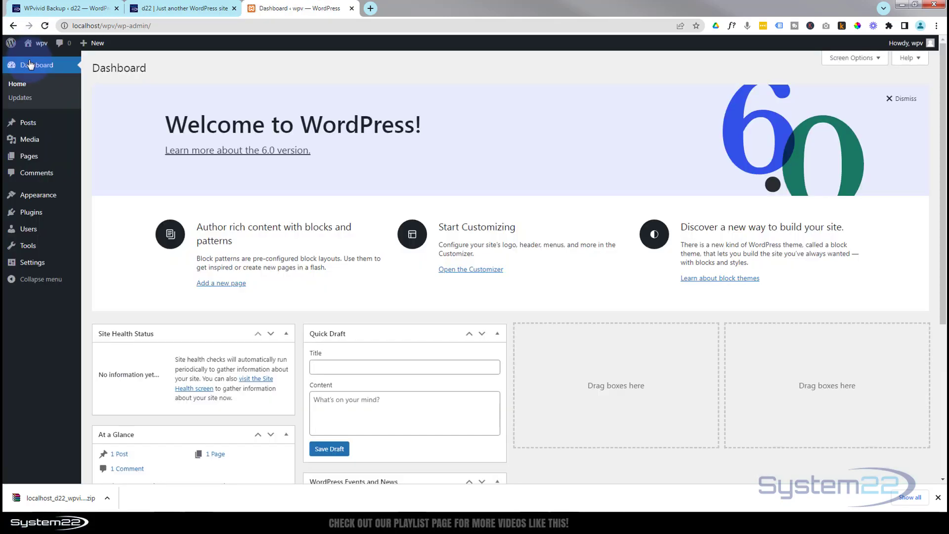
mouse_move(30, 212)
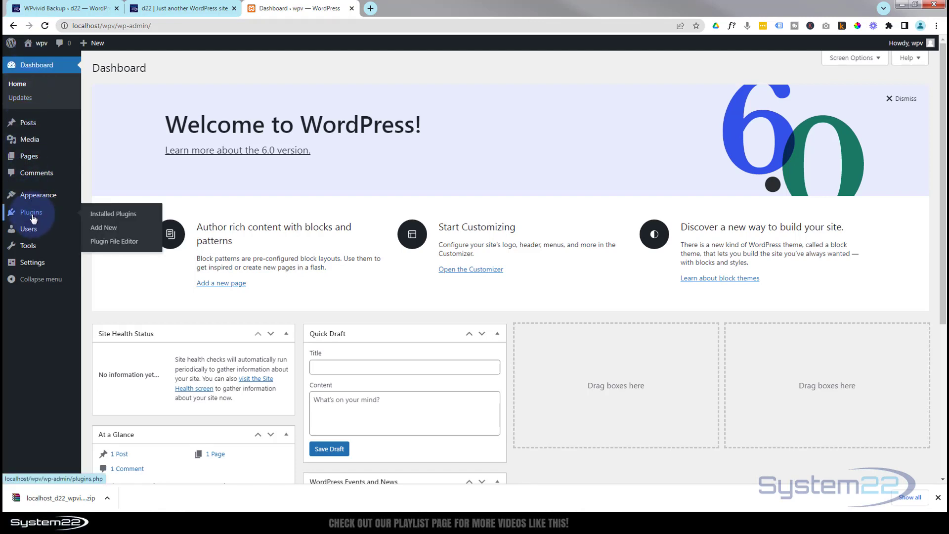
left_click(113, 214)
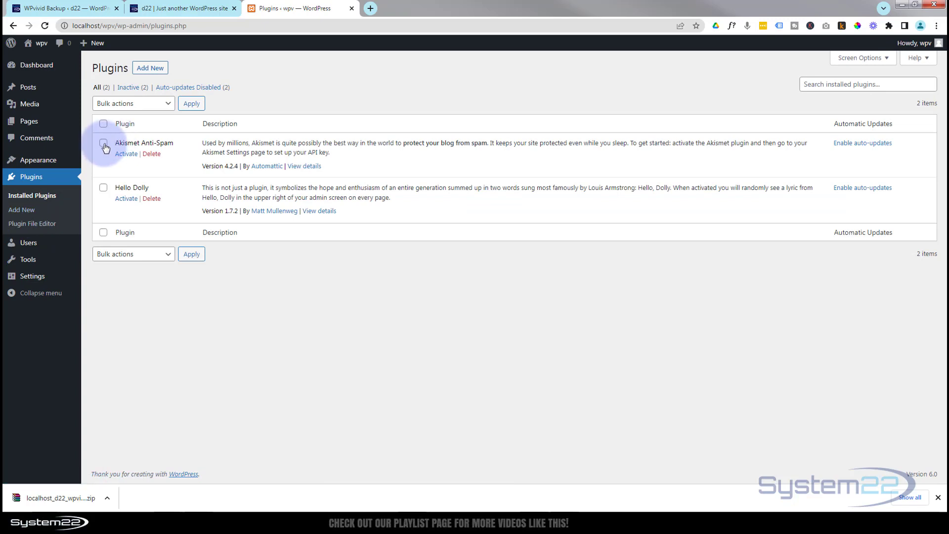
left_click(103, 123)
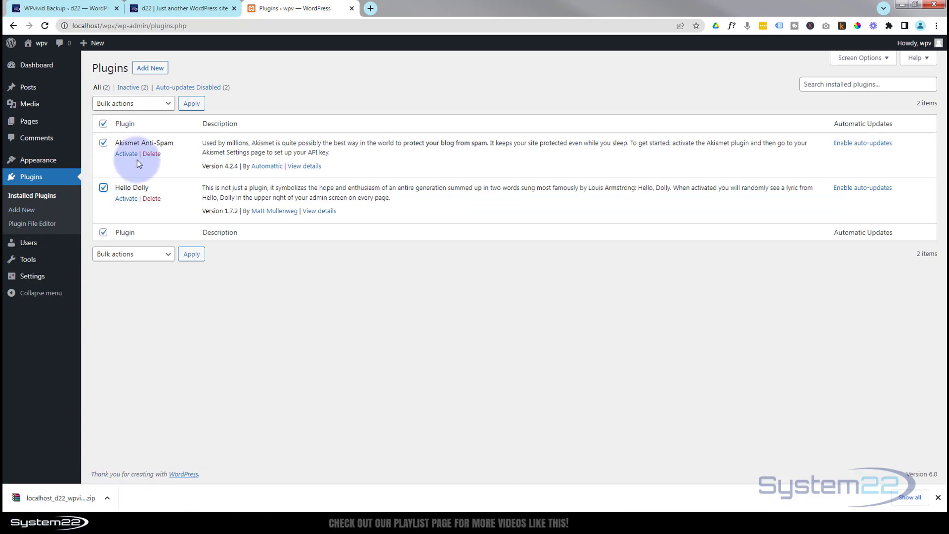
left_click(152, 154)
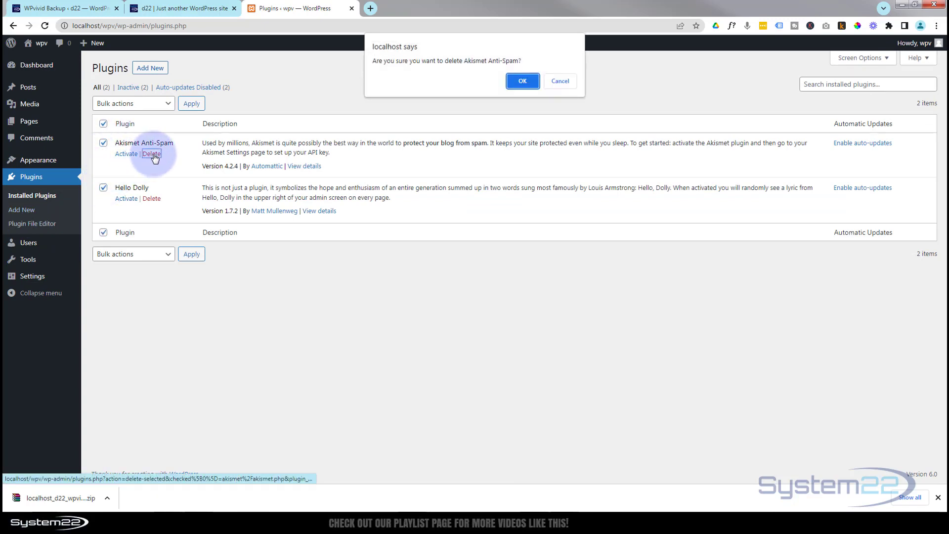
left_click(523, 80)
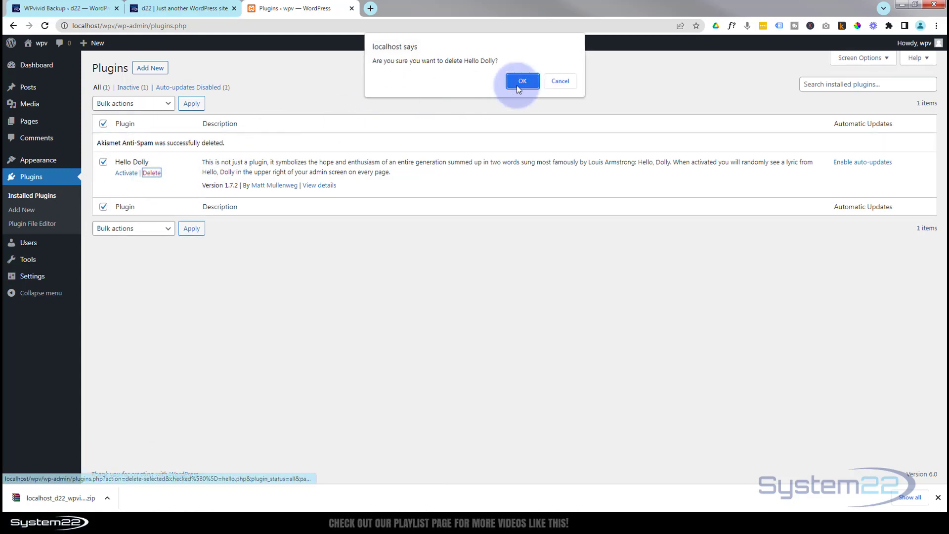
left_click(522, 80)
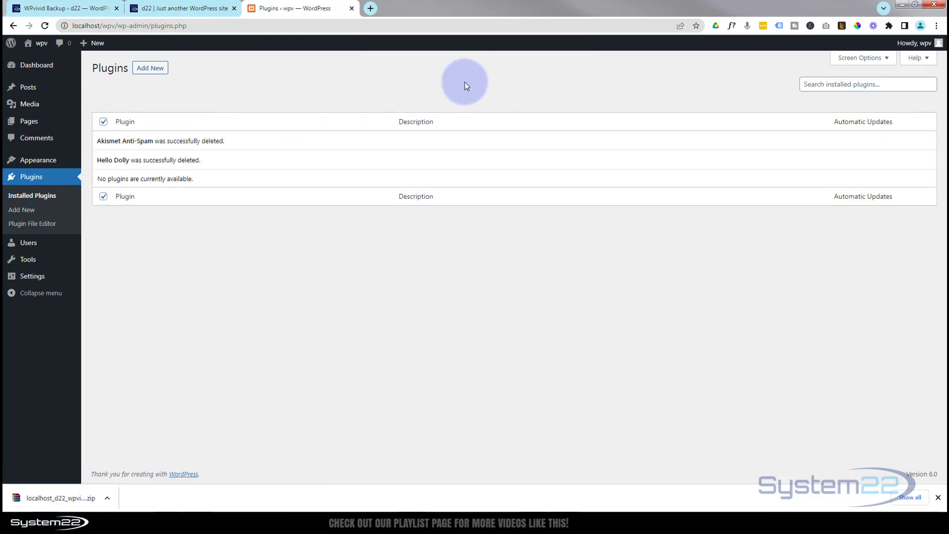
Step: Search plugins for 'wpvivid', then install and activate Migration, Backup, Staging – WPvivid
left_click(150, 68)
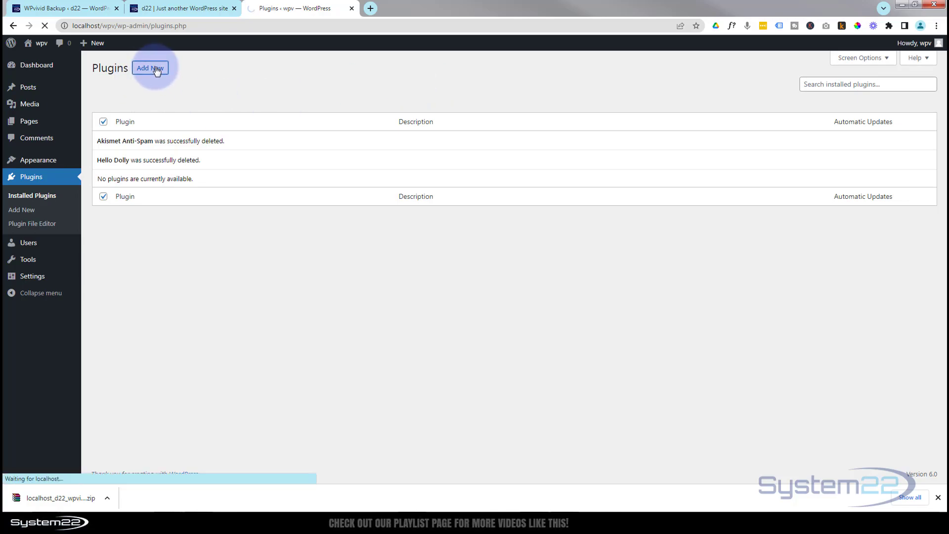
left_click(150, 67)
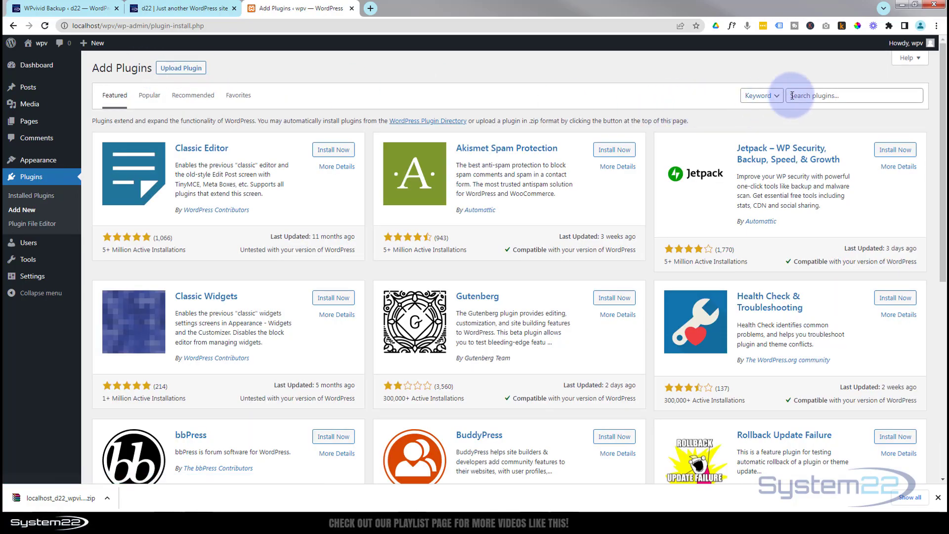
type("w")
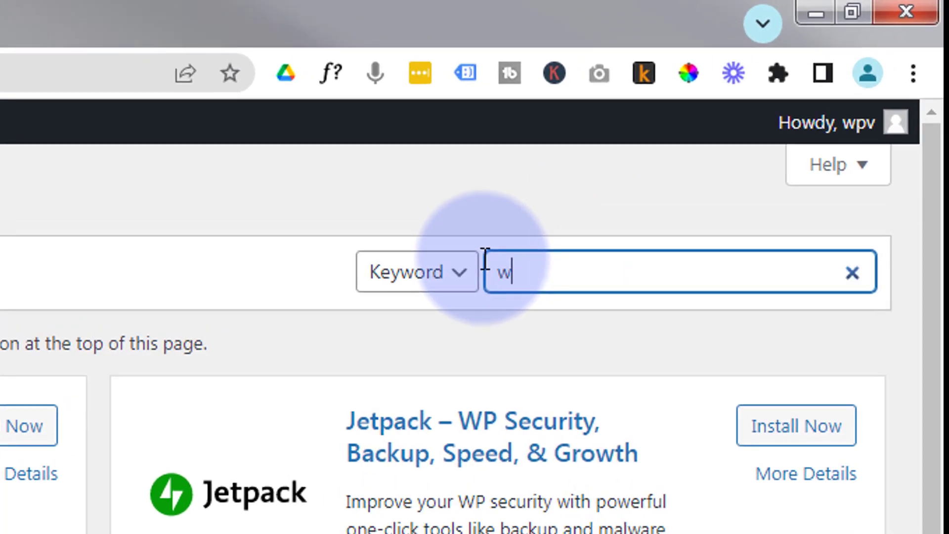
type("pvivid")
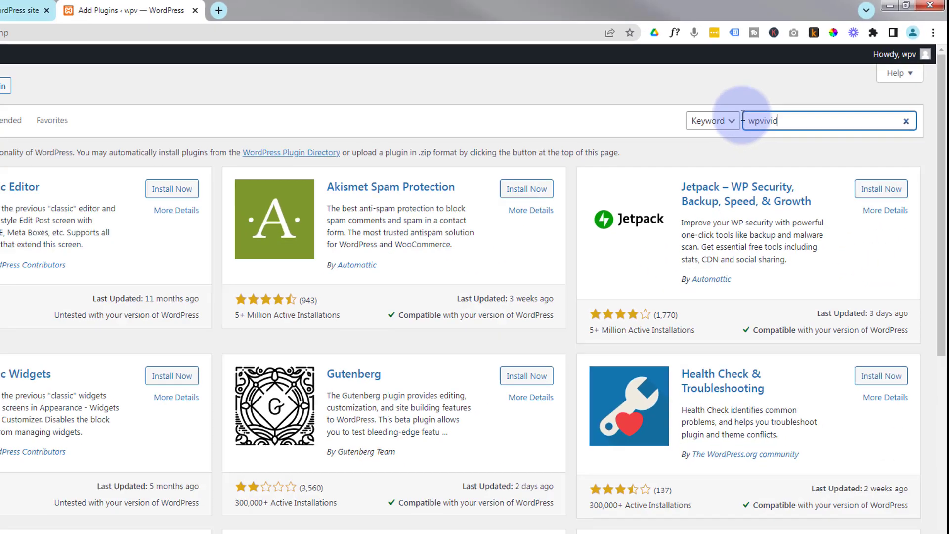
key("Enter")
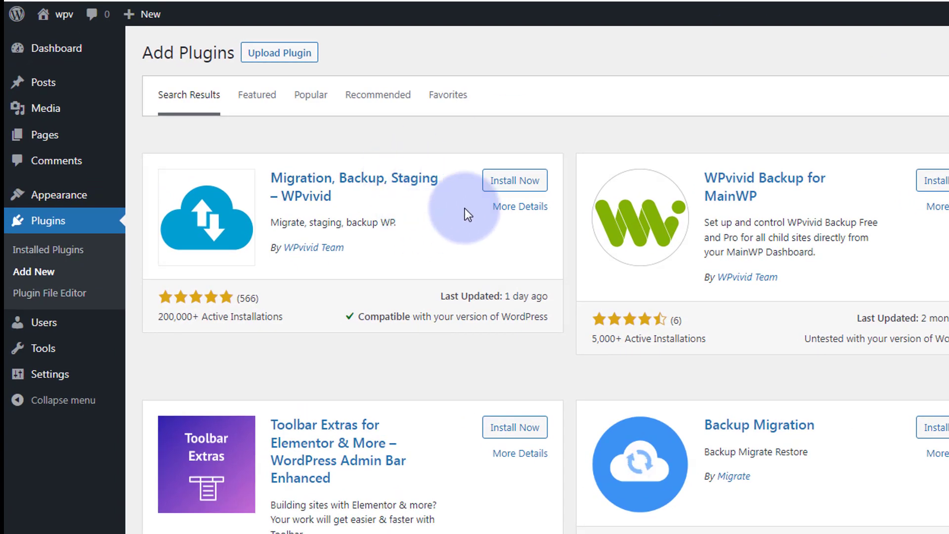
left_click(515, 181)
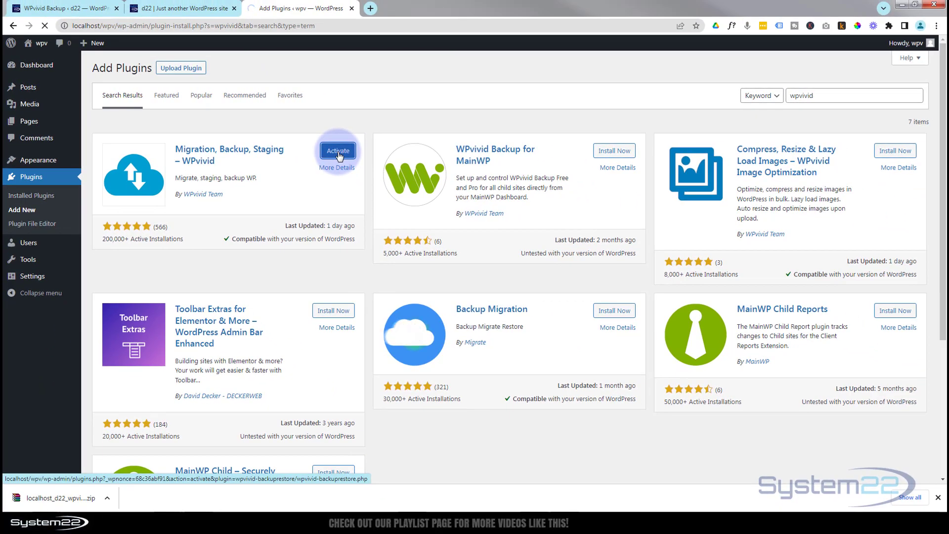
left_click(337, 151)
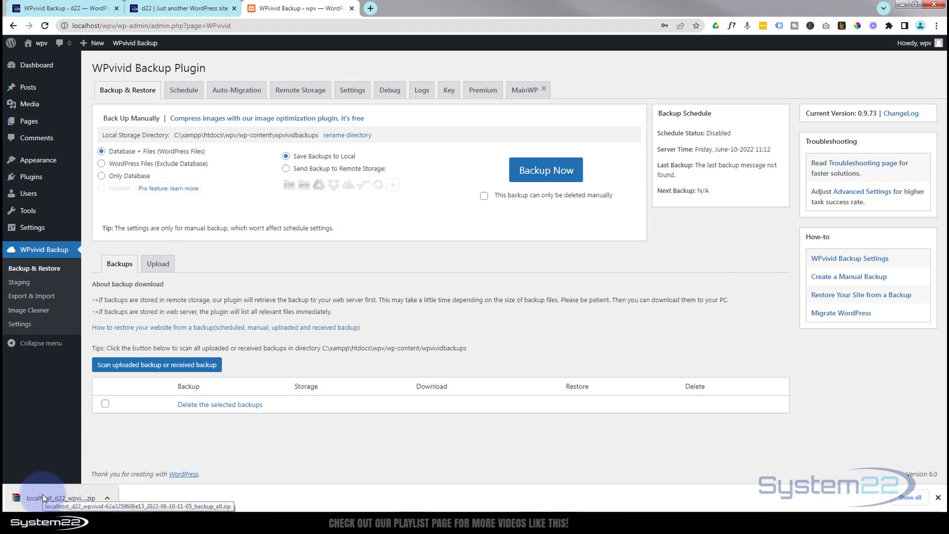
Step: Upload the d22 backup zip through WPvivid's Upload tab and acknowledge completion
left_click(158, 263)
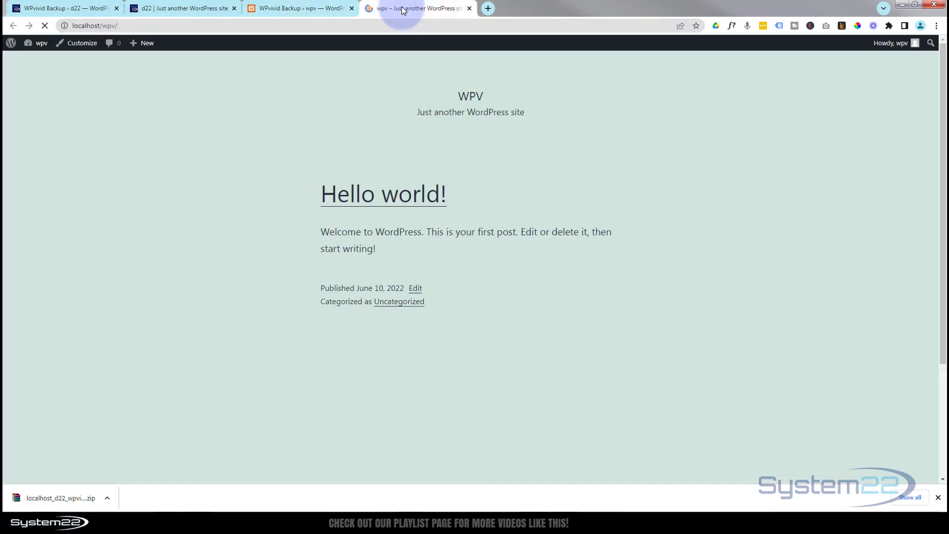
scroll("down", 3)
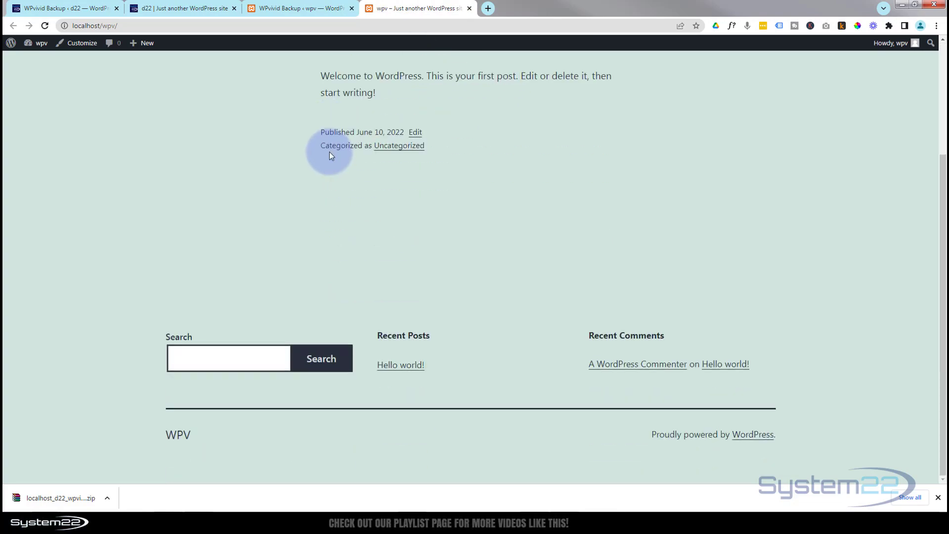
left_click(297, 8)
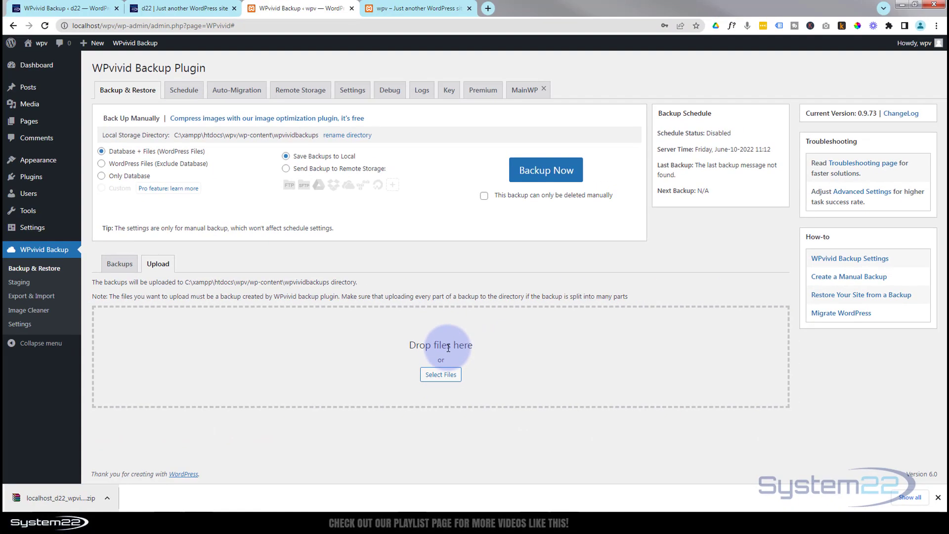
left_click(441, 374)
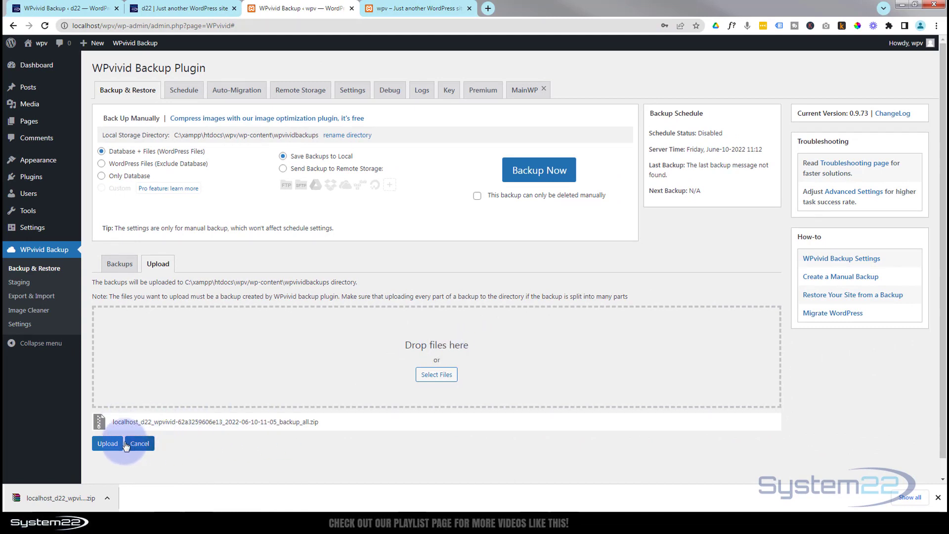
left_click(107, 443)
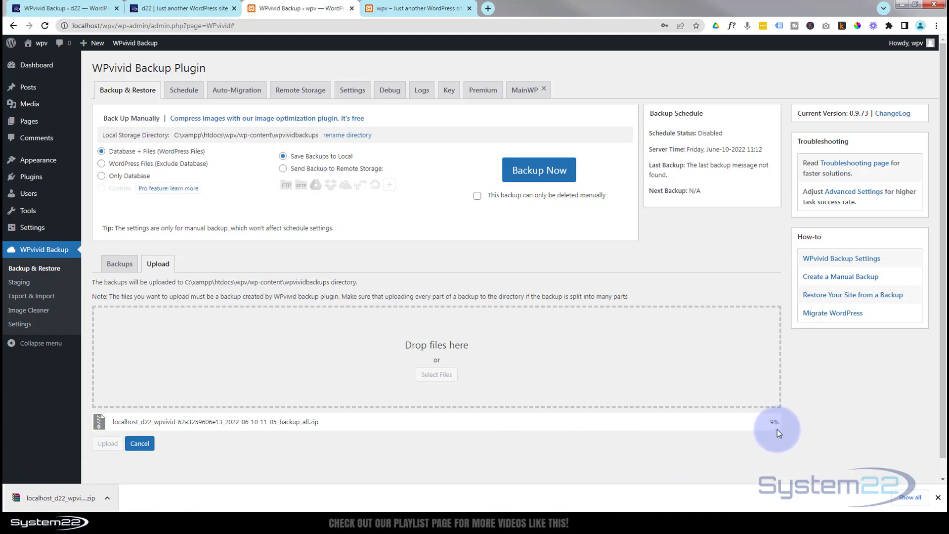
mouse_move(676, 459)
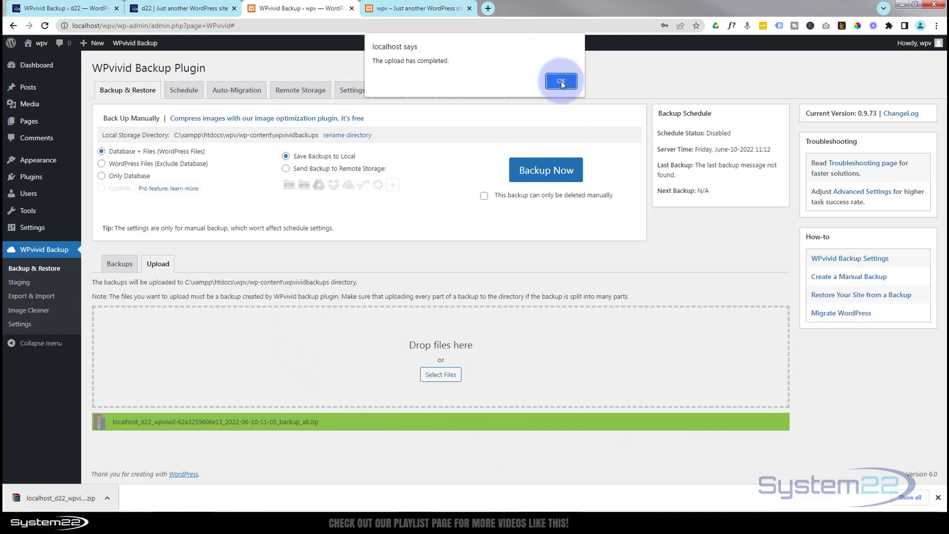
left_click(560, 80)
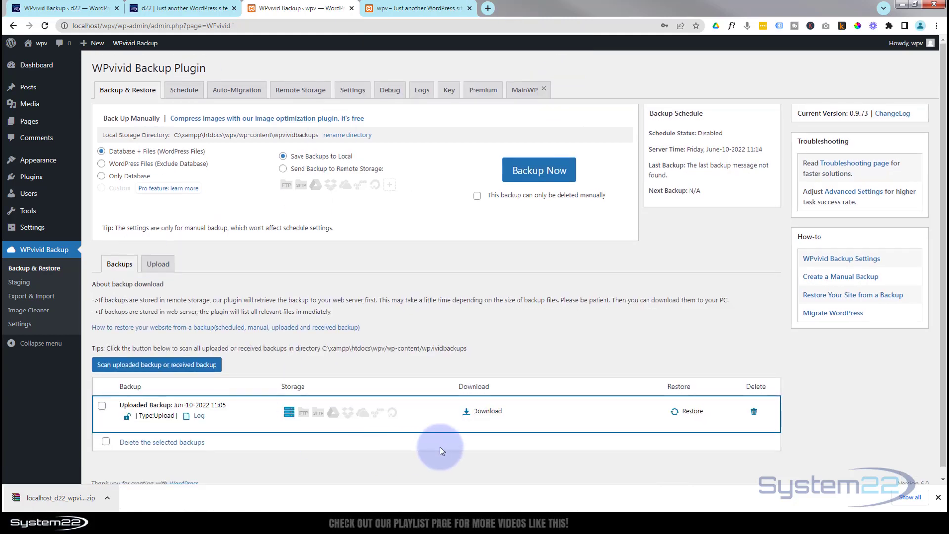
mouse_move(686, 413)
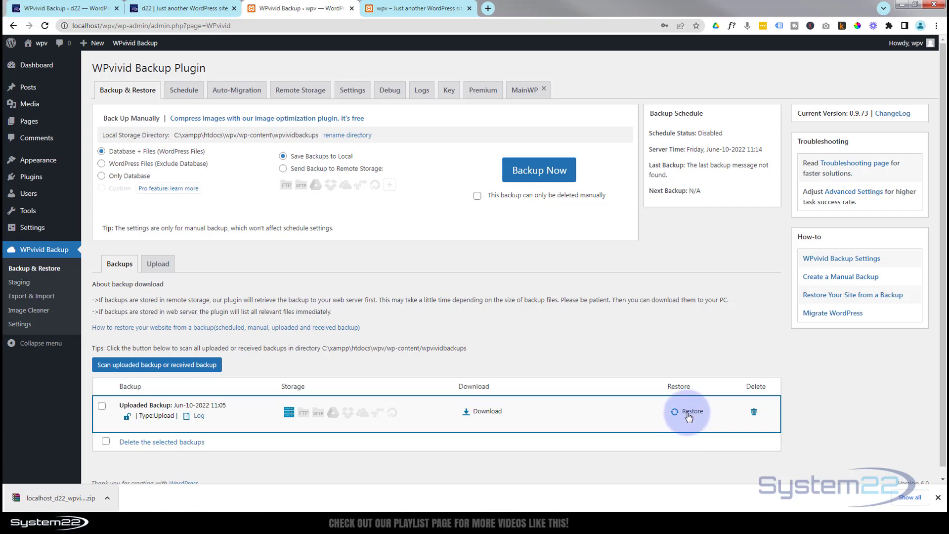
Step: Restore the uploaded Jun-10 d22 backup onto wpv, confirming and dismissing the completion message
left_click(687, 412)
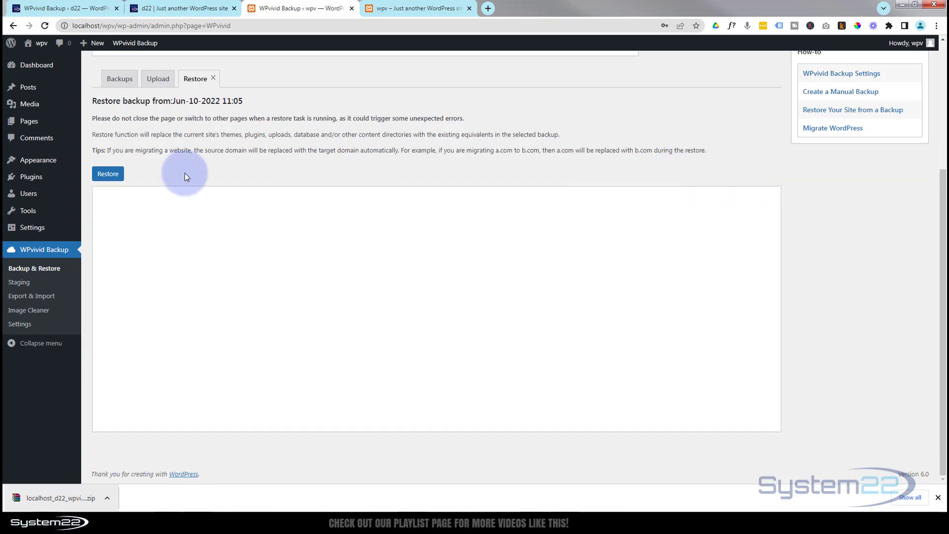
left_click(107, 173)
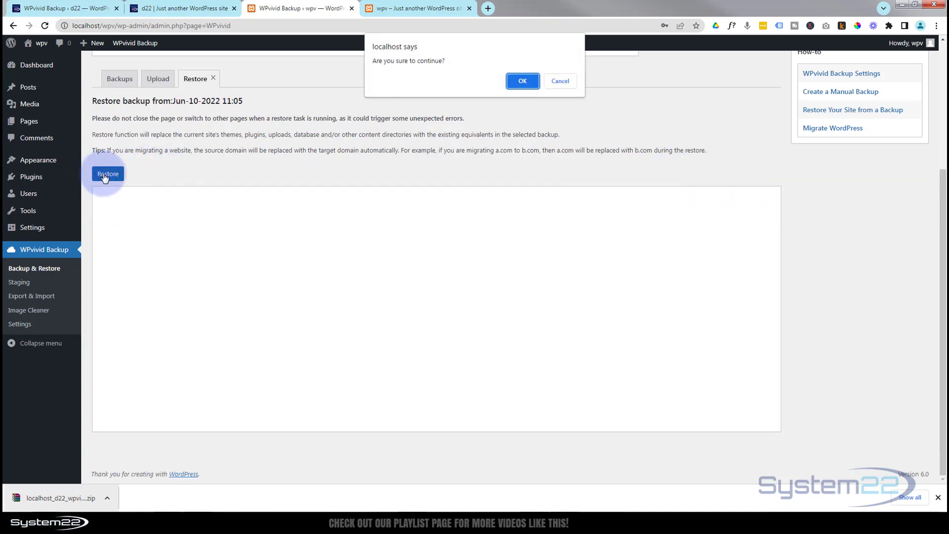
left_click(522, 81)
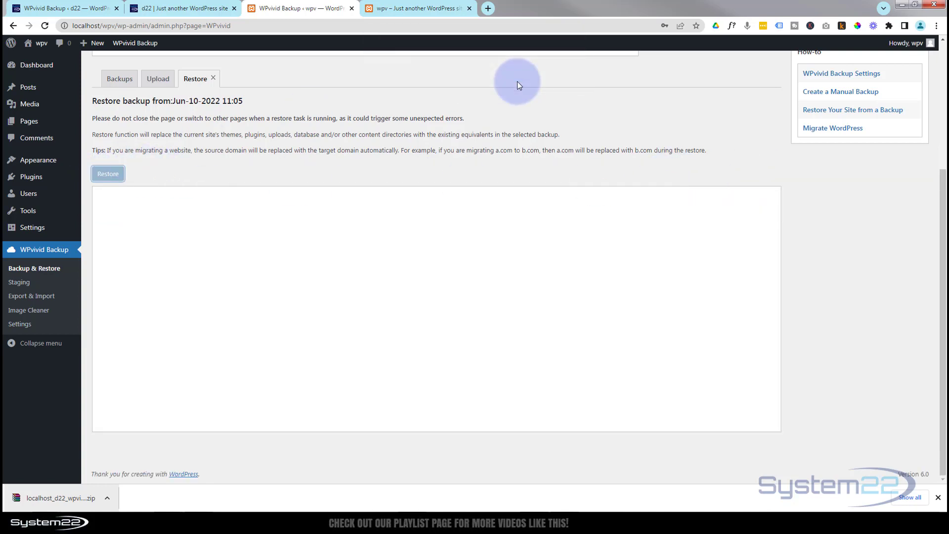
left_click(108, 174)
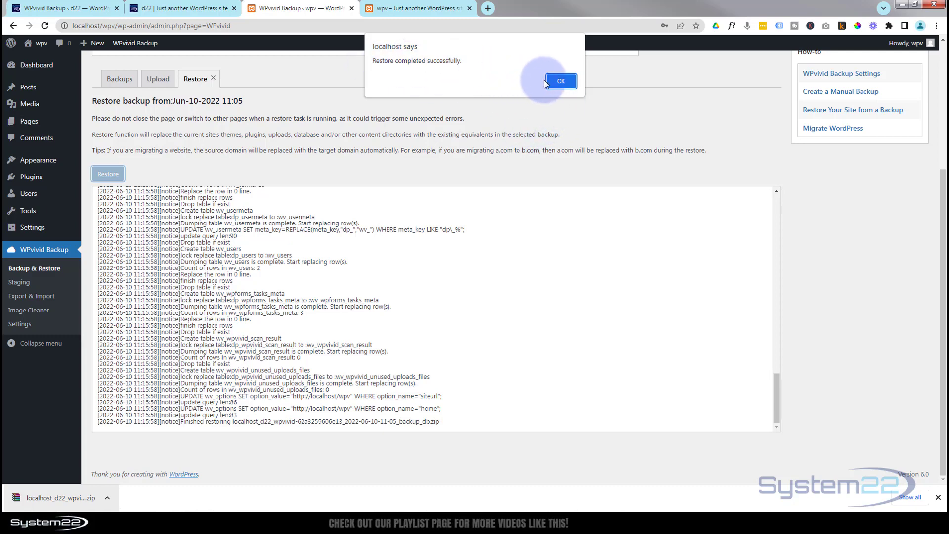
left_click(561, 81)
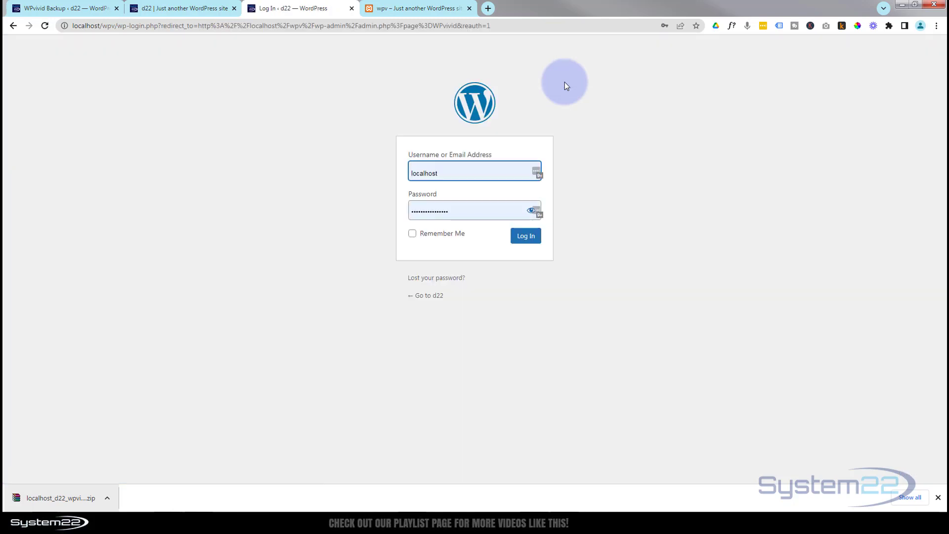
mouse_move(287, 84)
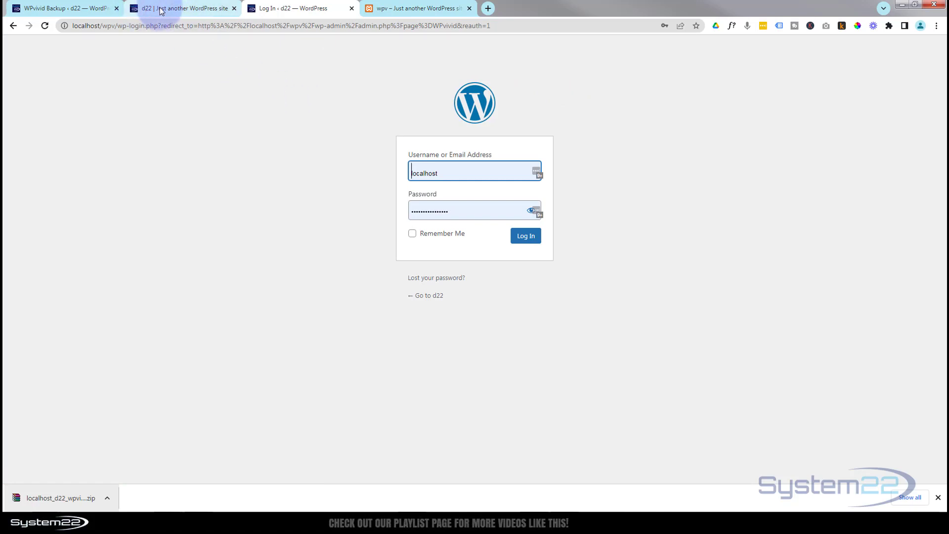
mouse_move(174, 8)
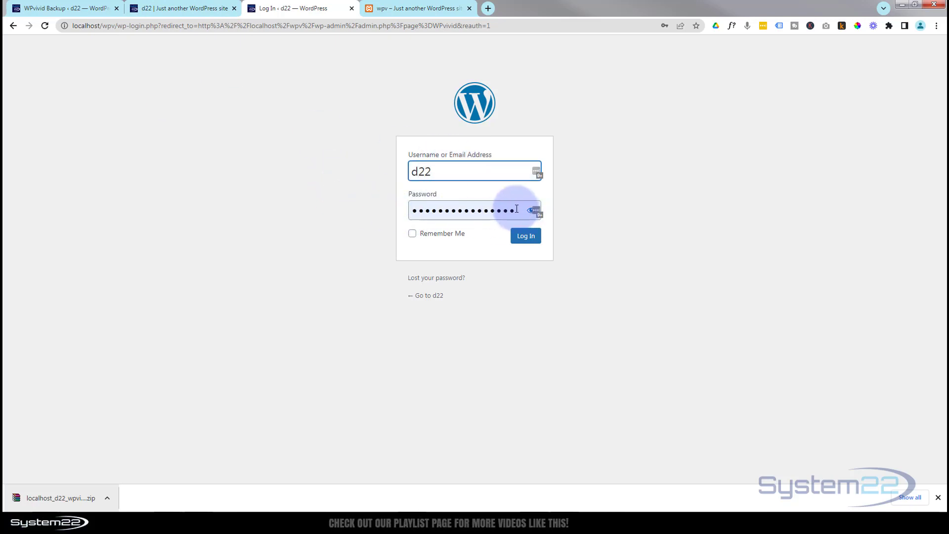
Step: Log in to wpv with the d22 credentials and view the migrated front page
left_click(526, 236)
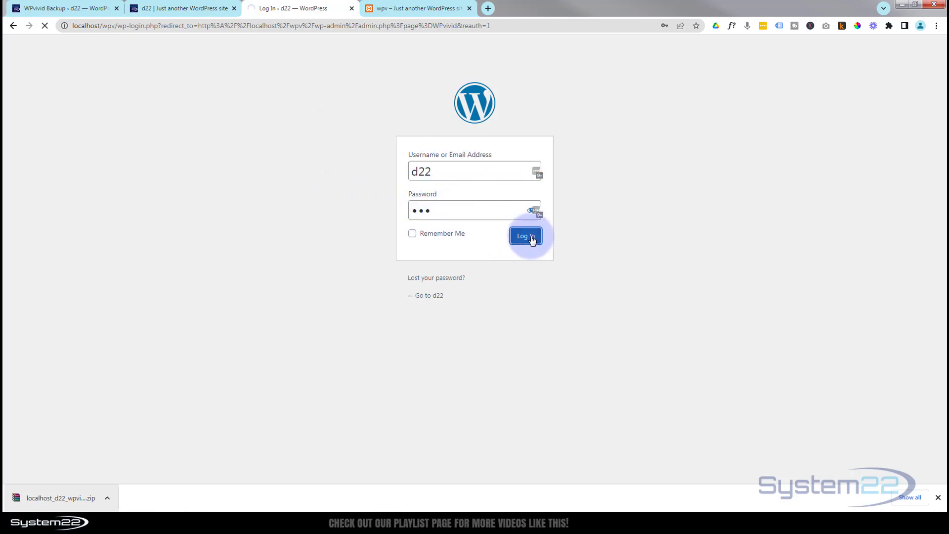
left_click(525, 236)
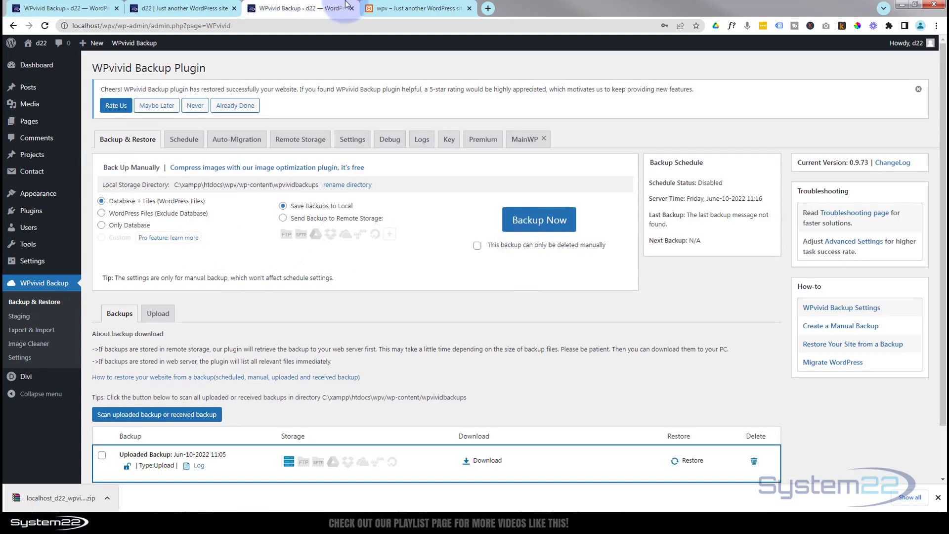
left_click(419, 9)
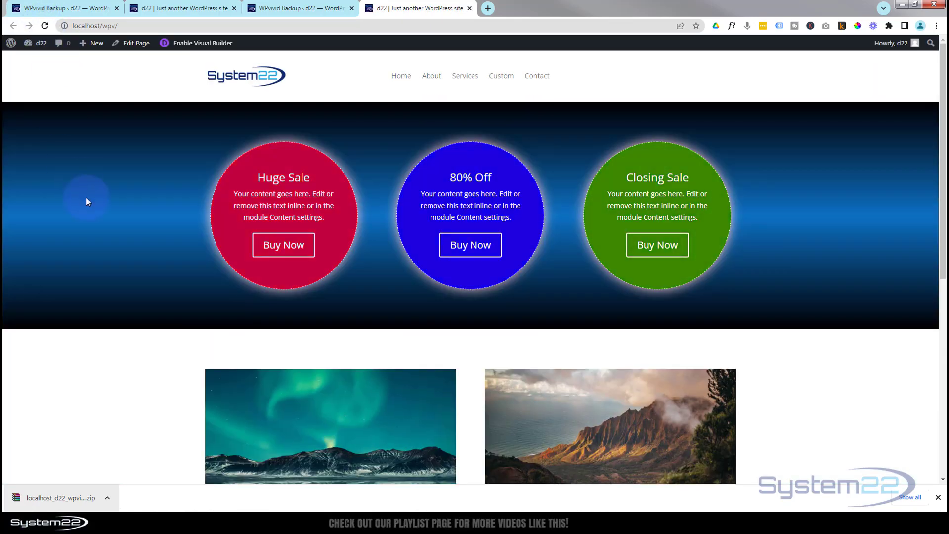
scroll("down", 3)
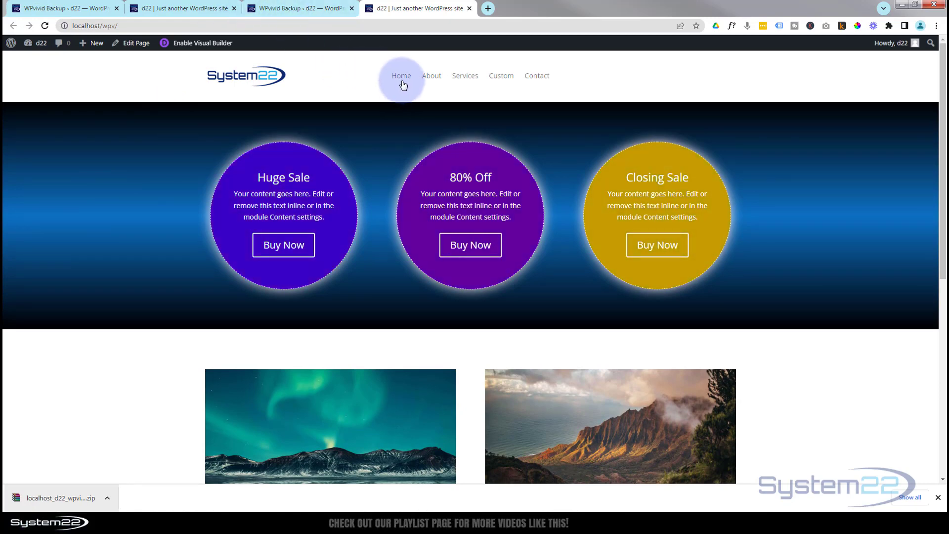
left_click(432, 76)
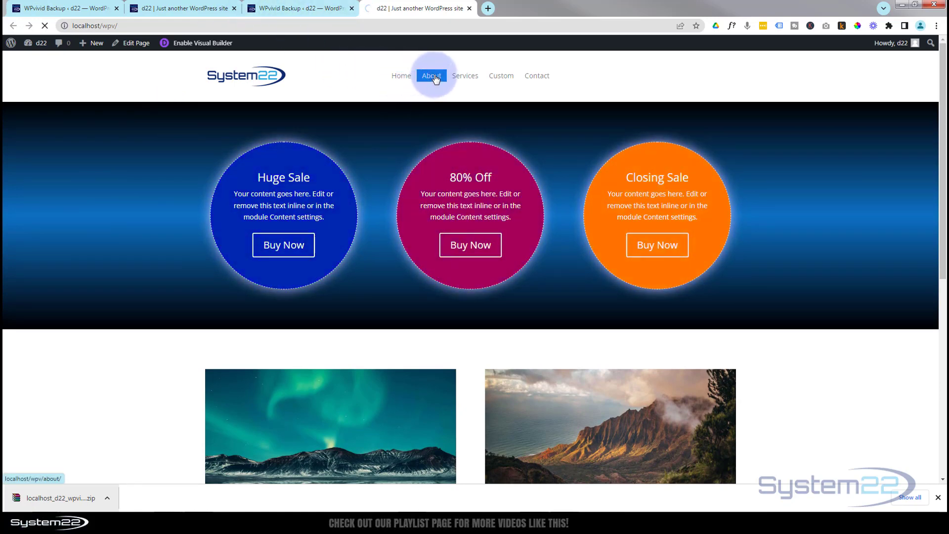
left_click(431, 75)
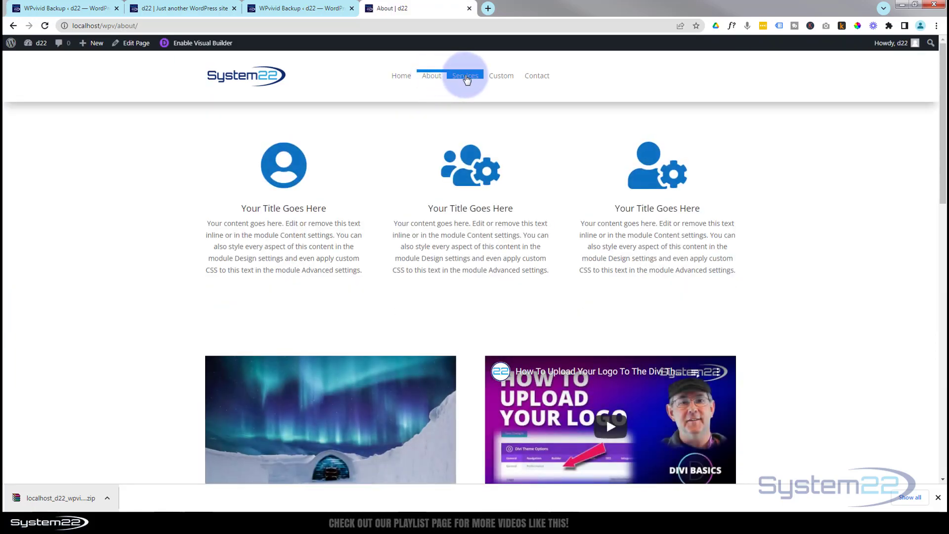
left_click(465, 75)
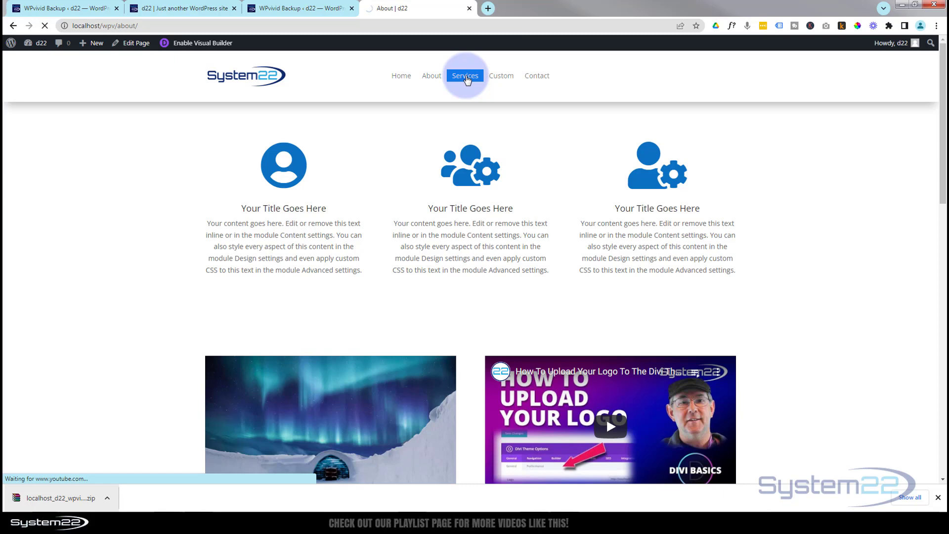
left_click(465, 76)
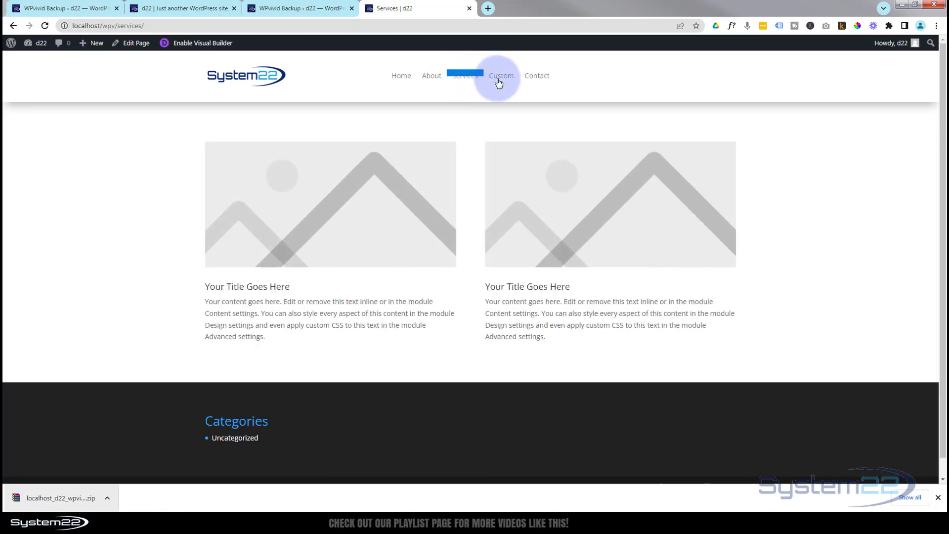
left_click(501, 76)
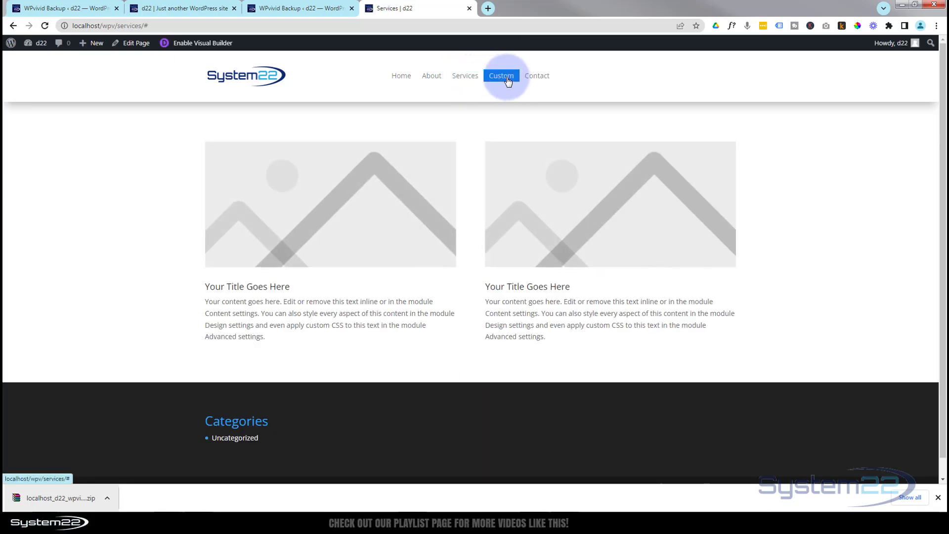
left_click(538, 75)
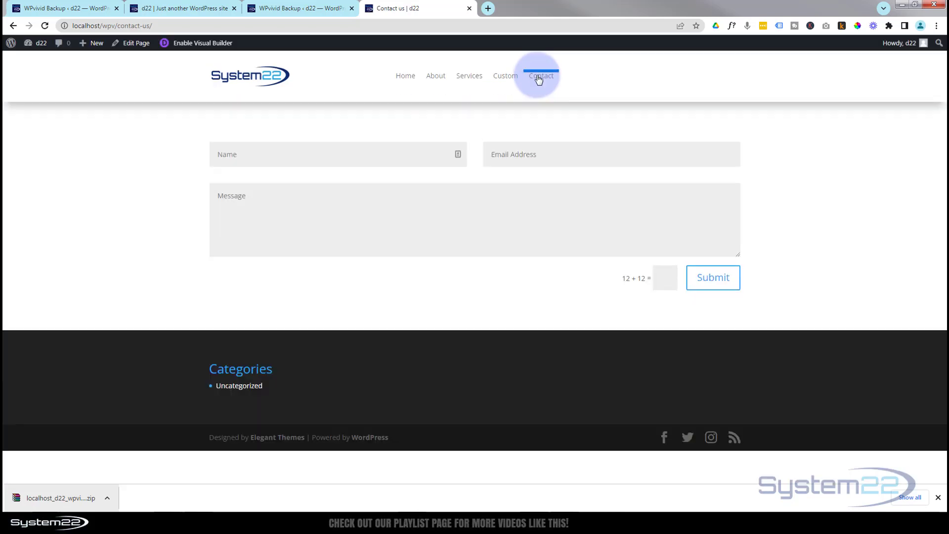
left_click(406, 75)
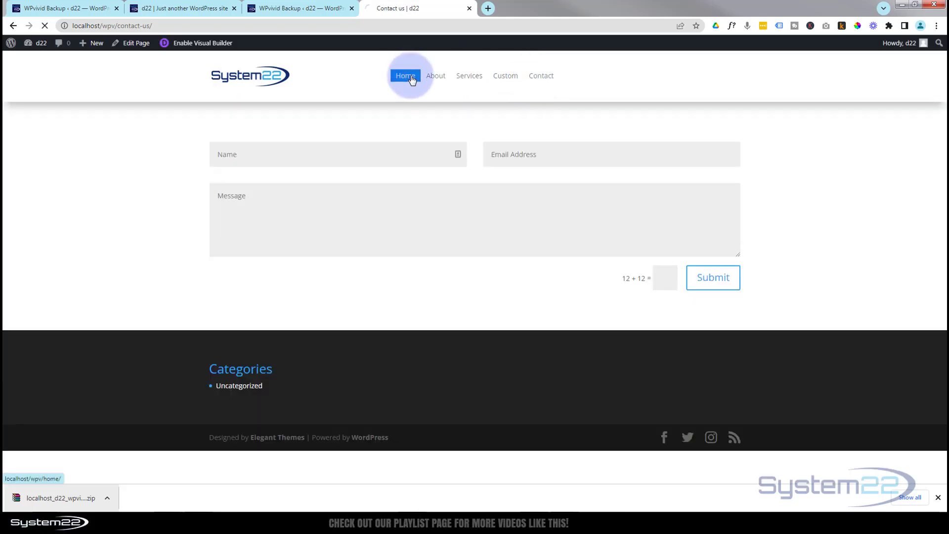
left_click(405, 76)
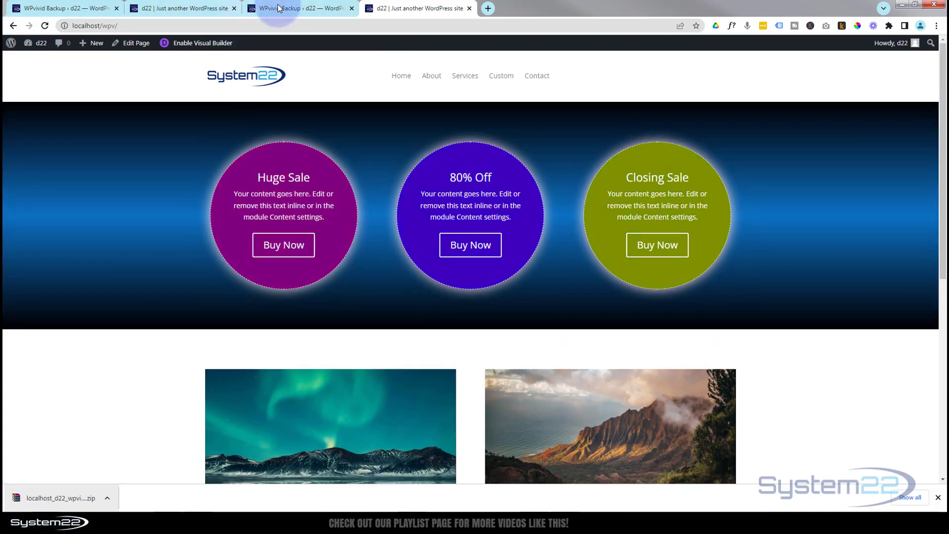
Step: In the restored wpv admin, check the three plugins and the themes list with Divi active
left_click(282, 8)
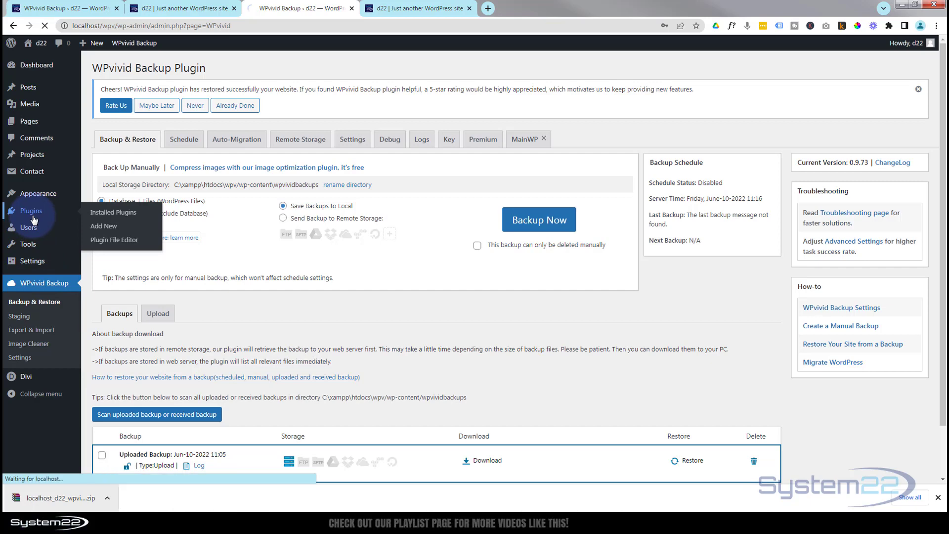
left_click(114, 212)
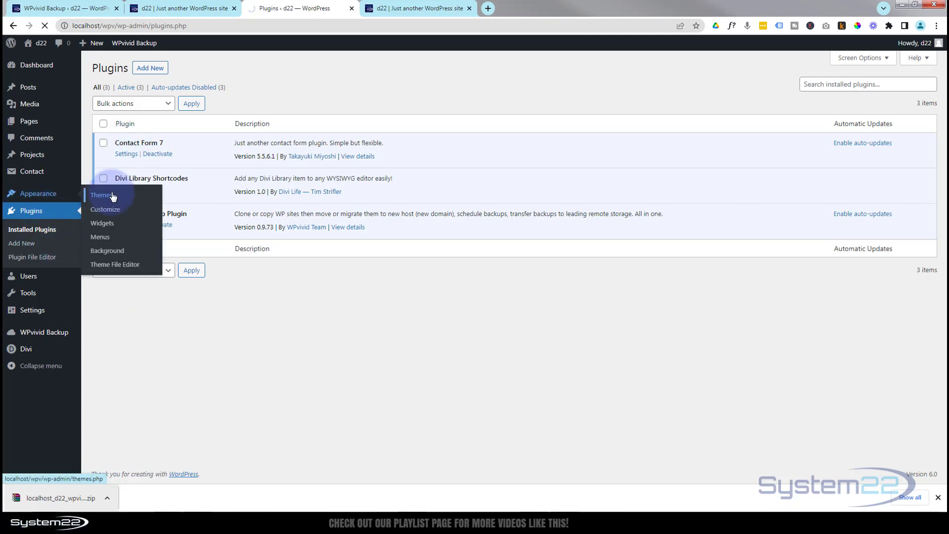
left_click(102, 195)
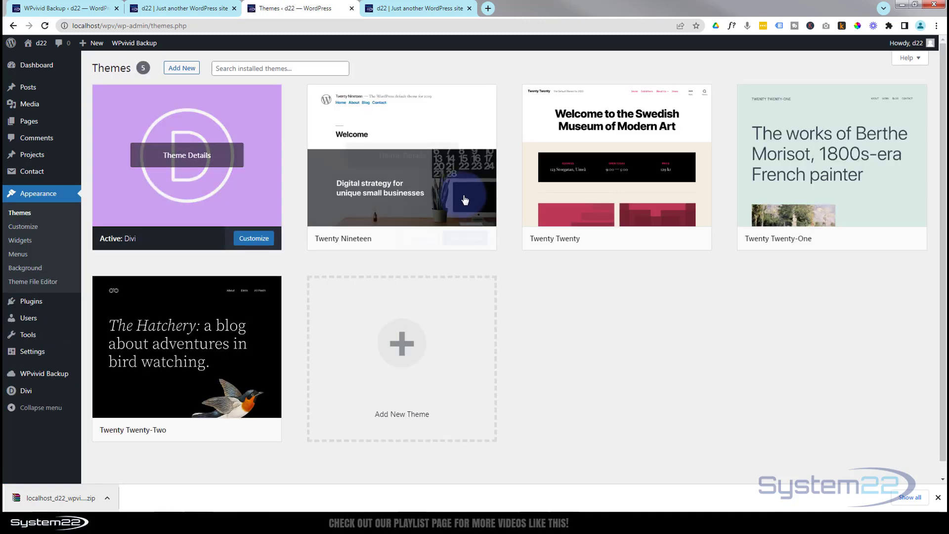
left_click(171, 8)
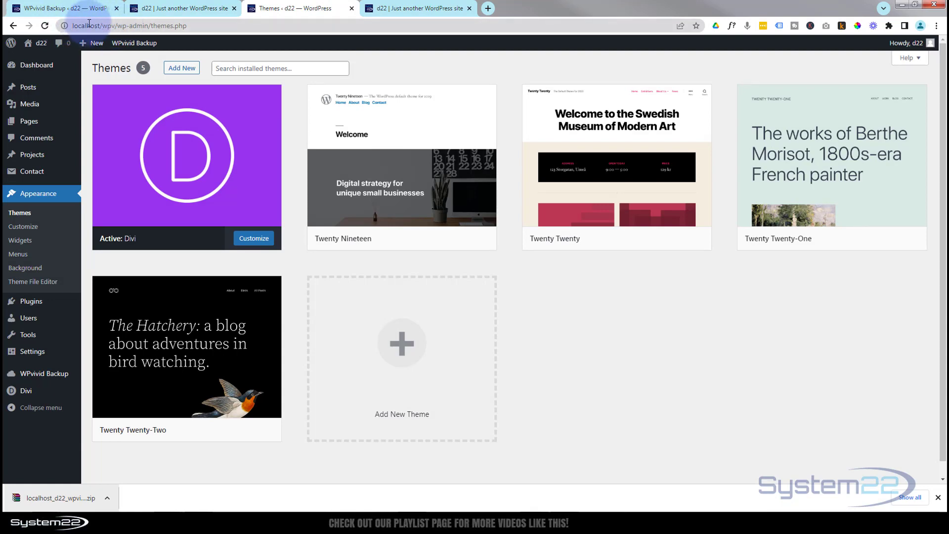
Step: Return to the original d22 admin's WPvivid page showing the Jun-10-2022 11:05 backup
left_click(173, 8)
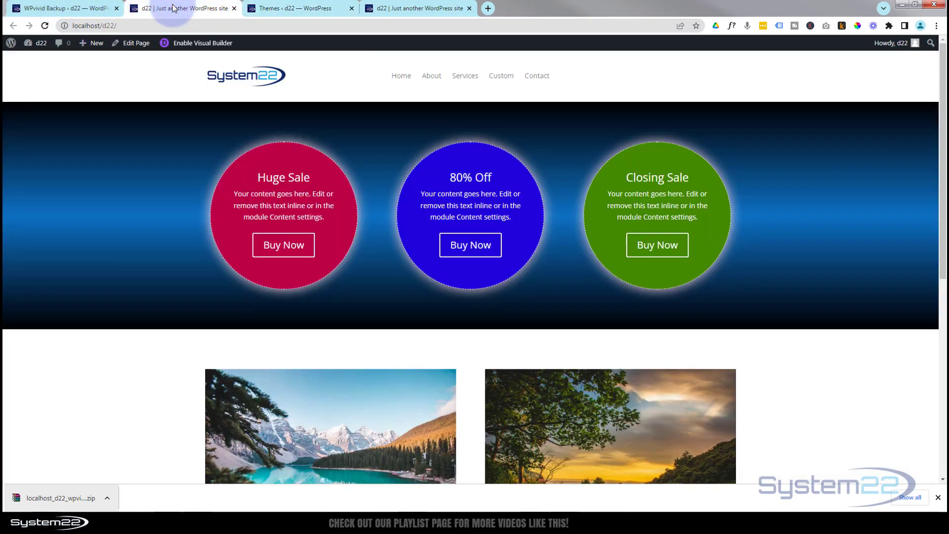
left_click(59, 8)
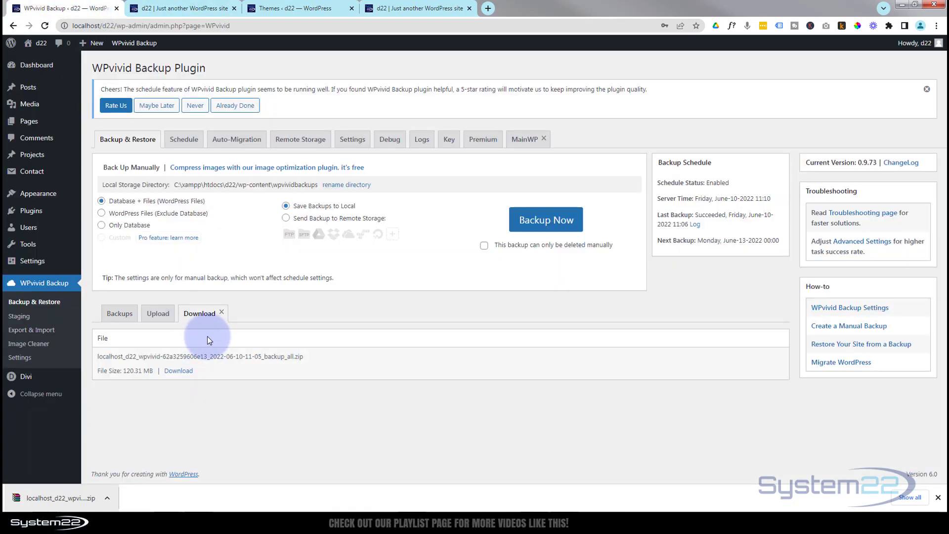
mouse_move(308, 318)
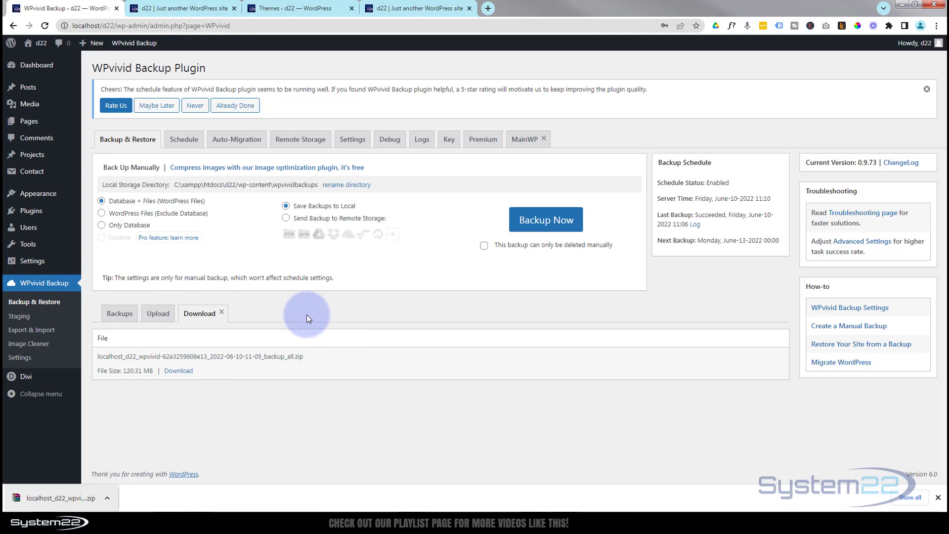
mouse_move(172, 444)
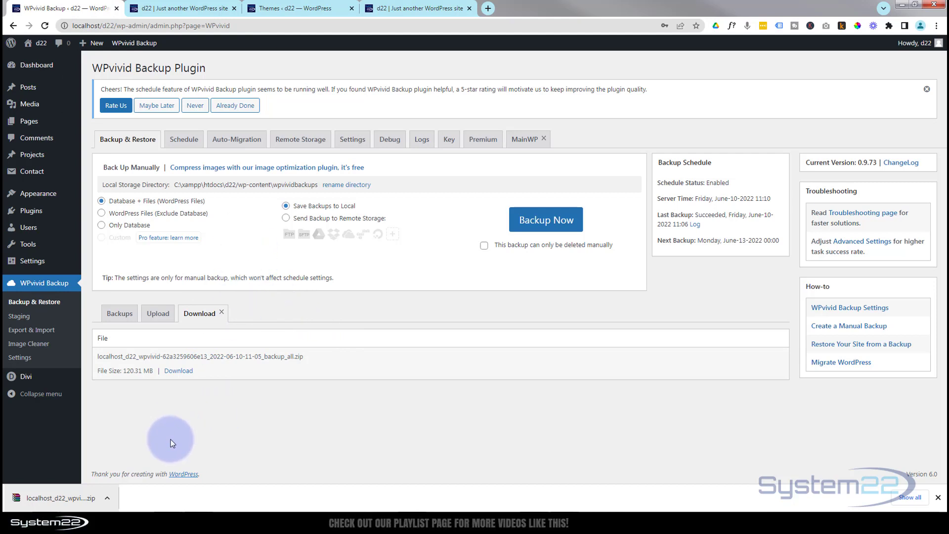
mouse_move(174, 441)
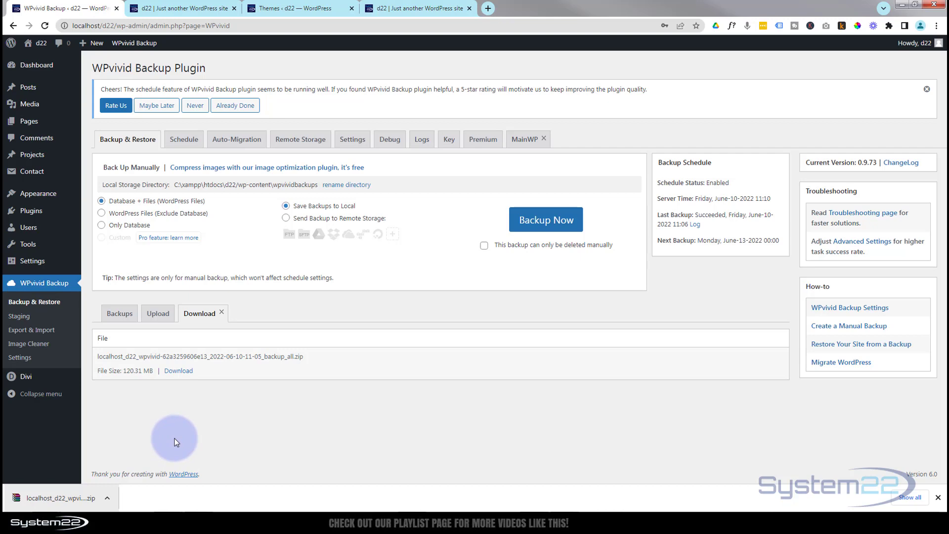
left_click(119, 310)
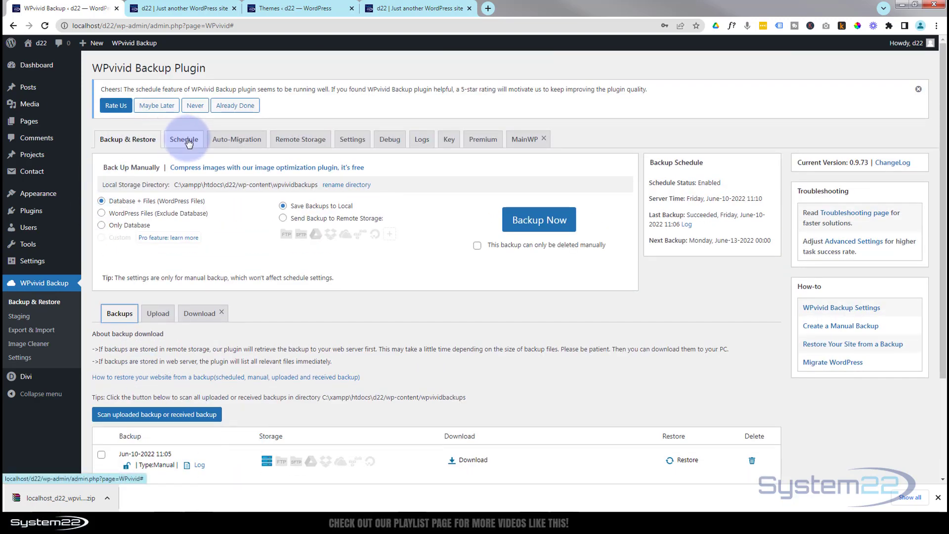
Step: Review the weekly Database + Files local backup schedule, then view WPvivid's general settings
left_click(184, 139)
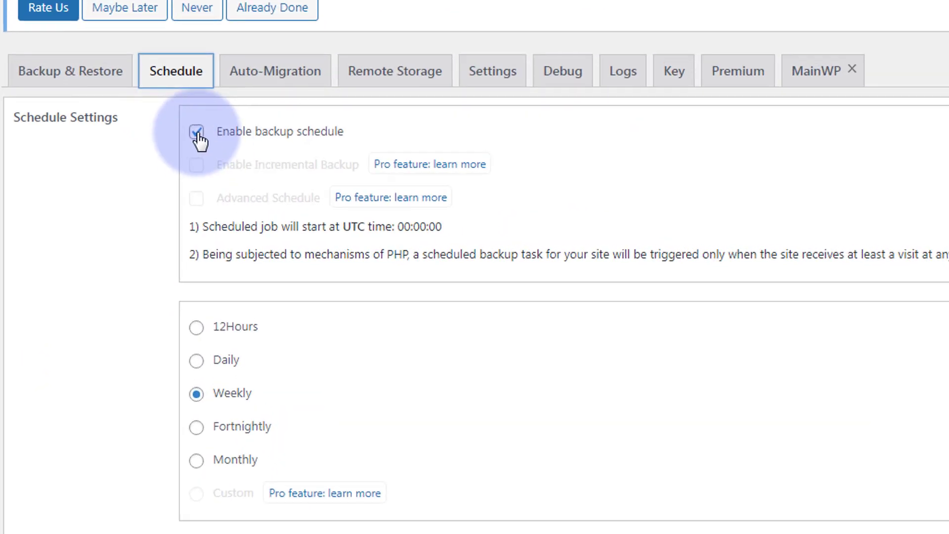
scroll("down", 3)
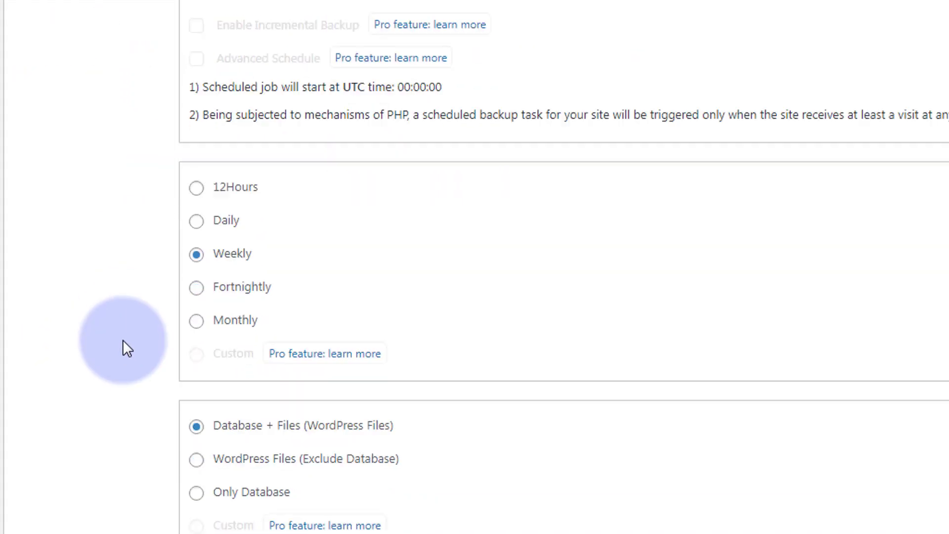
scroll("down", 3)
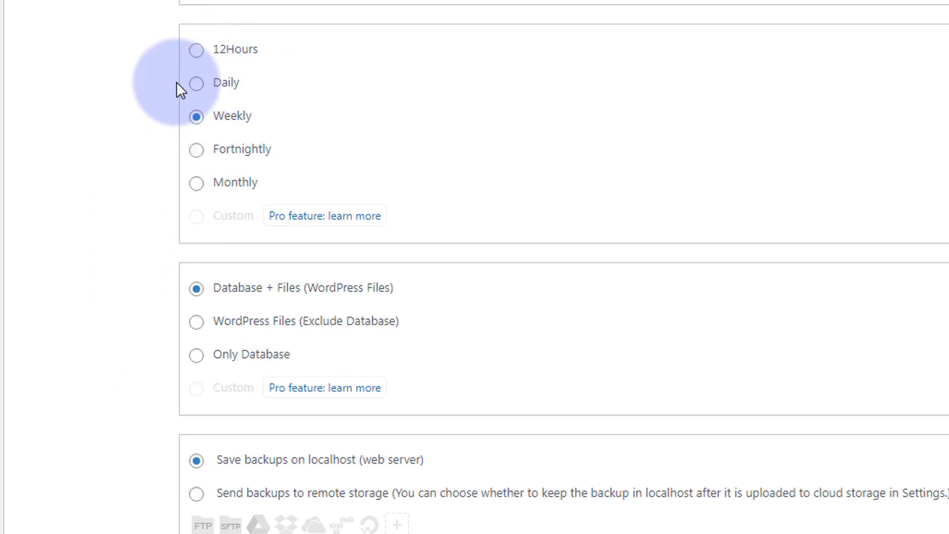
mouse_move(293, 110)
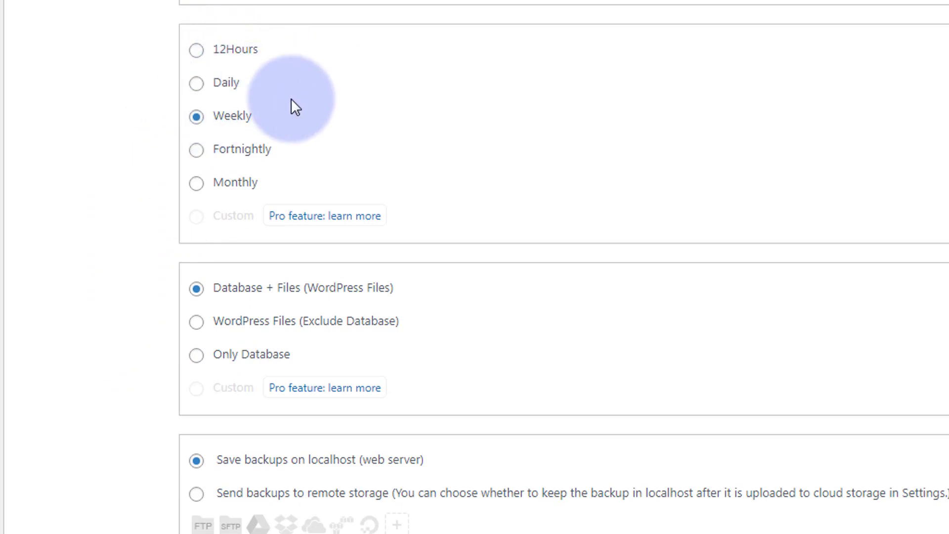
mouse_move(183, 183)
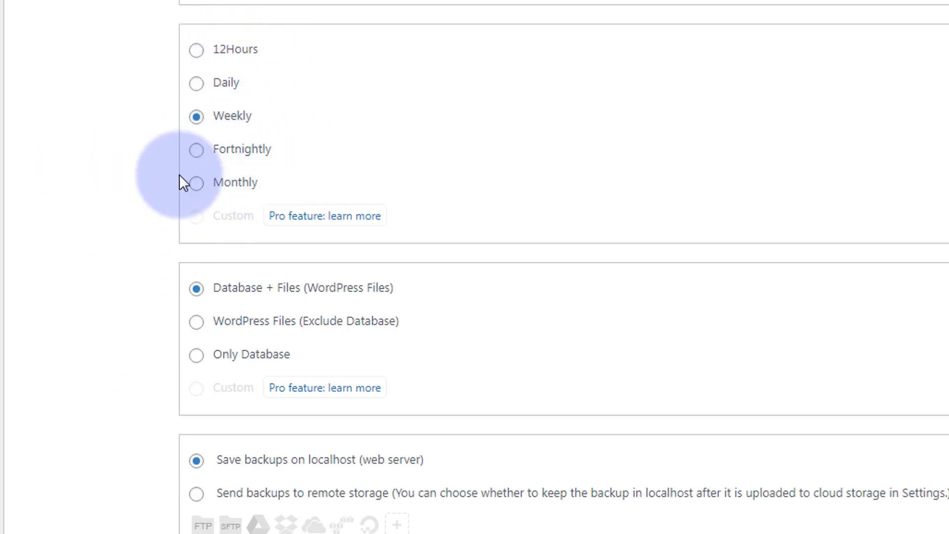
scroll("down", 3)
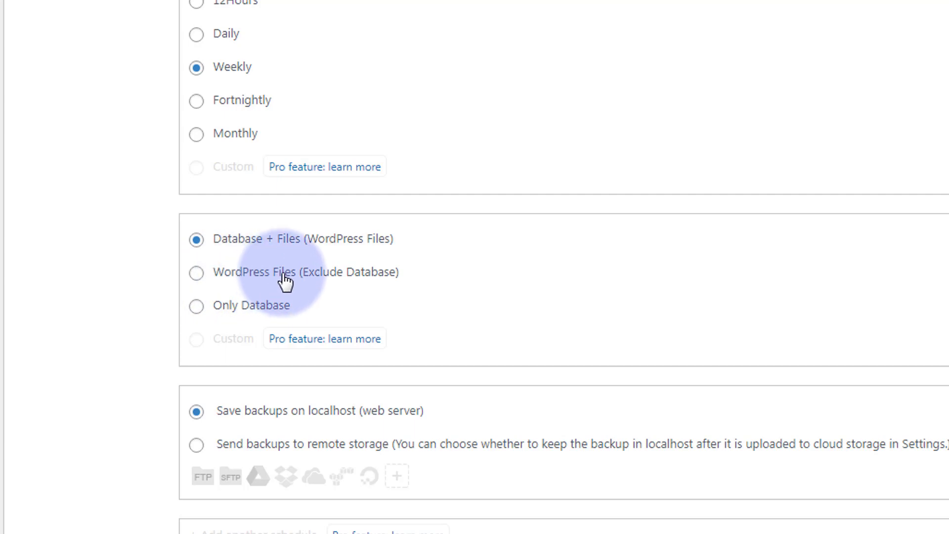
mouse_move(401, 322)
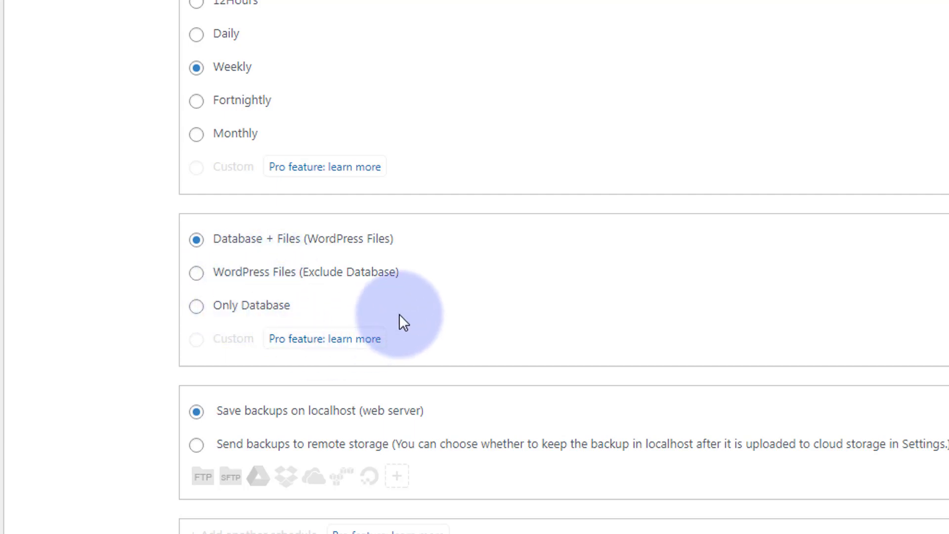
mouse_move(89, 243)
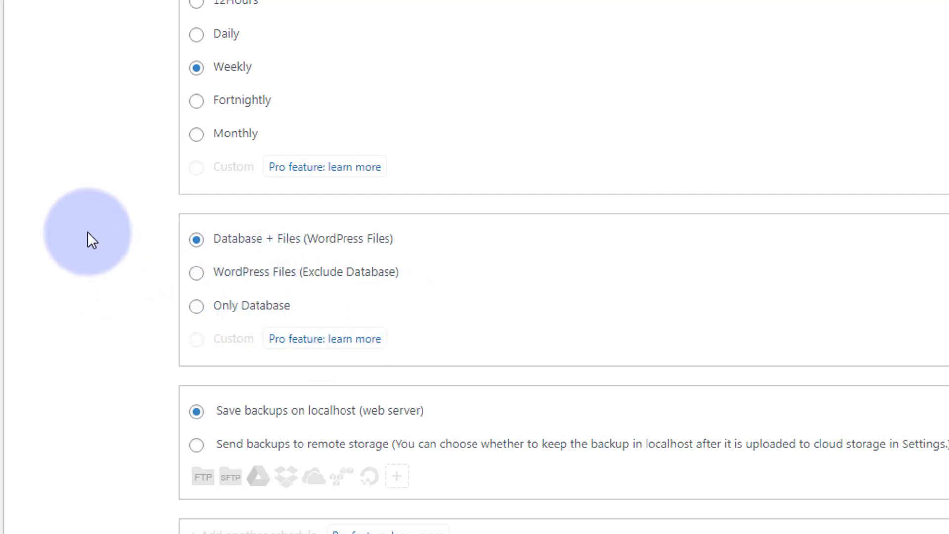
mouse_move(108, 277)
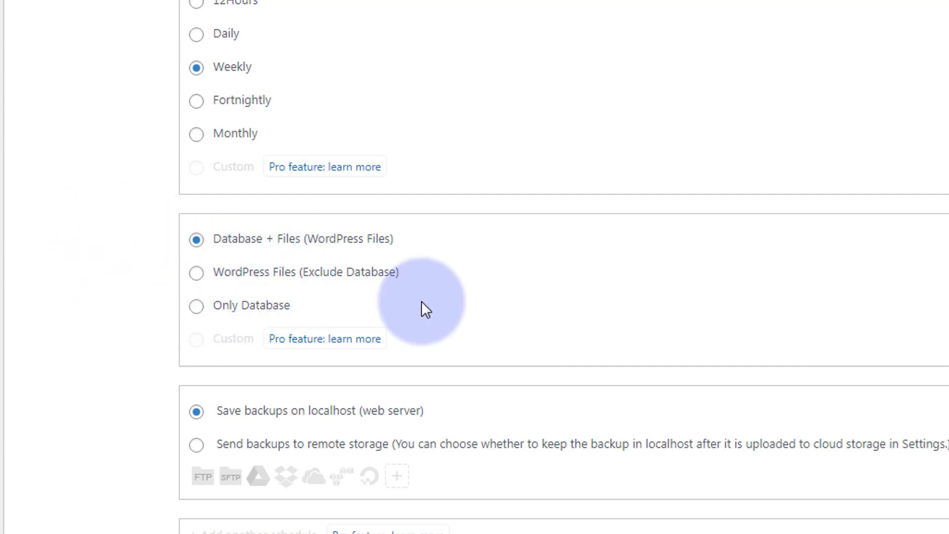
mouse_move(254, 375)
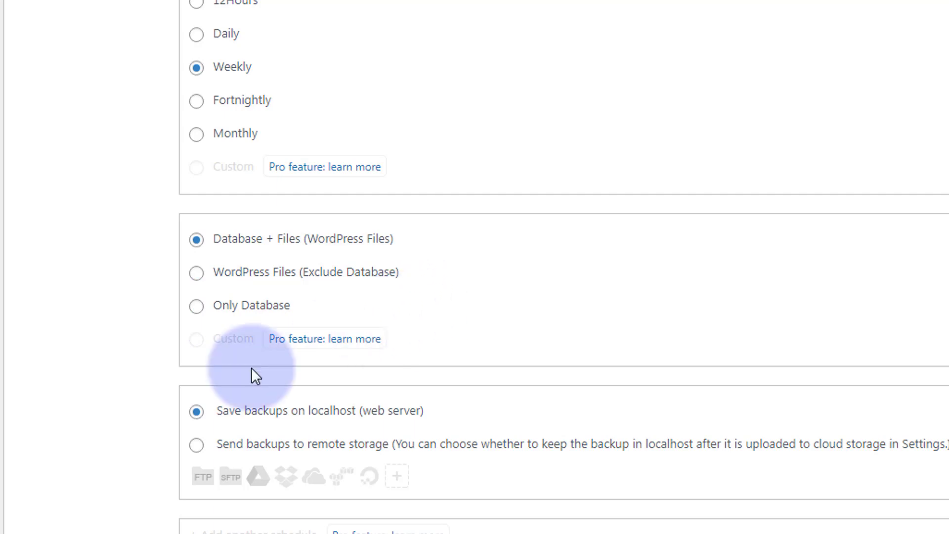
mouse_move(237, 425)
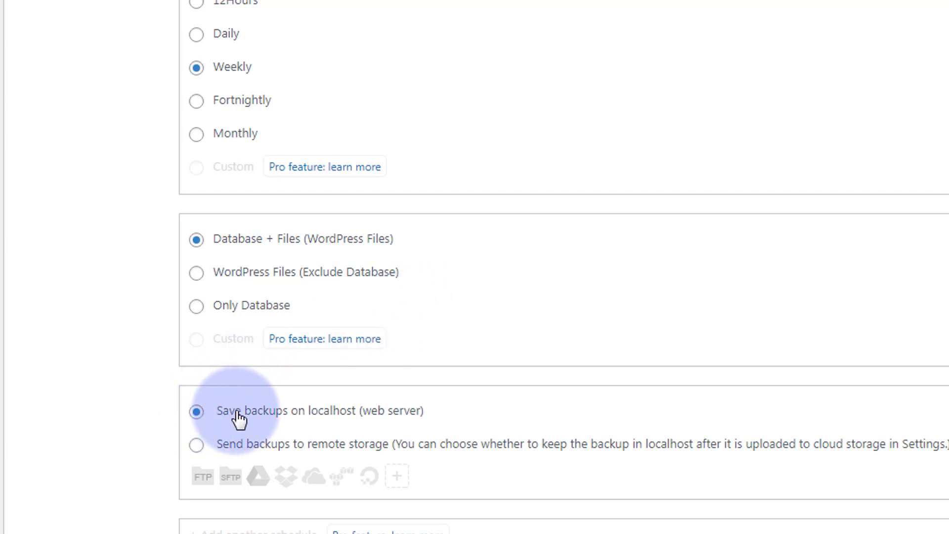
mouse_move(362, 430)
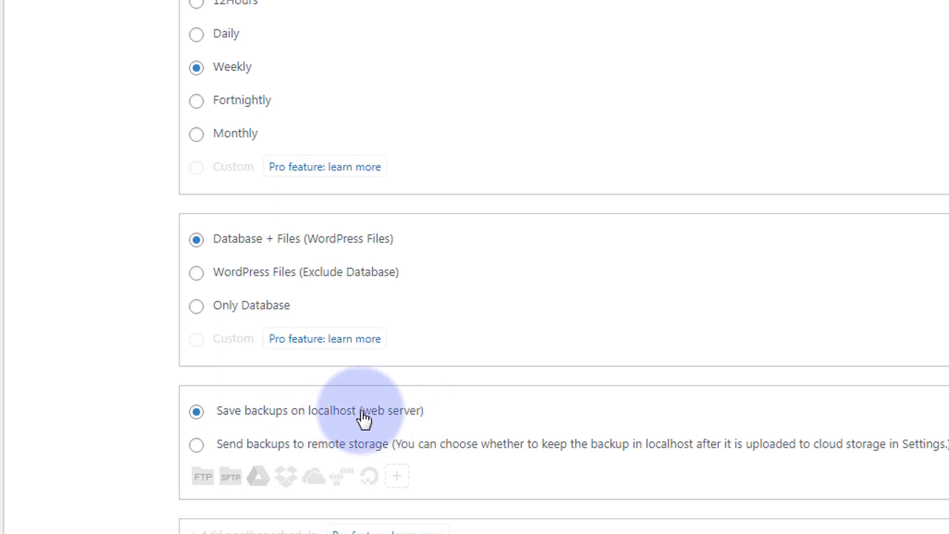
mouse_move(411, 433)
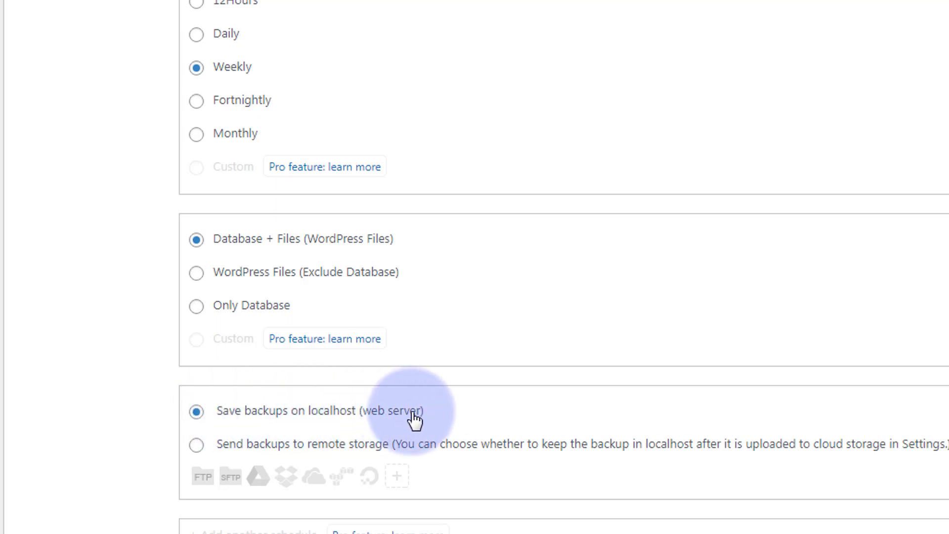
mouse_move(260, 425)
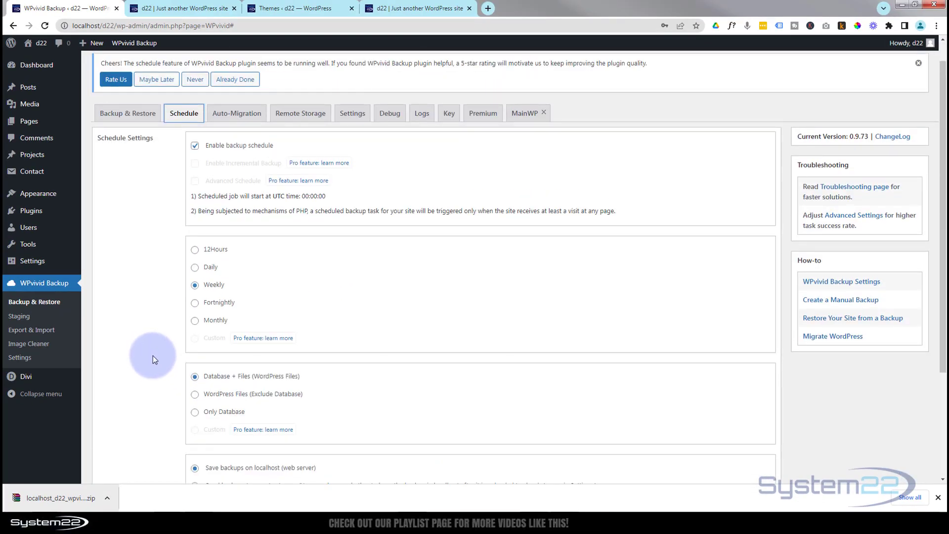
mouse_move(156, 361)
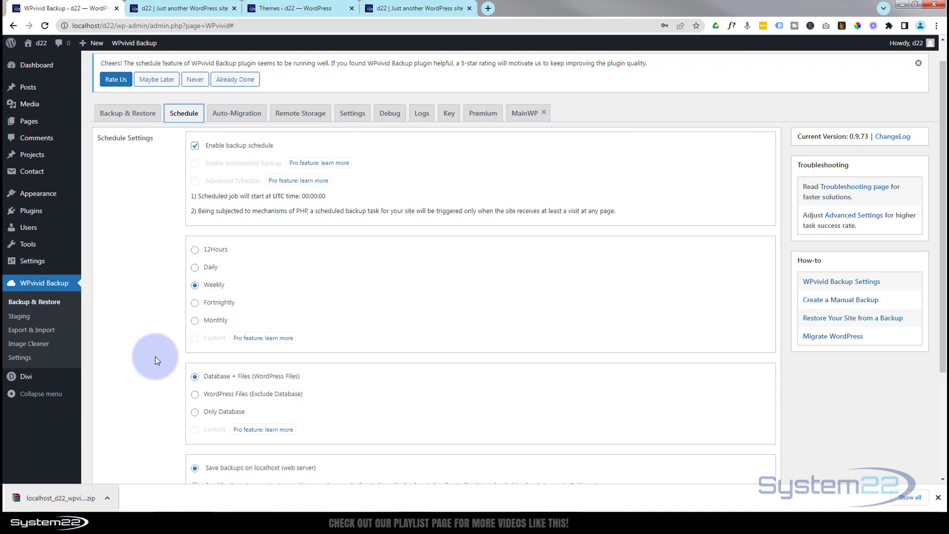
left_click(353, 113)
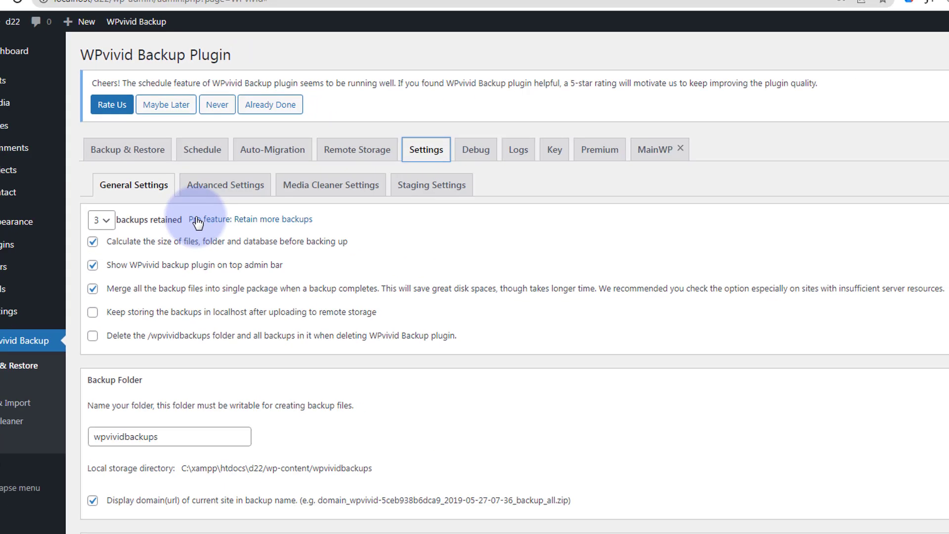
Step: Scroll through the three stored backups, then view the d22 front page with sale circles
scroll("down", 3)
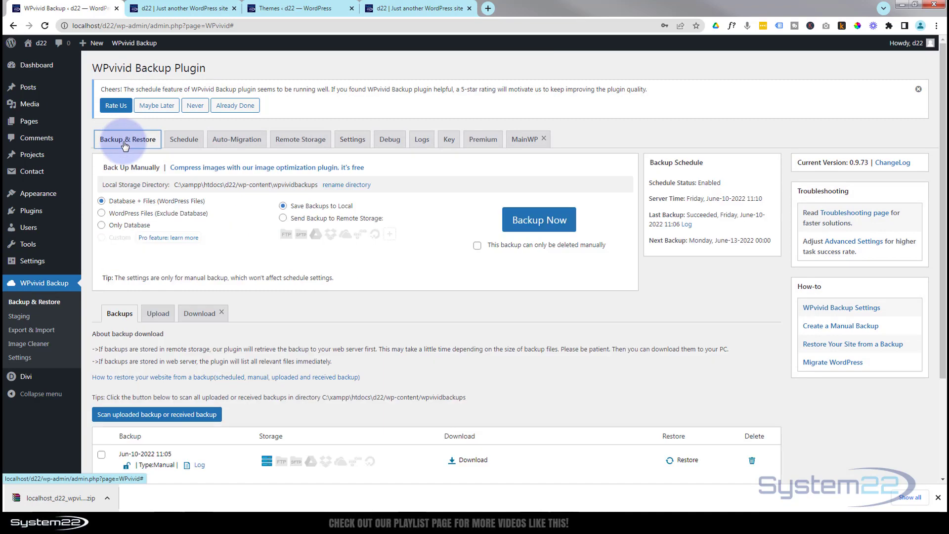
scroll("down", 3)
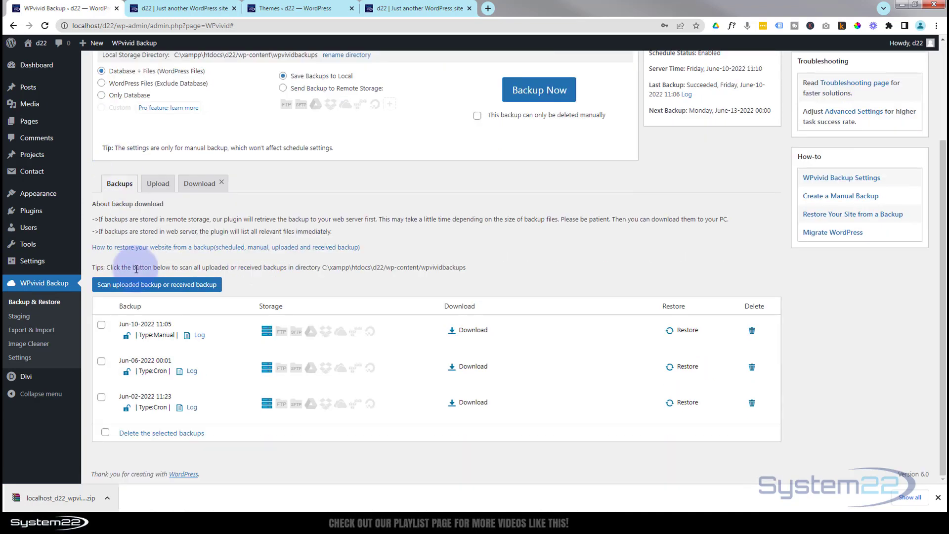
mouse_move(189, 398)
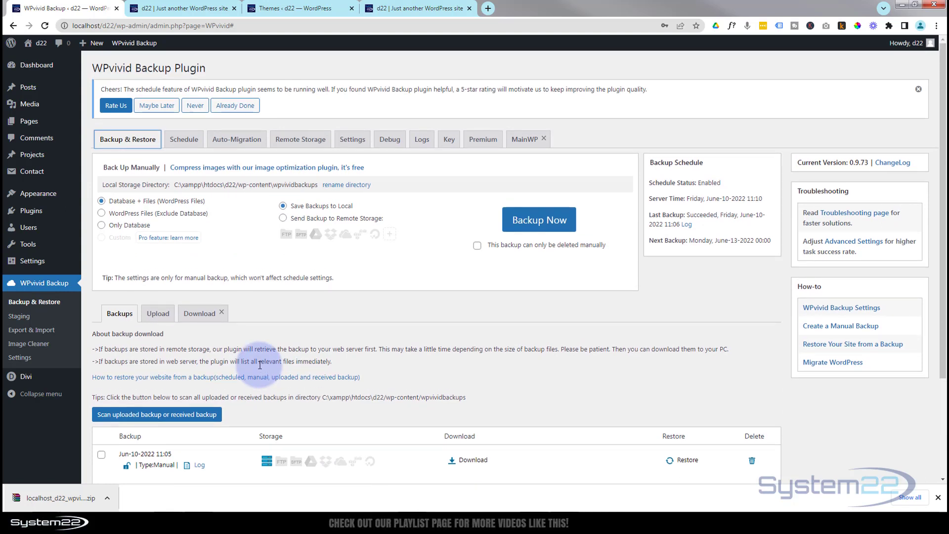
mouse_move(323, 310)
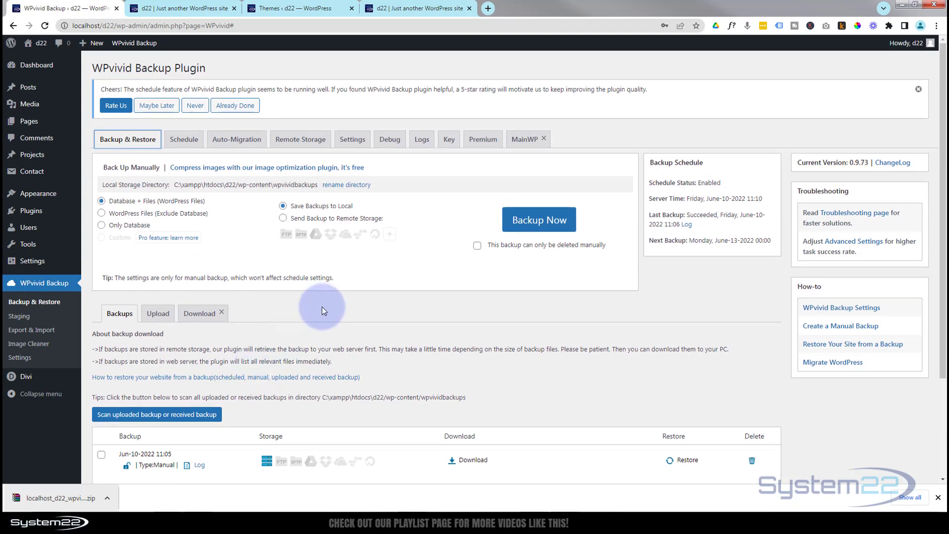
mouse_move(326, 310)
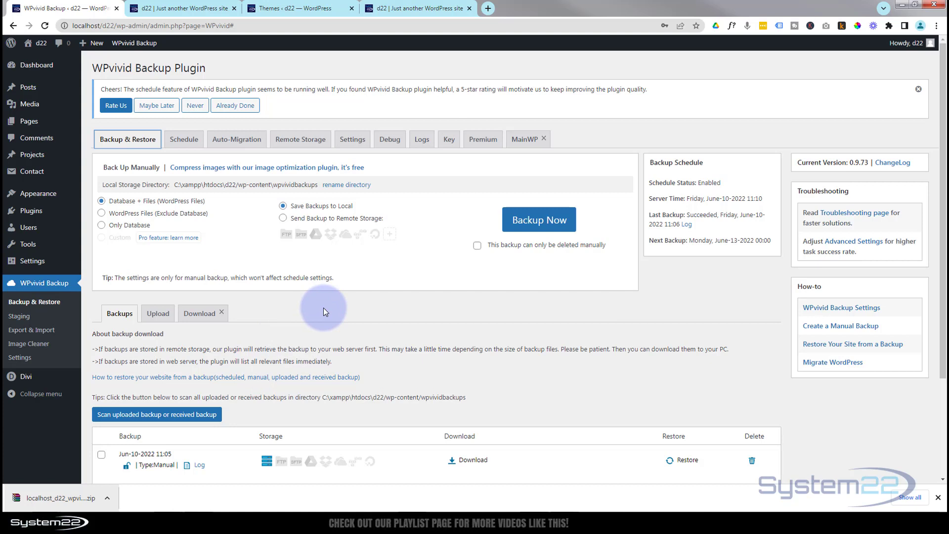
mouse_move(370, 317)
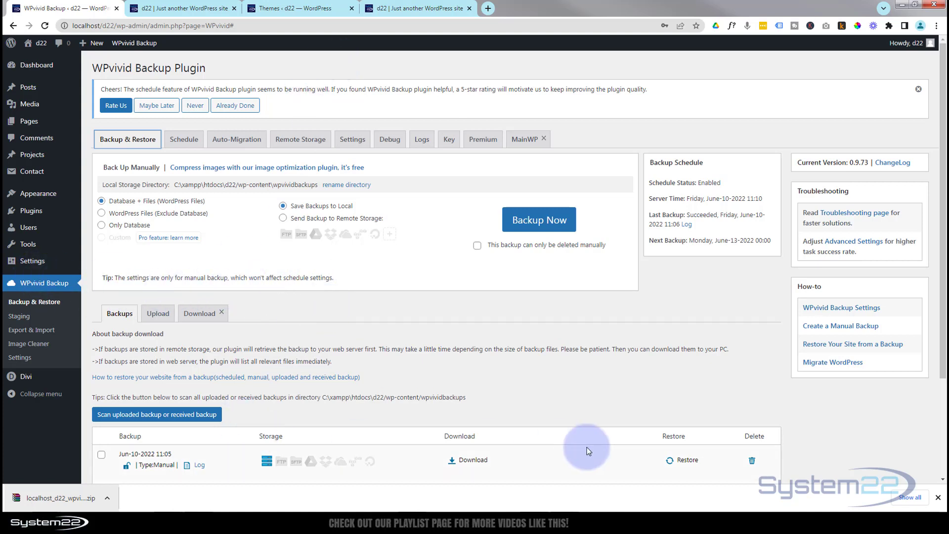
mouse_move(571, 217)
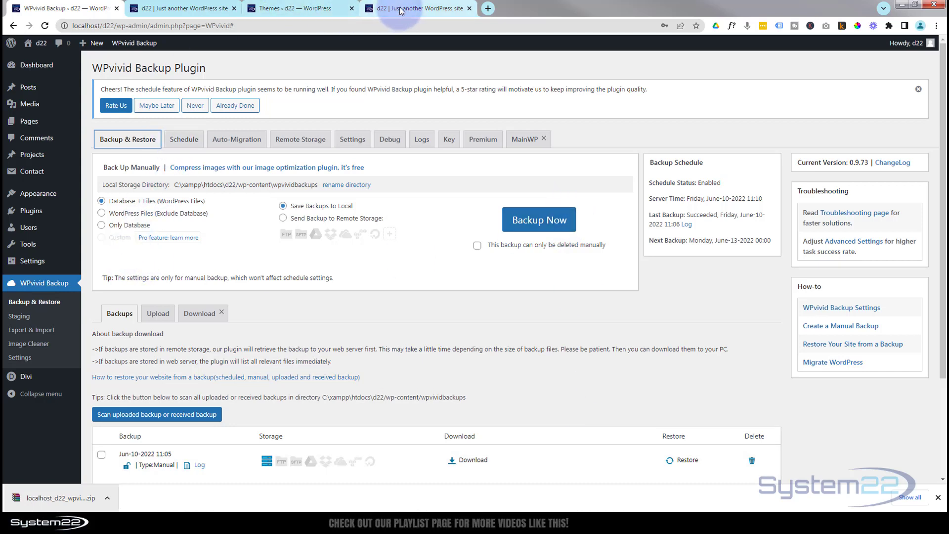
mouse_move(222, 277)
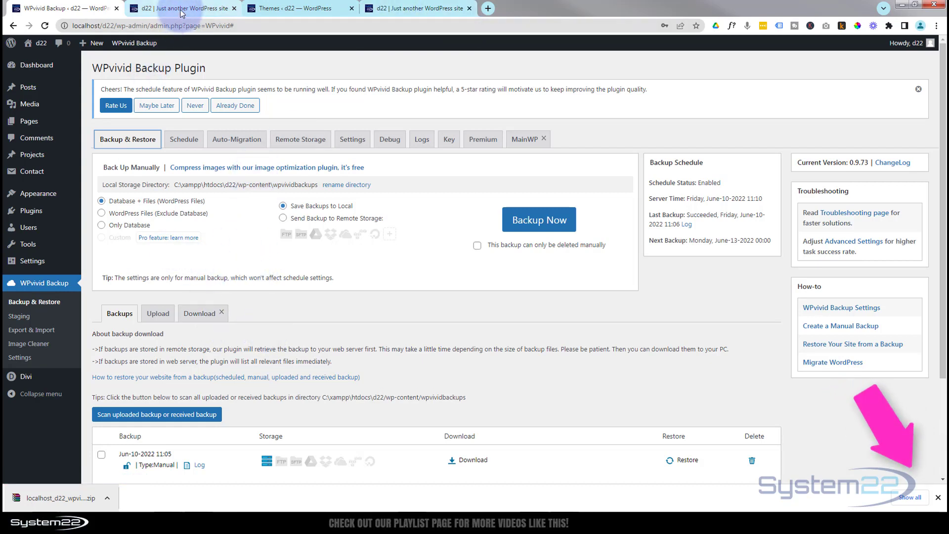
mouse_move(177, 8)
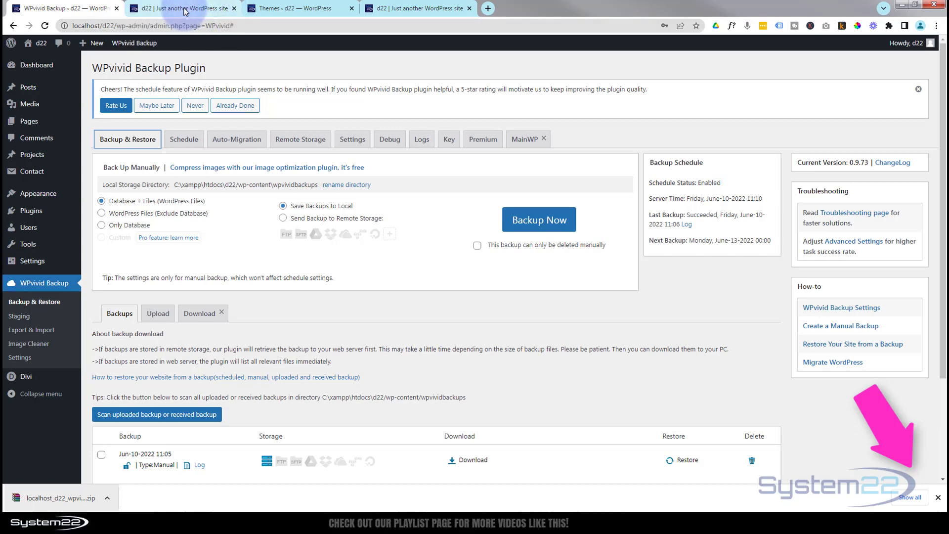
left_click(179, 8)
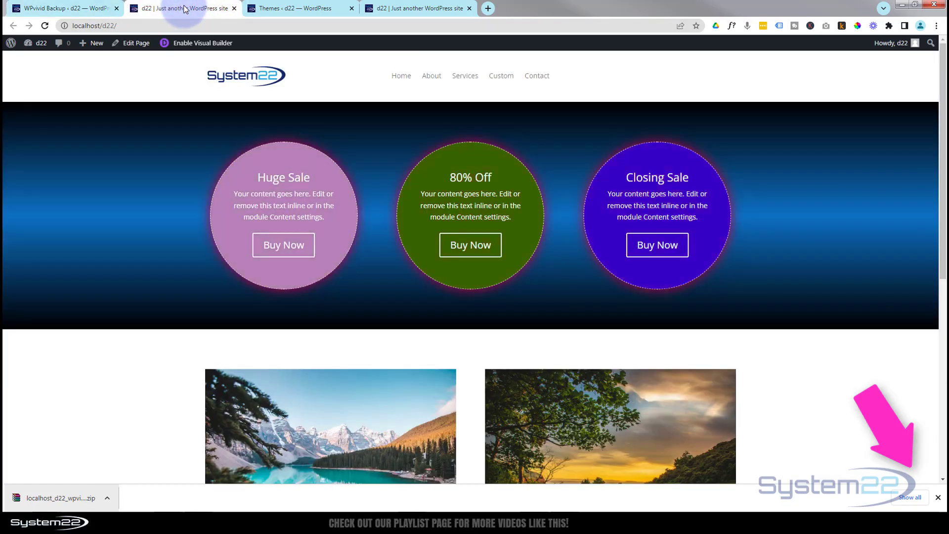